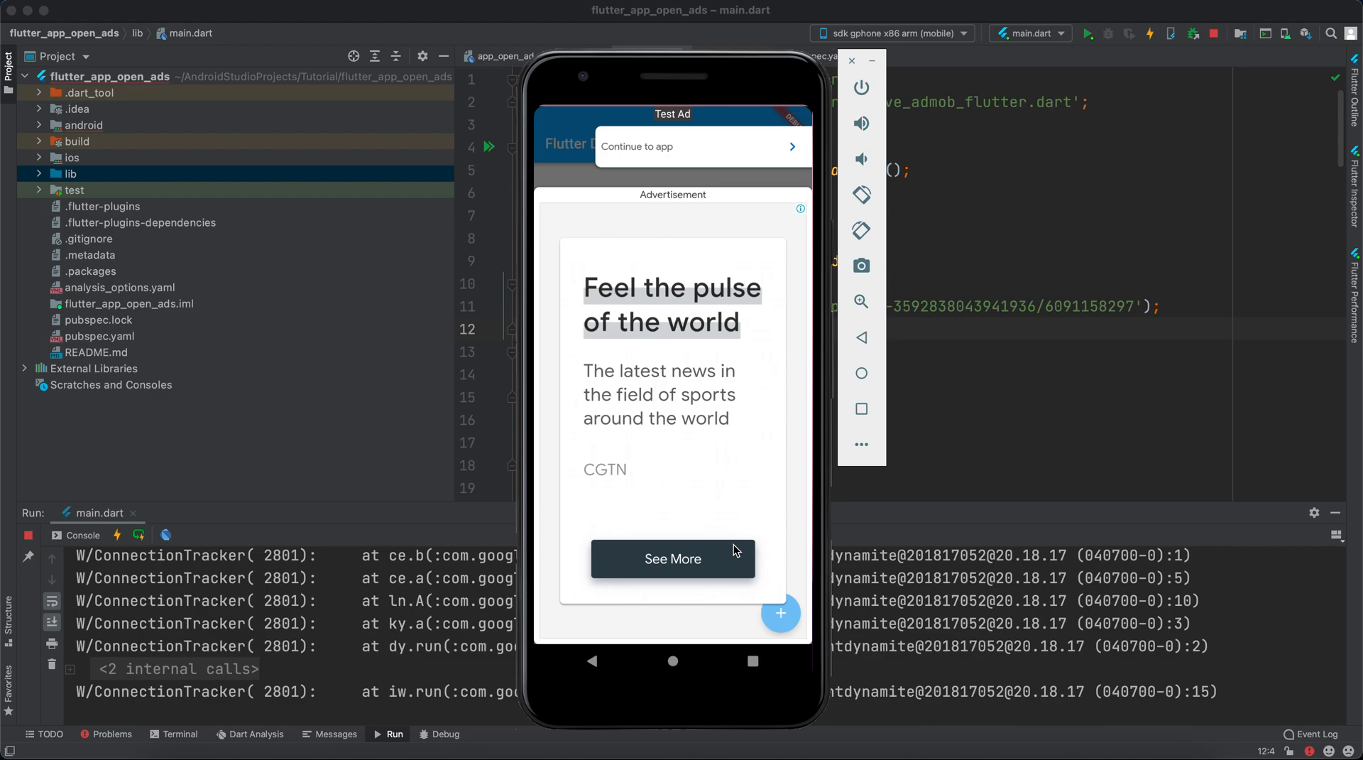
mouse_move(765, 235)
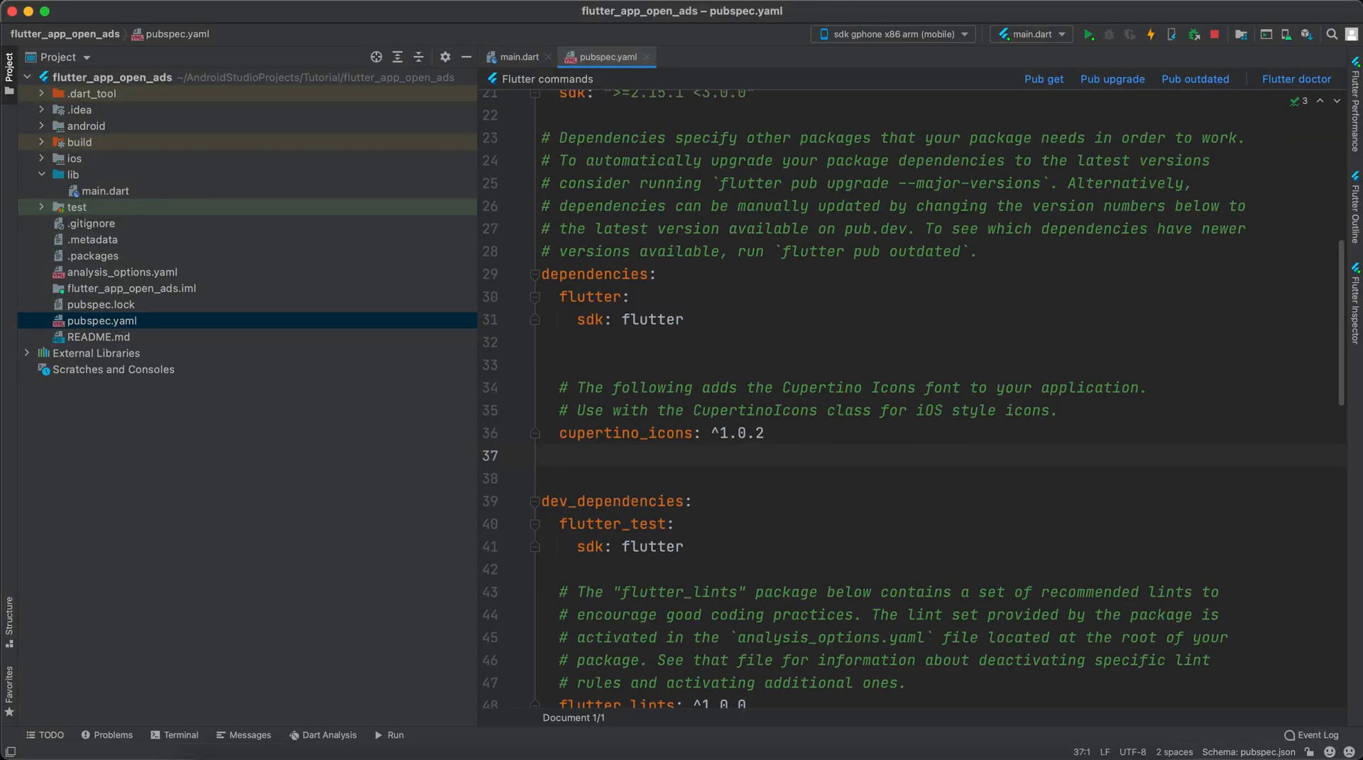
Step: Add google_mobile_ads: ^1.0.1 to pubspec.yaml, run Pub get, and return to main.dart
type("google_mobile_ads: ^1.0.1")
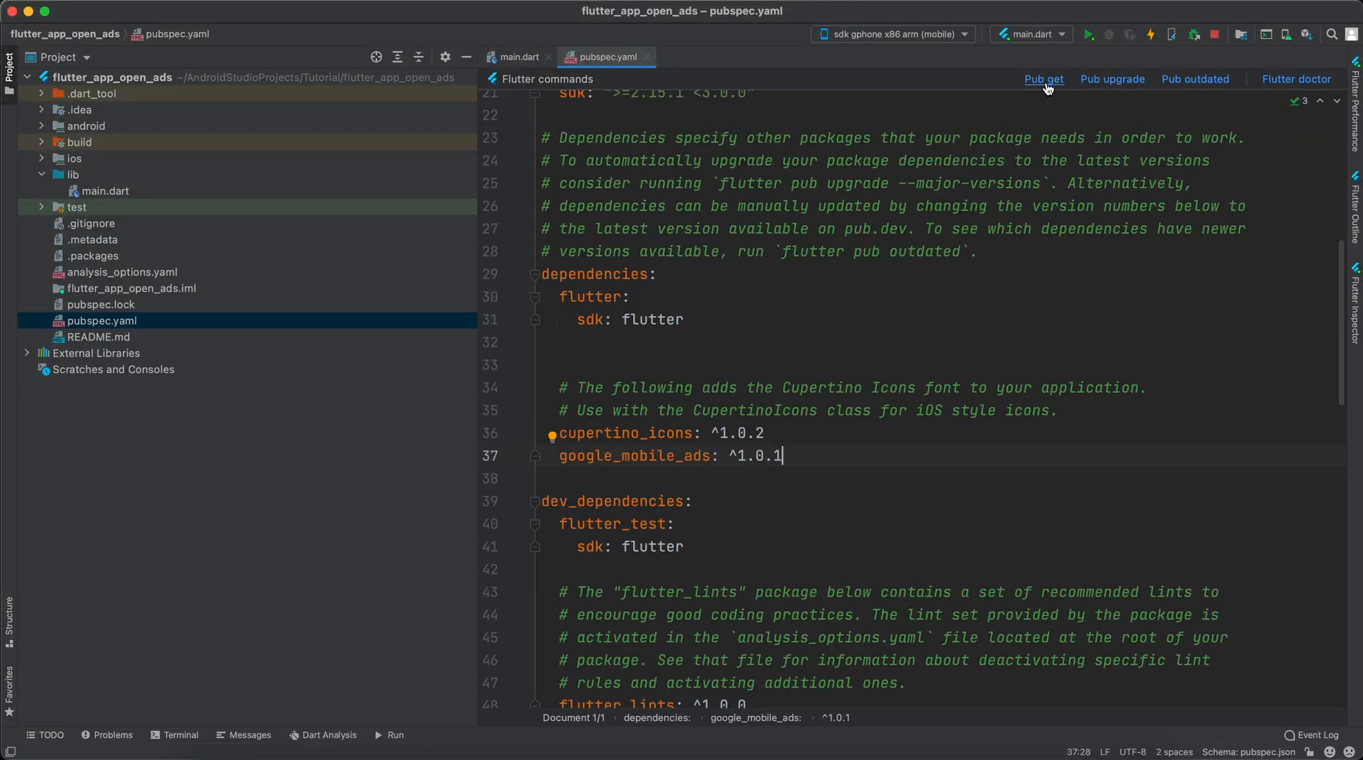
left_click(1044, 80)
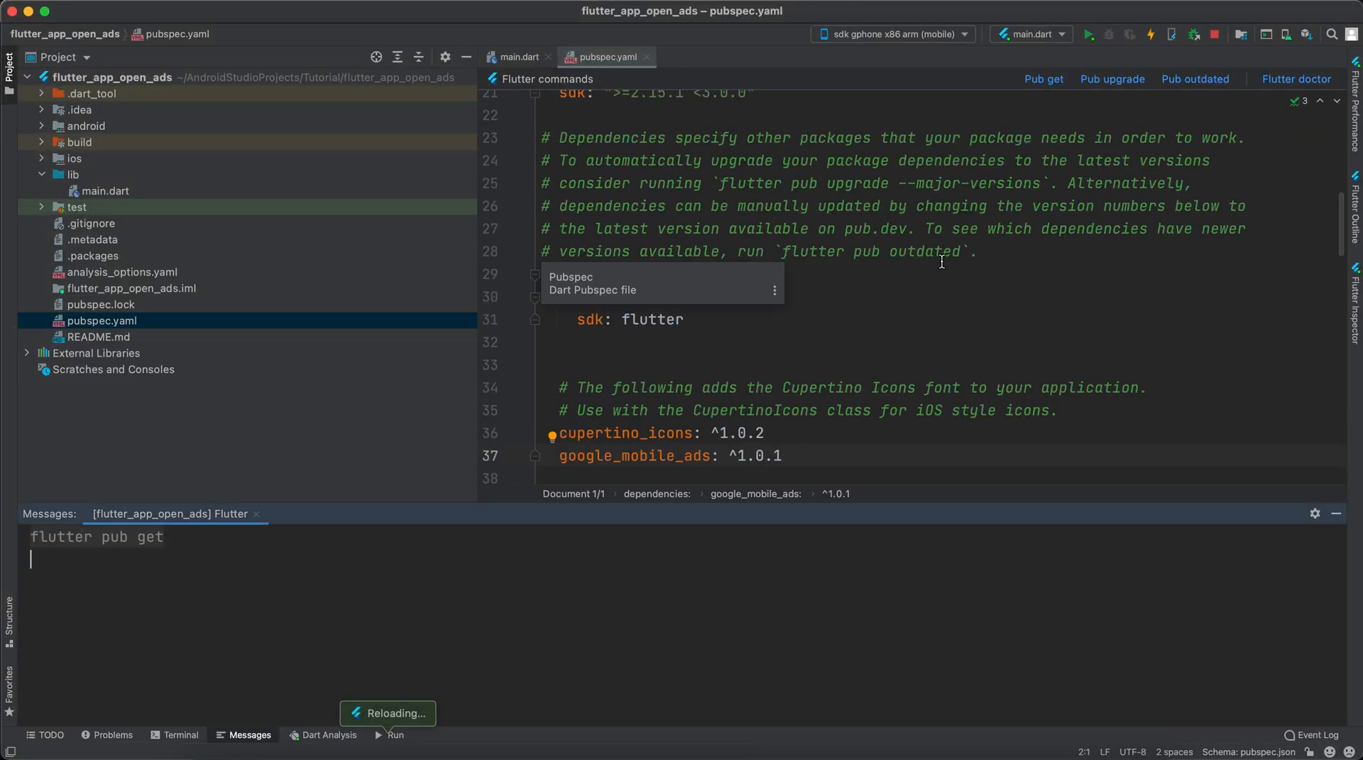
left_click(1042, 78)
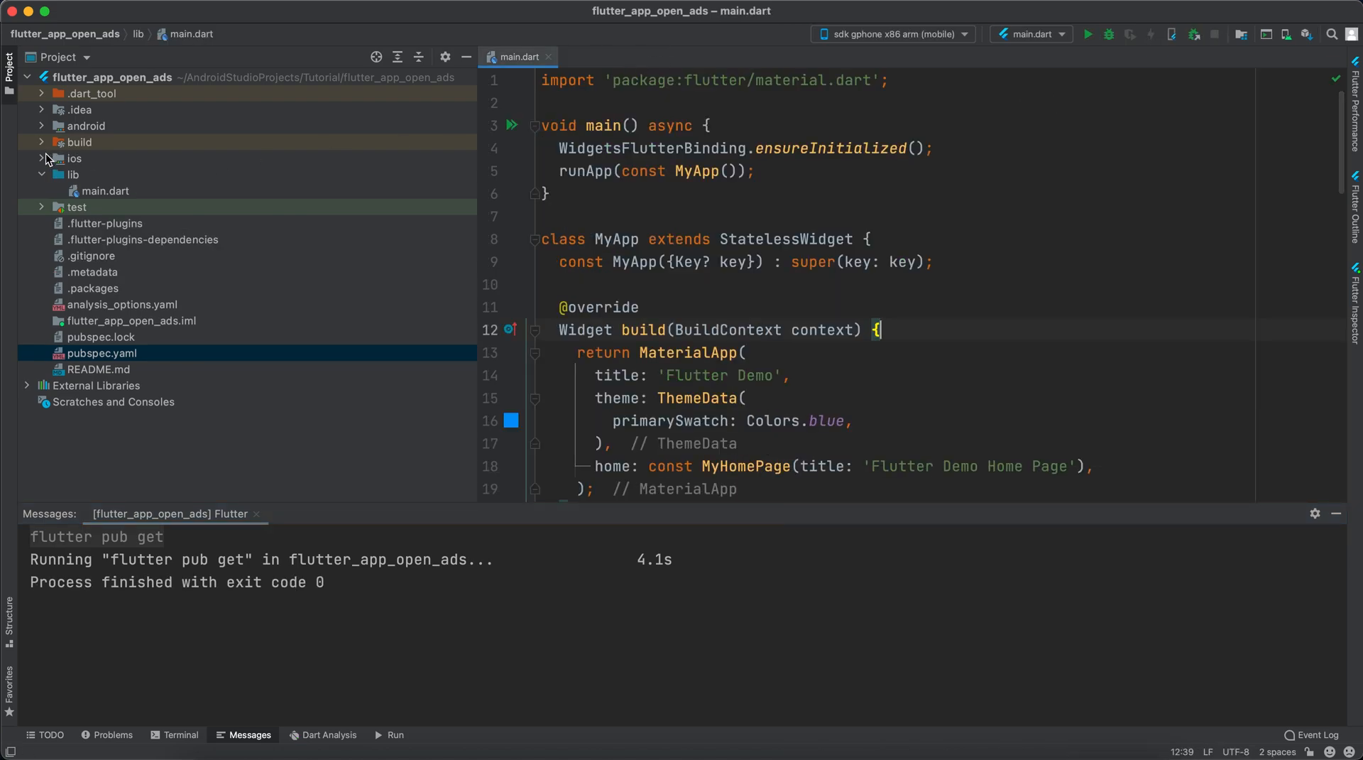
Step: Expand the android and app folders in the Project panel
left_click(41, 125)
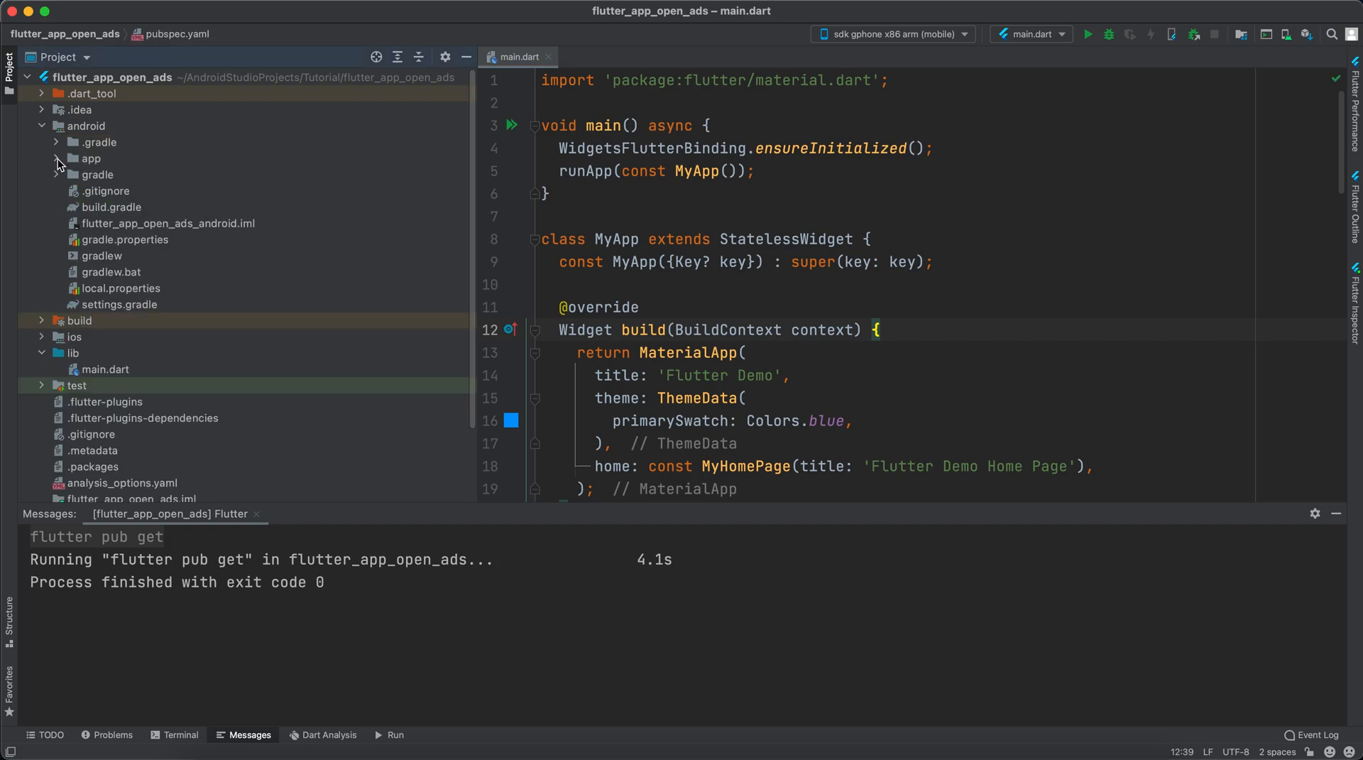
left_click(55, 158)
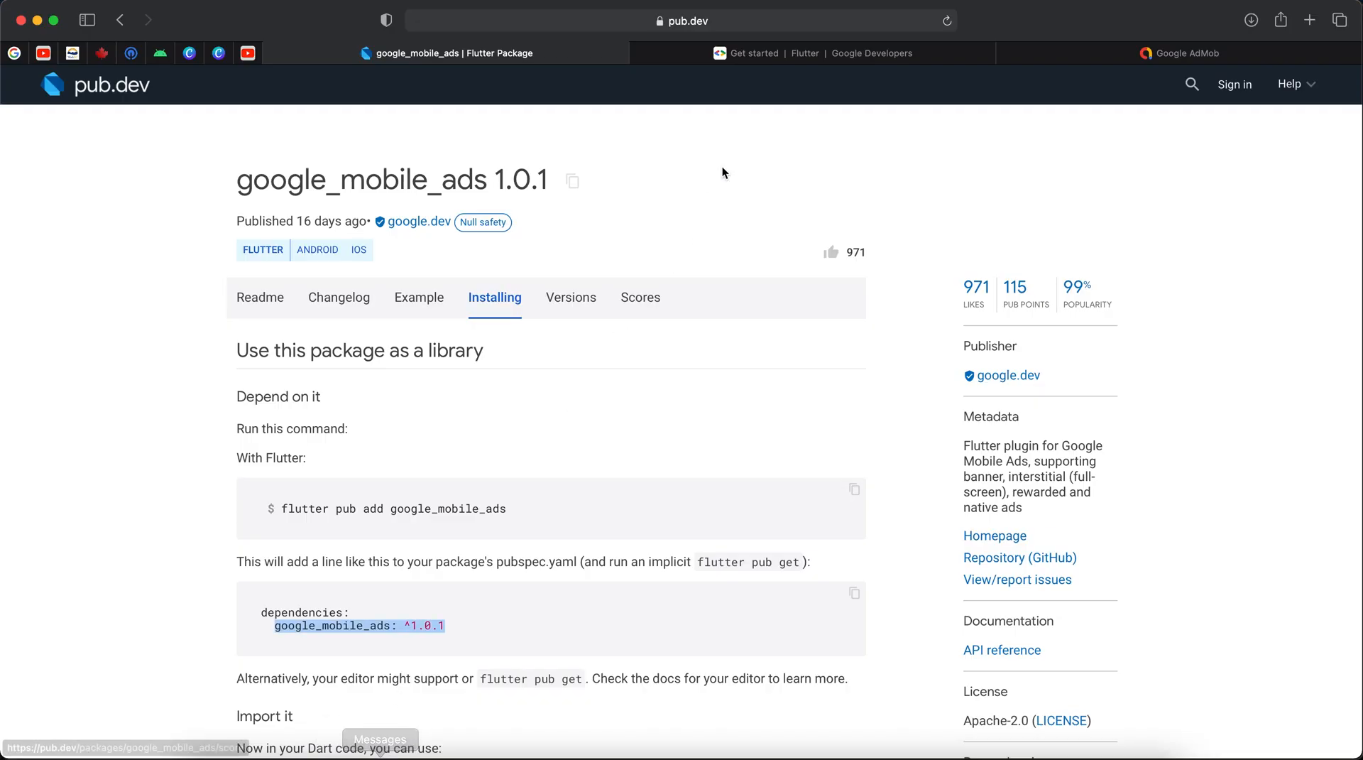
Step: Copy the AndroidManifest meta-data snippet from the docs, then open the app's settings in AdMob
left_click(807, 53)
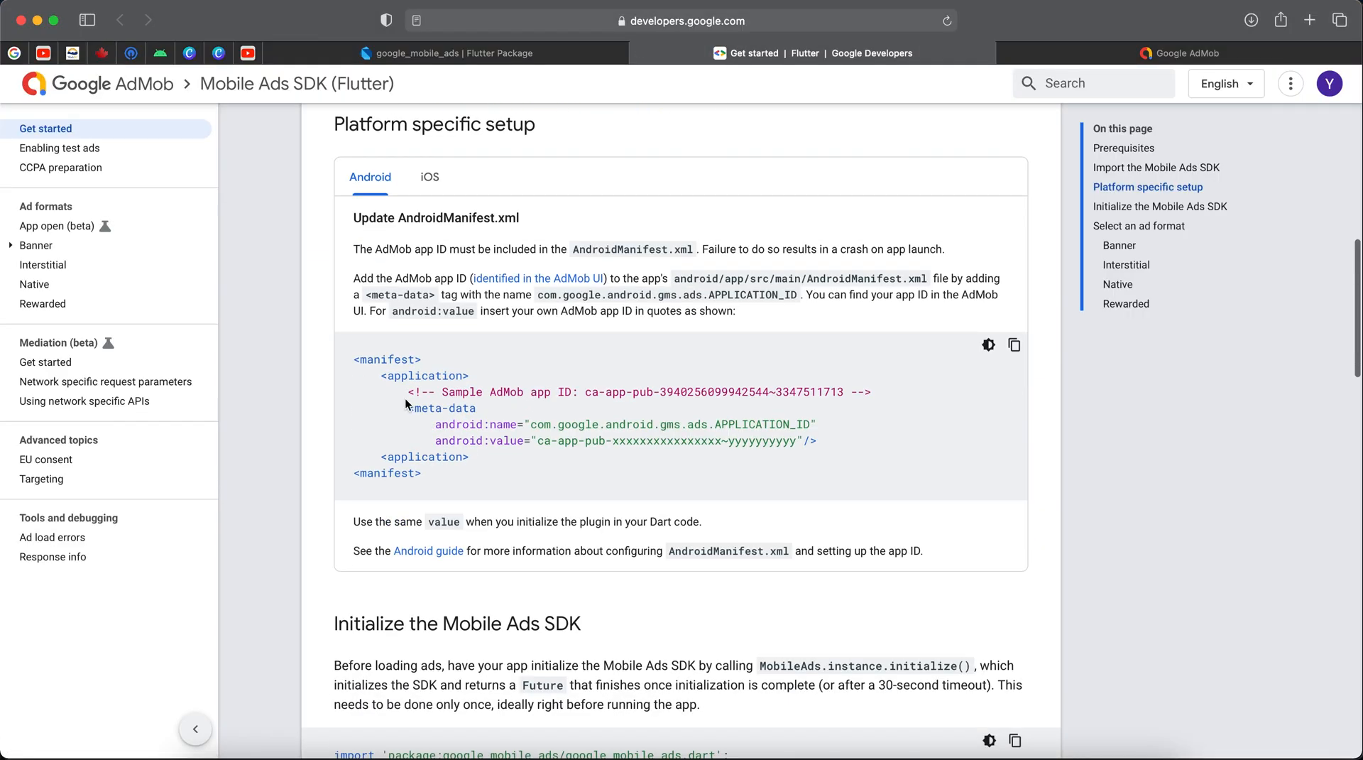
left_click_drag(406, 405, 765, 443)
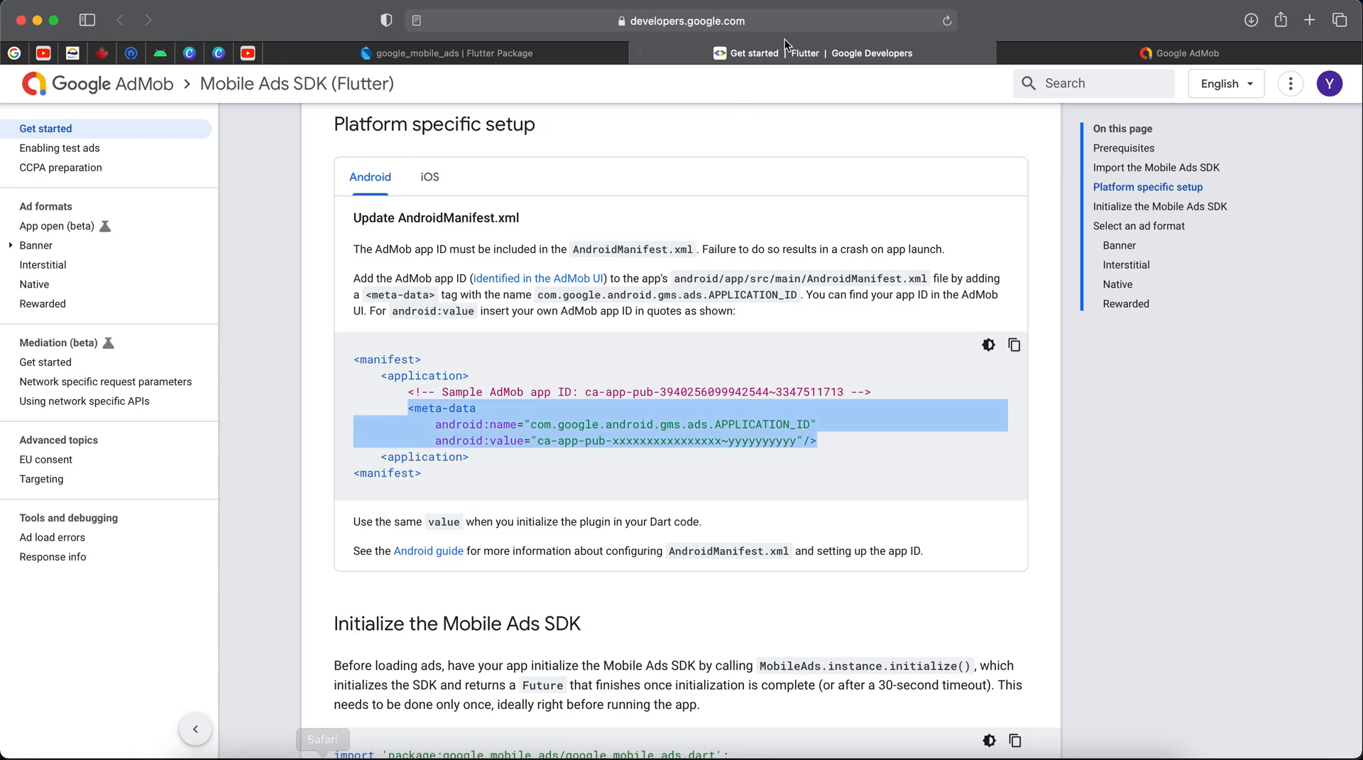
left_click(1179, 53)
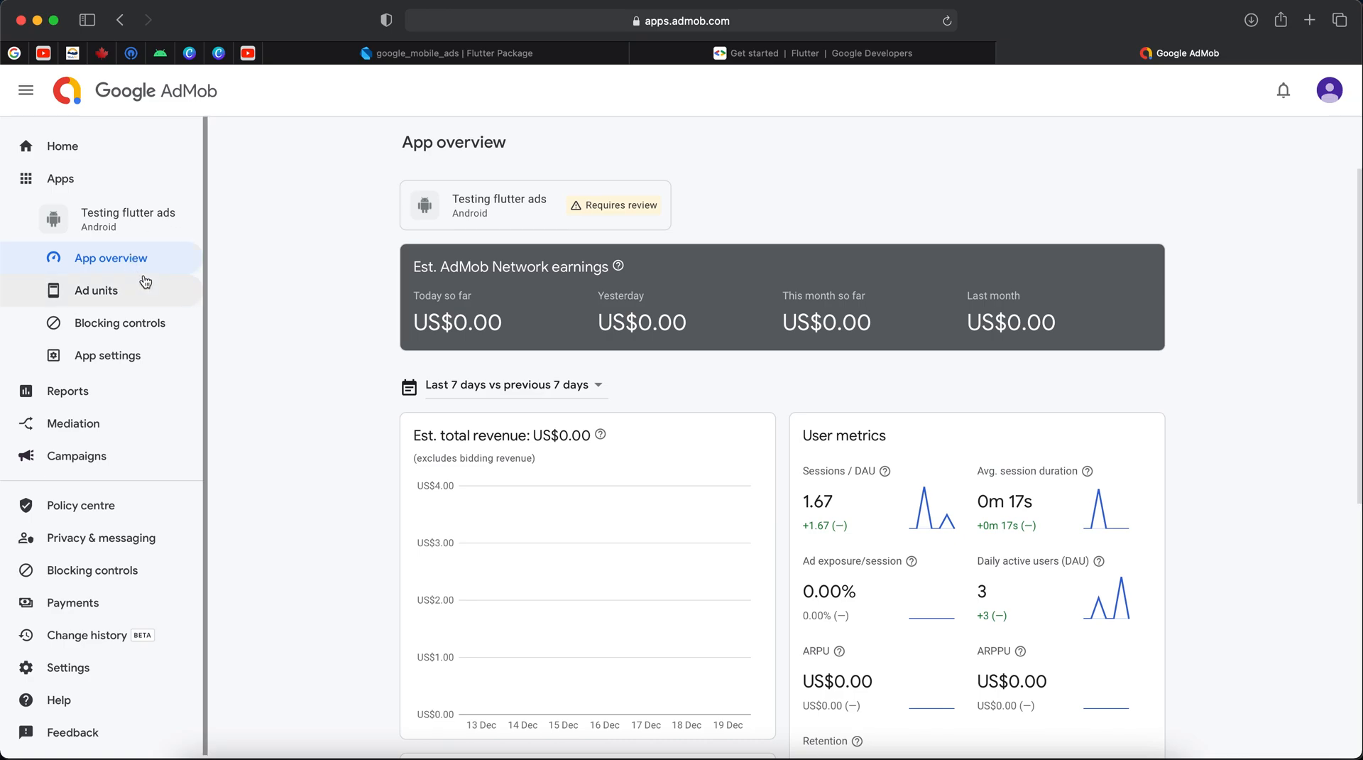
mouse_move(121, 362)
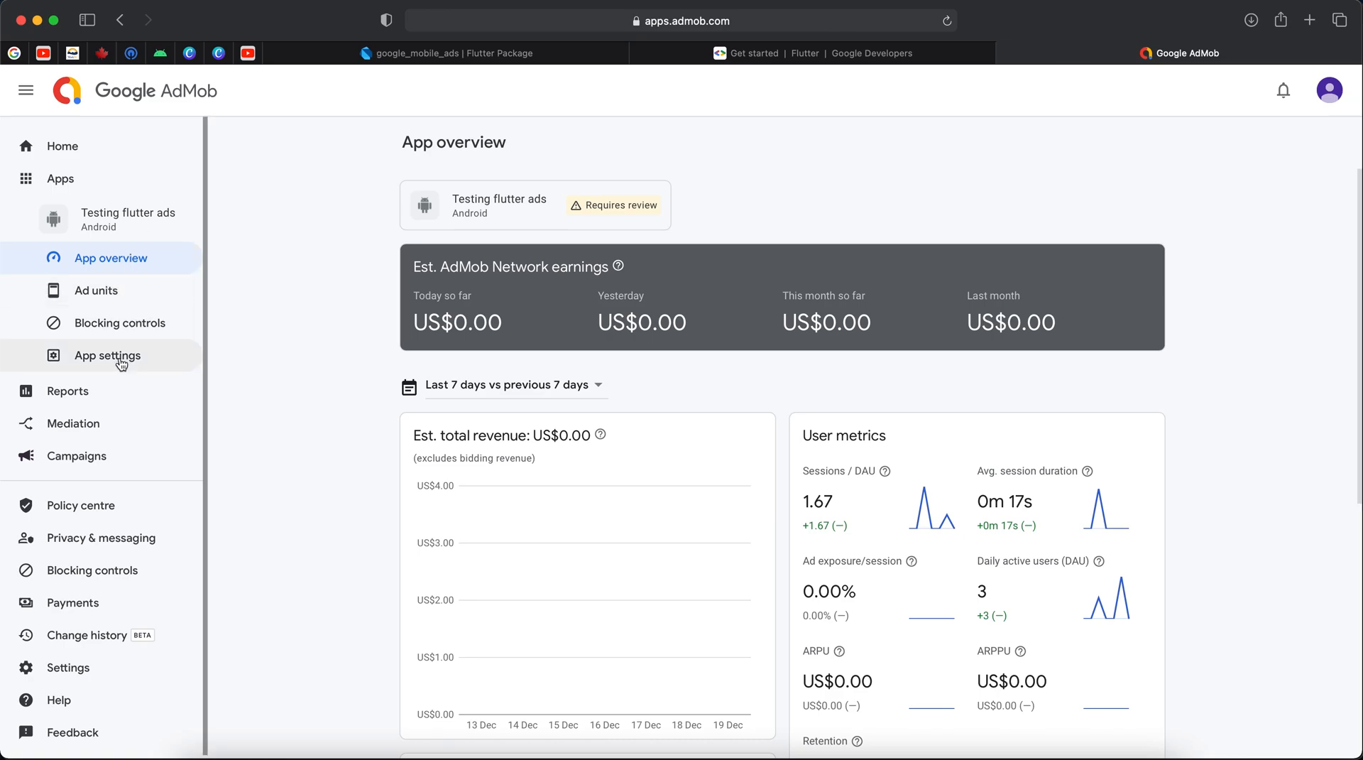
left_click(107, 355)
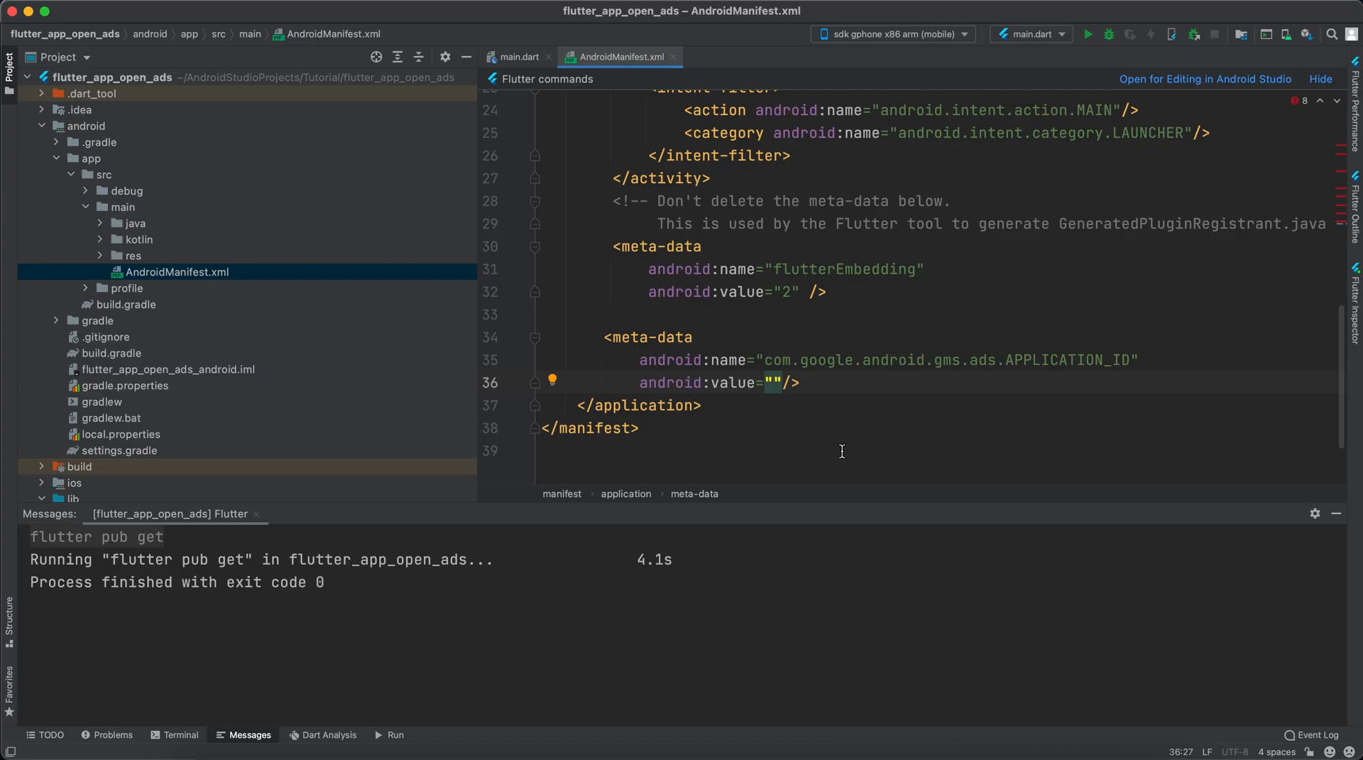
type("ca-app-pub-3592838043941936~6621552048")
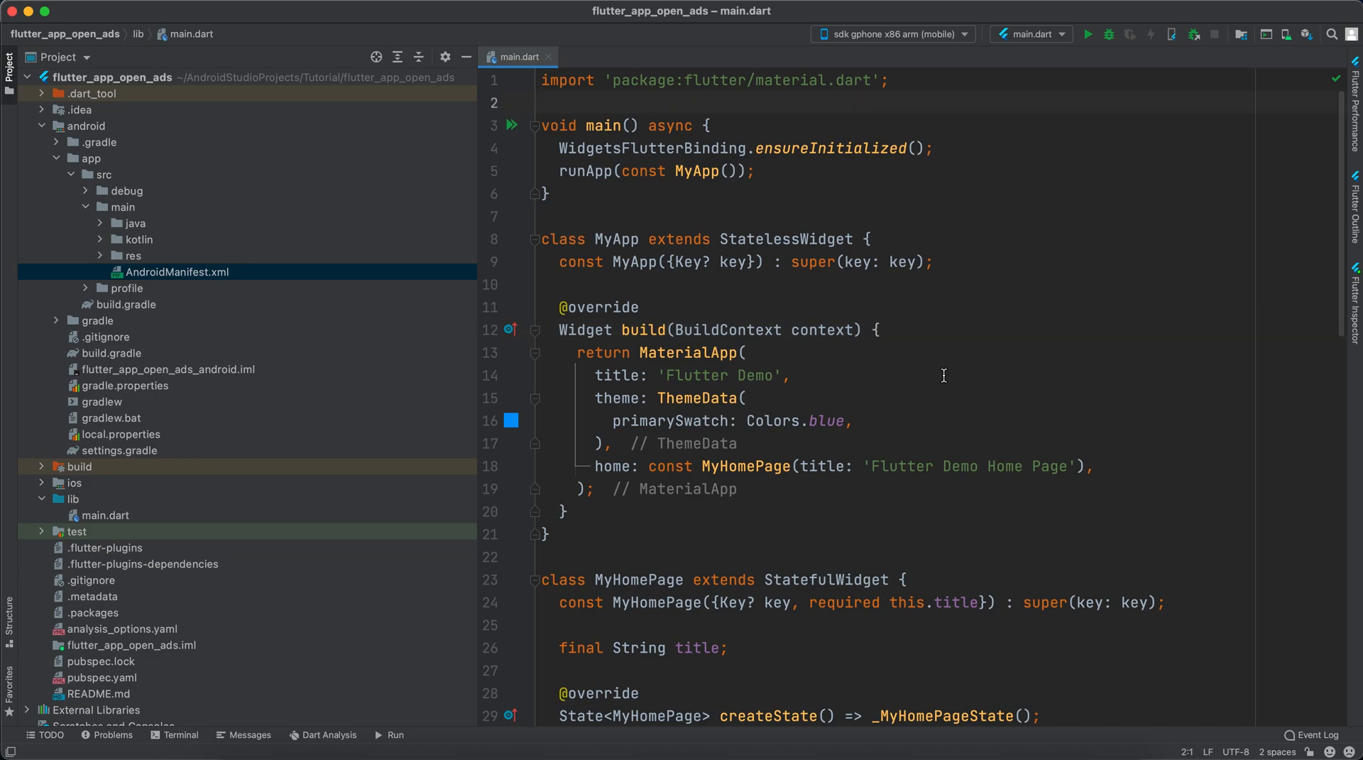
Step: Import google_mobile_ads and write loadAd() async calling await AppOpenAd.load with an AdRequest
key("enter")
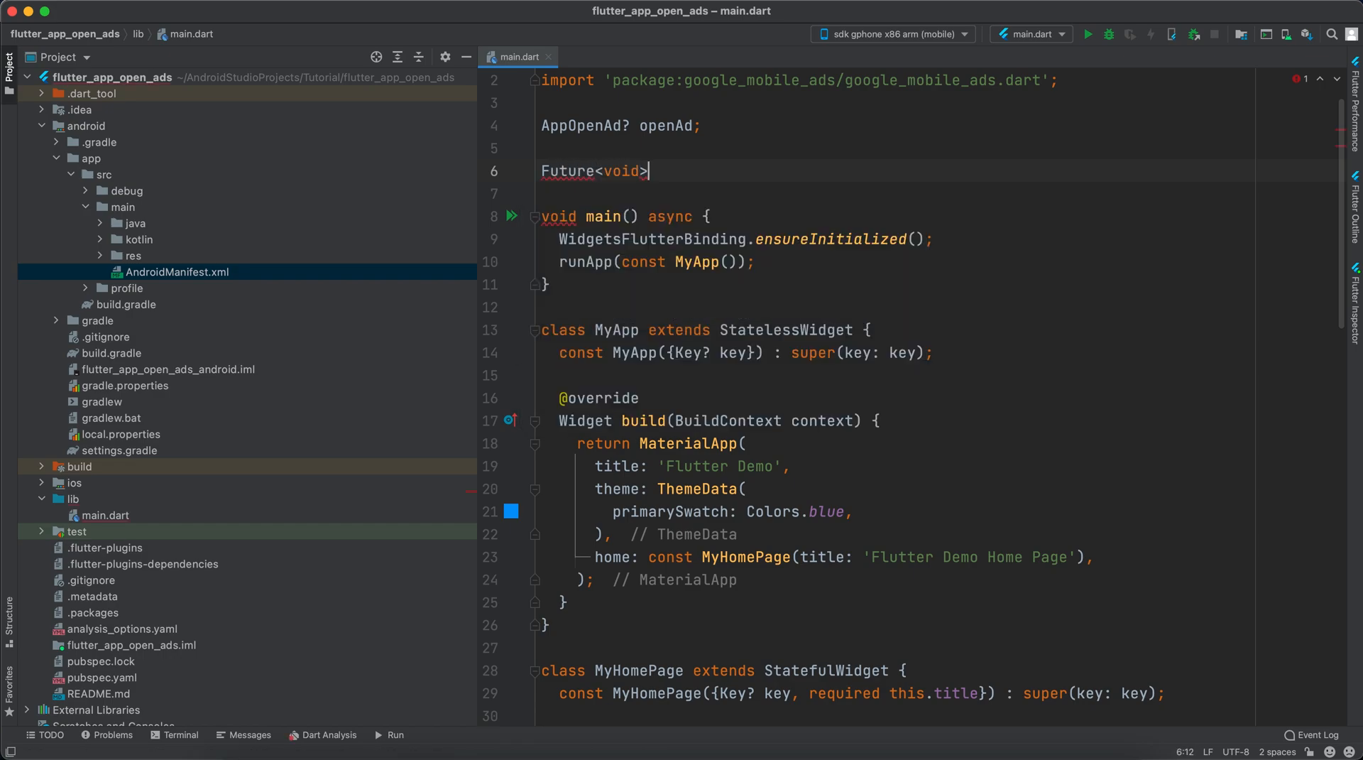
type("loadA")
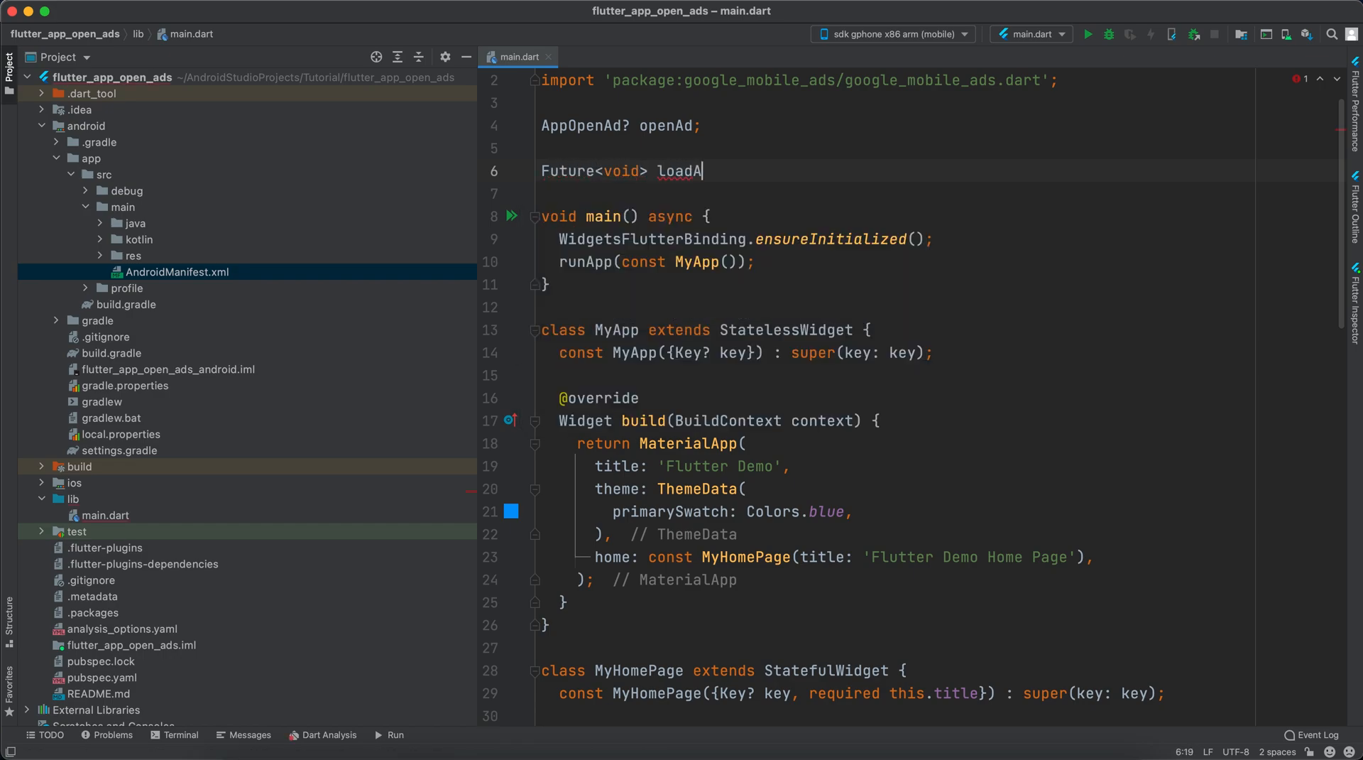
type("d() async {")
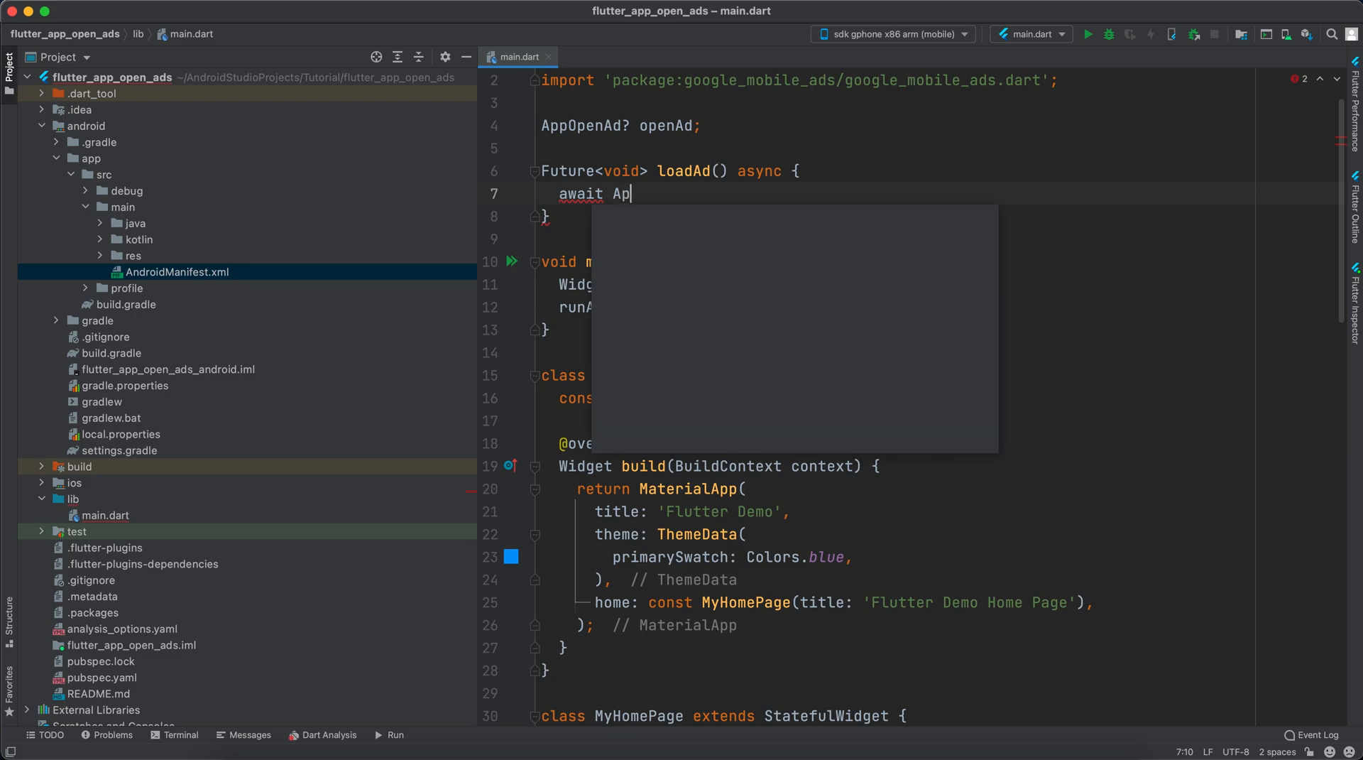
type("pOpenAd.load(")
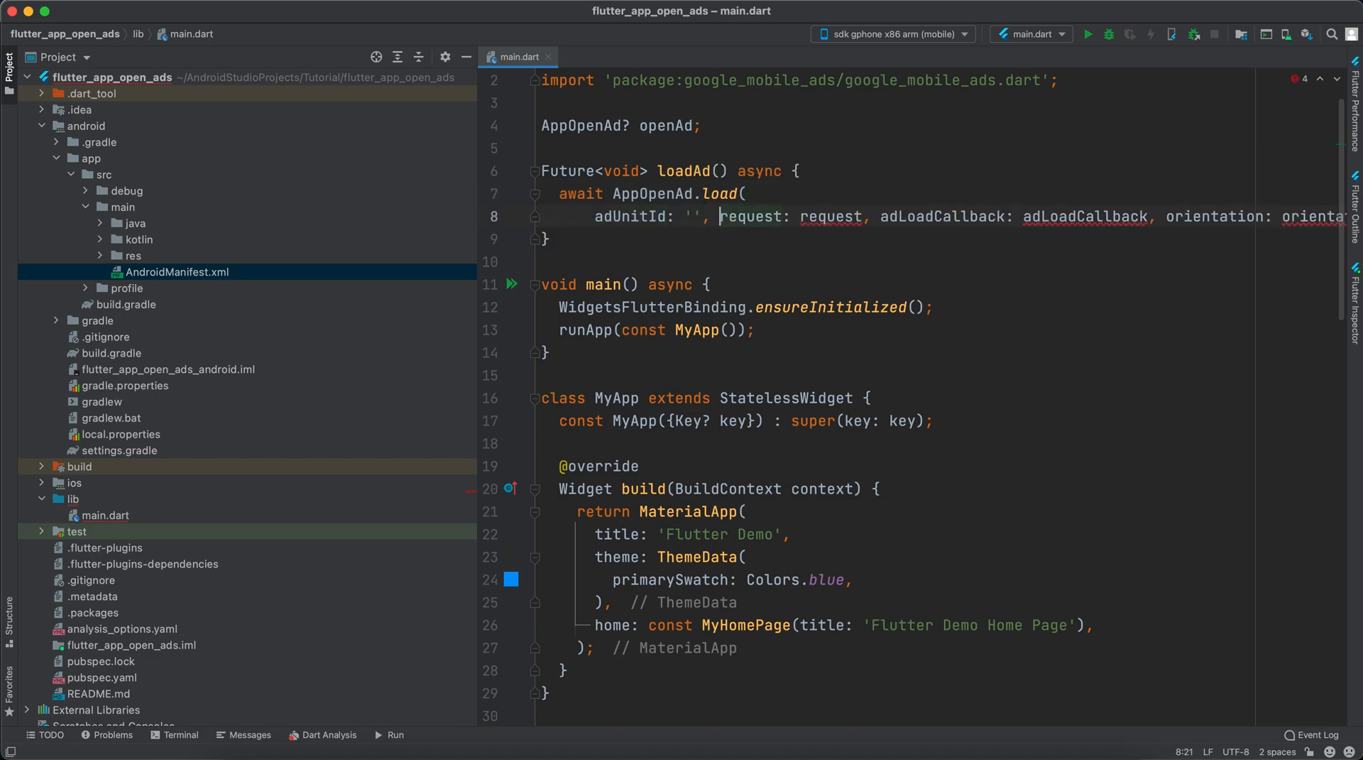
type("const AdRequest(),")
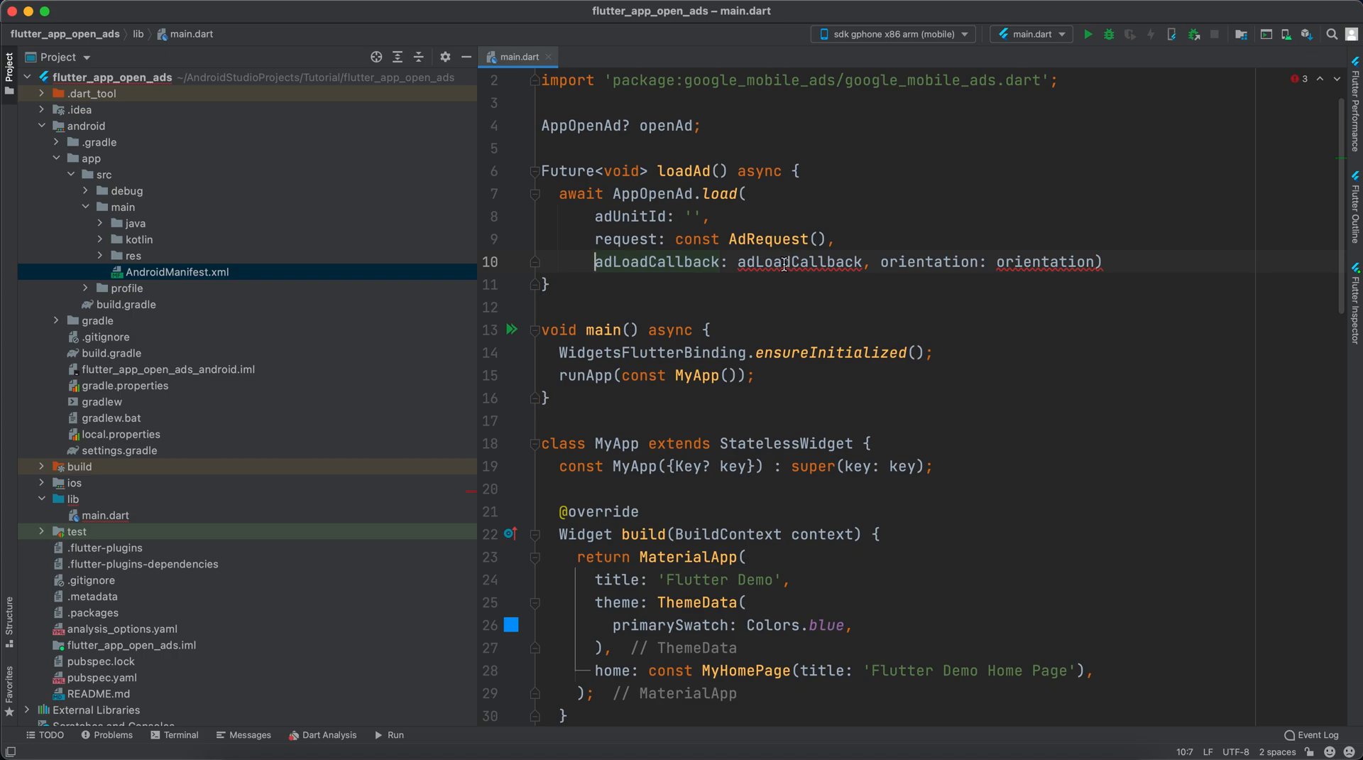
Step: Write AppOpenAdLoadCallback's onAdLoaded to print 'ad is loaded', store the ad in openAd and show it
double_click(799, 261)
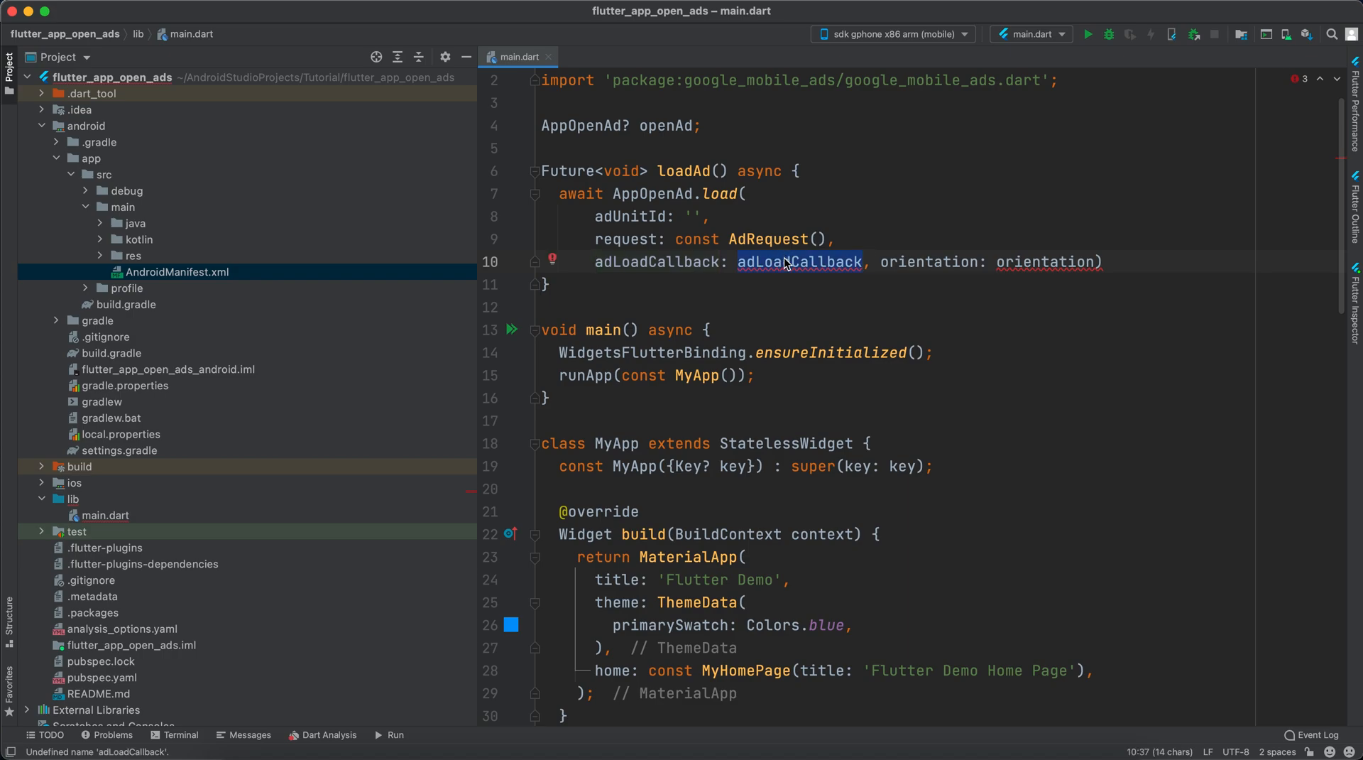
type("AppOpenA")
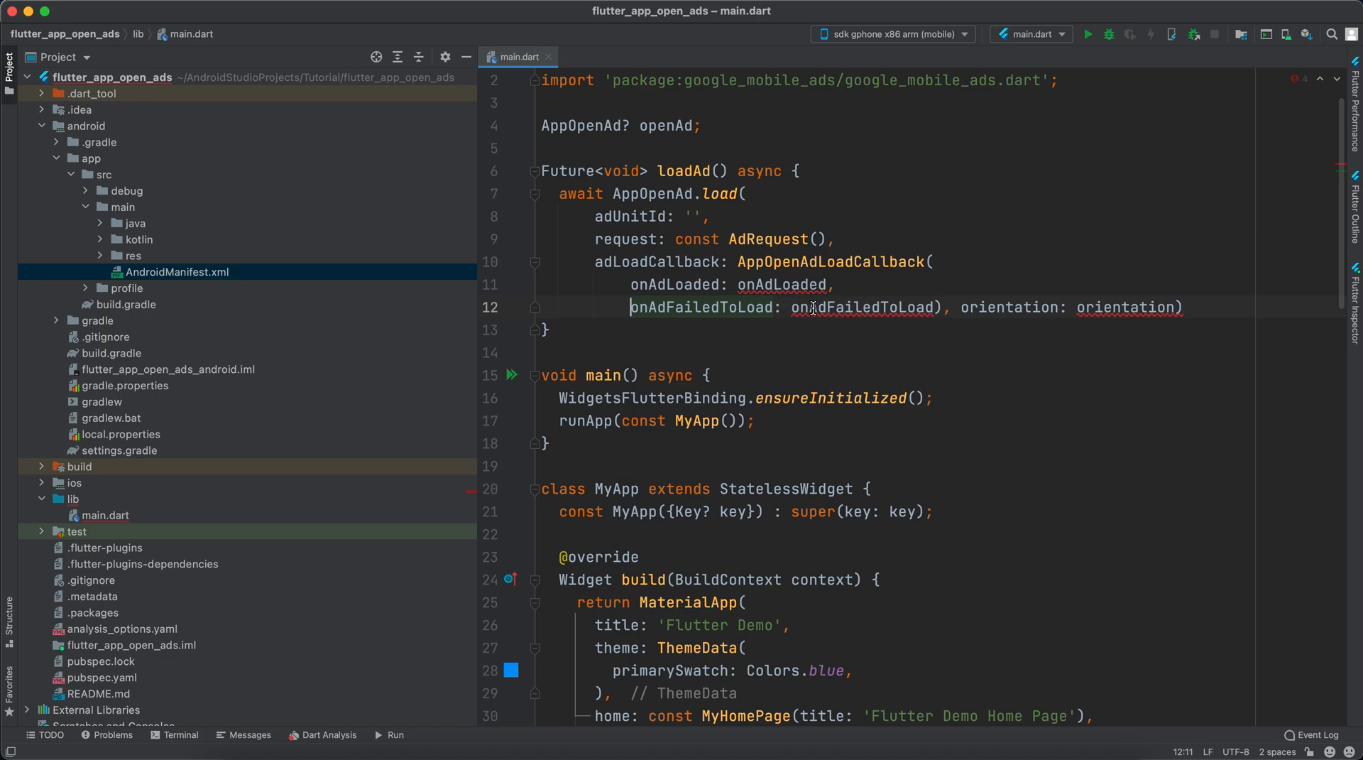
type("(ad){")
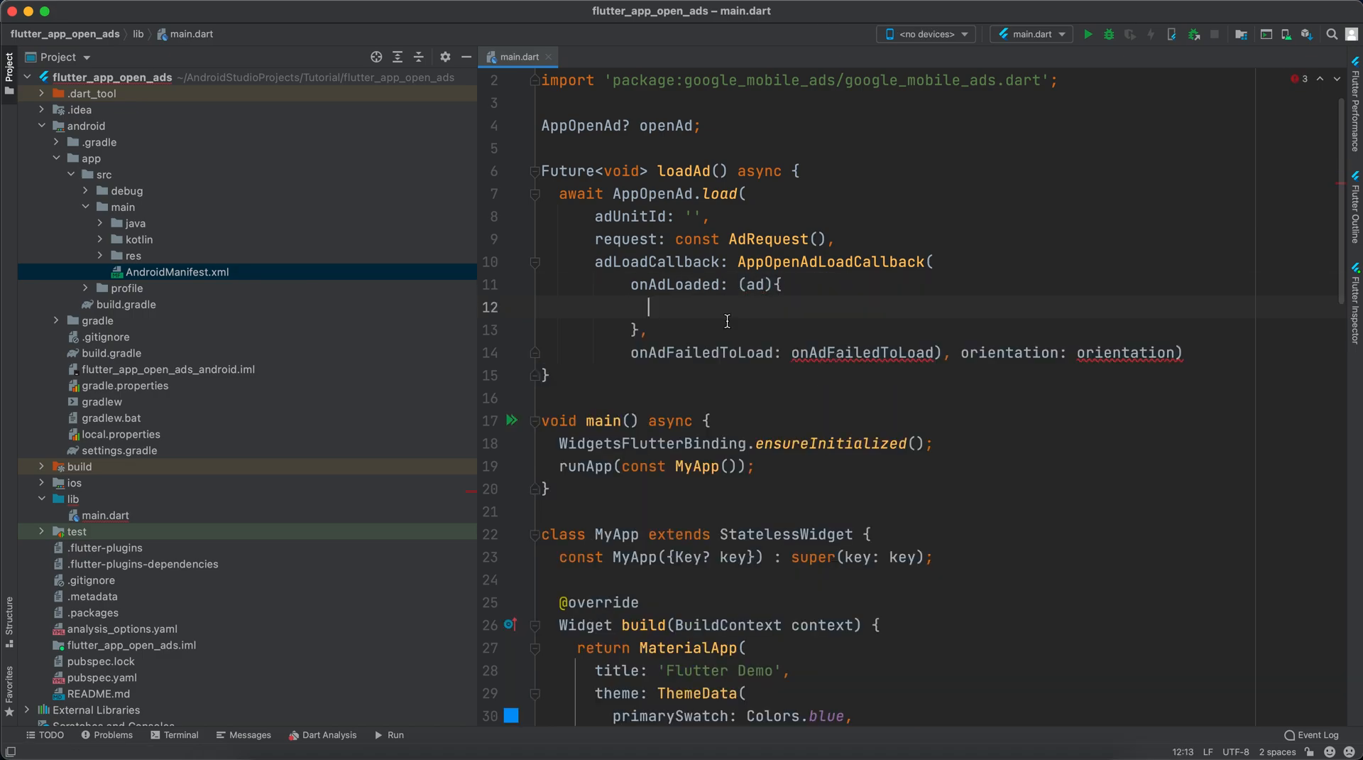
type("print")
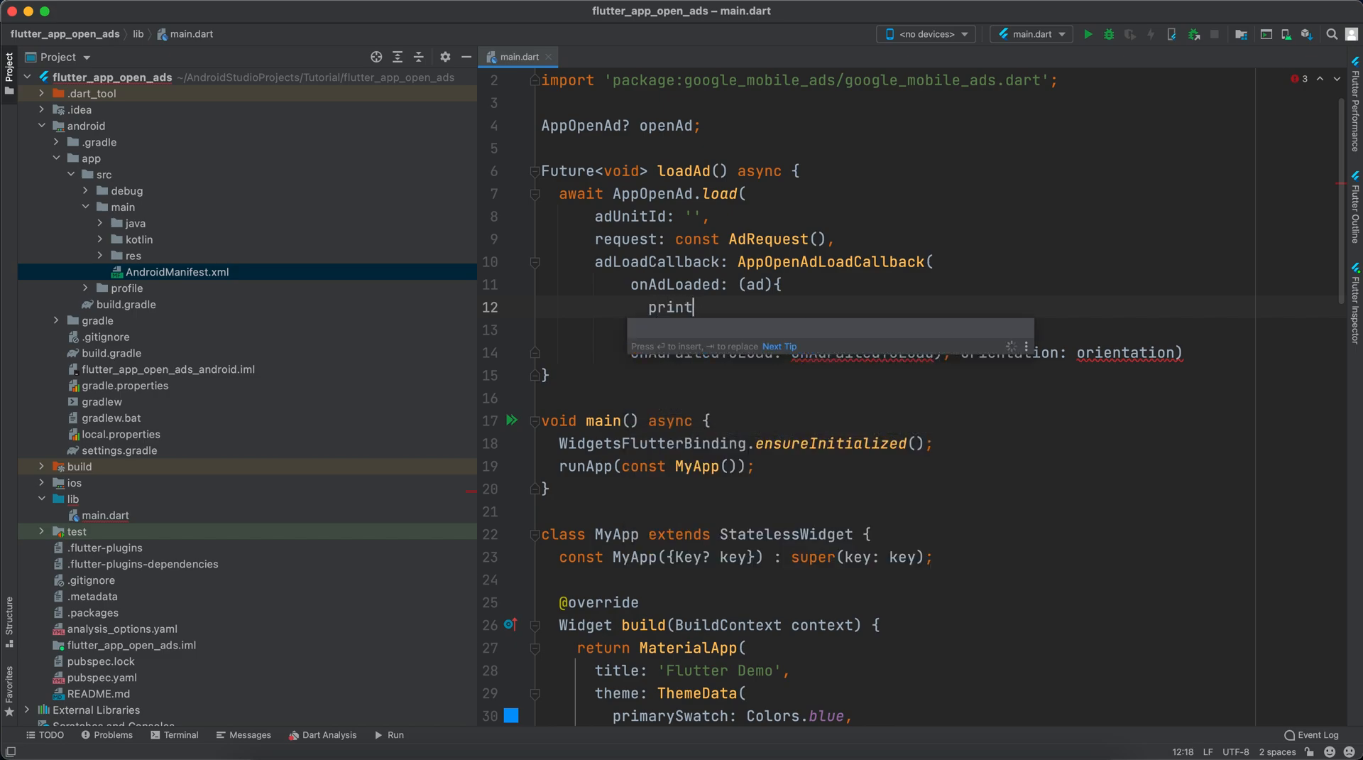
type("('ad ')")
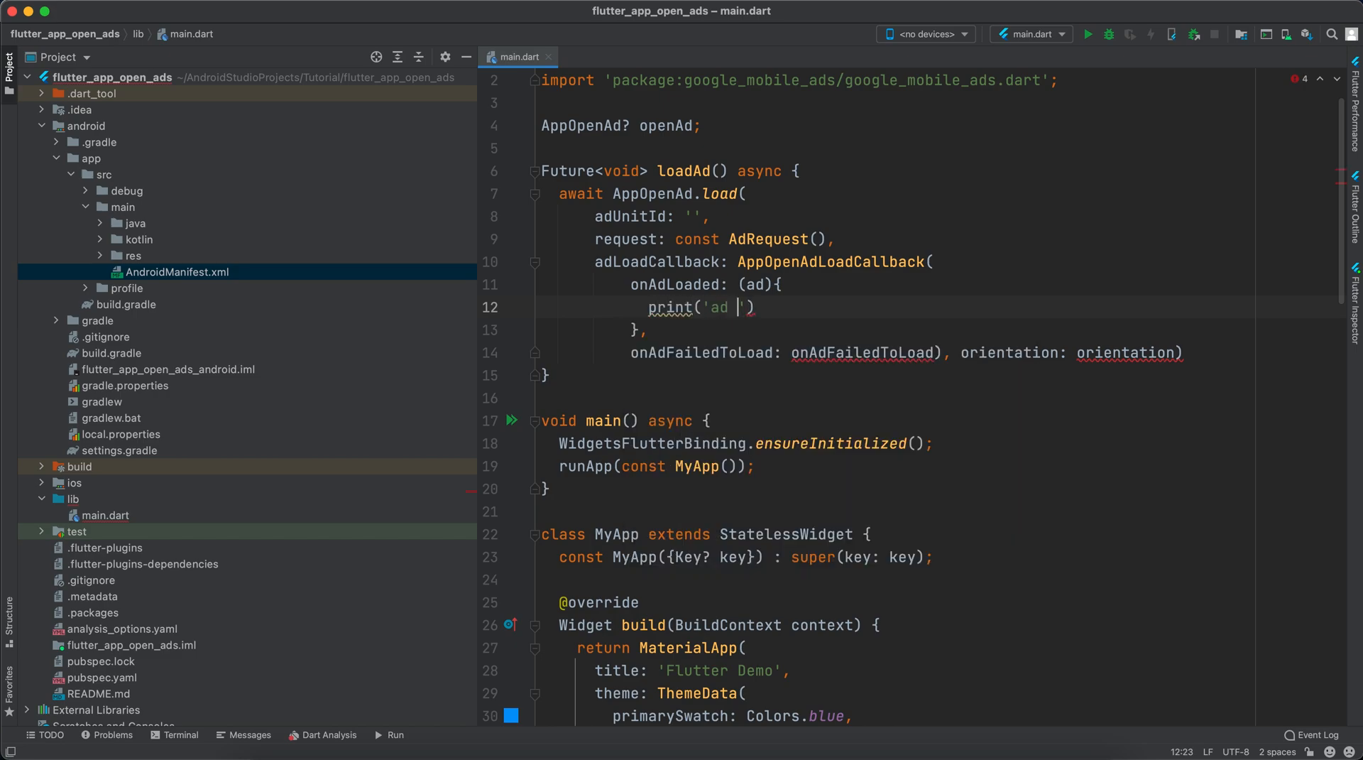
type("is loaded")
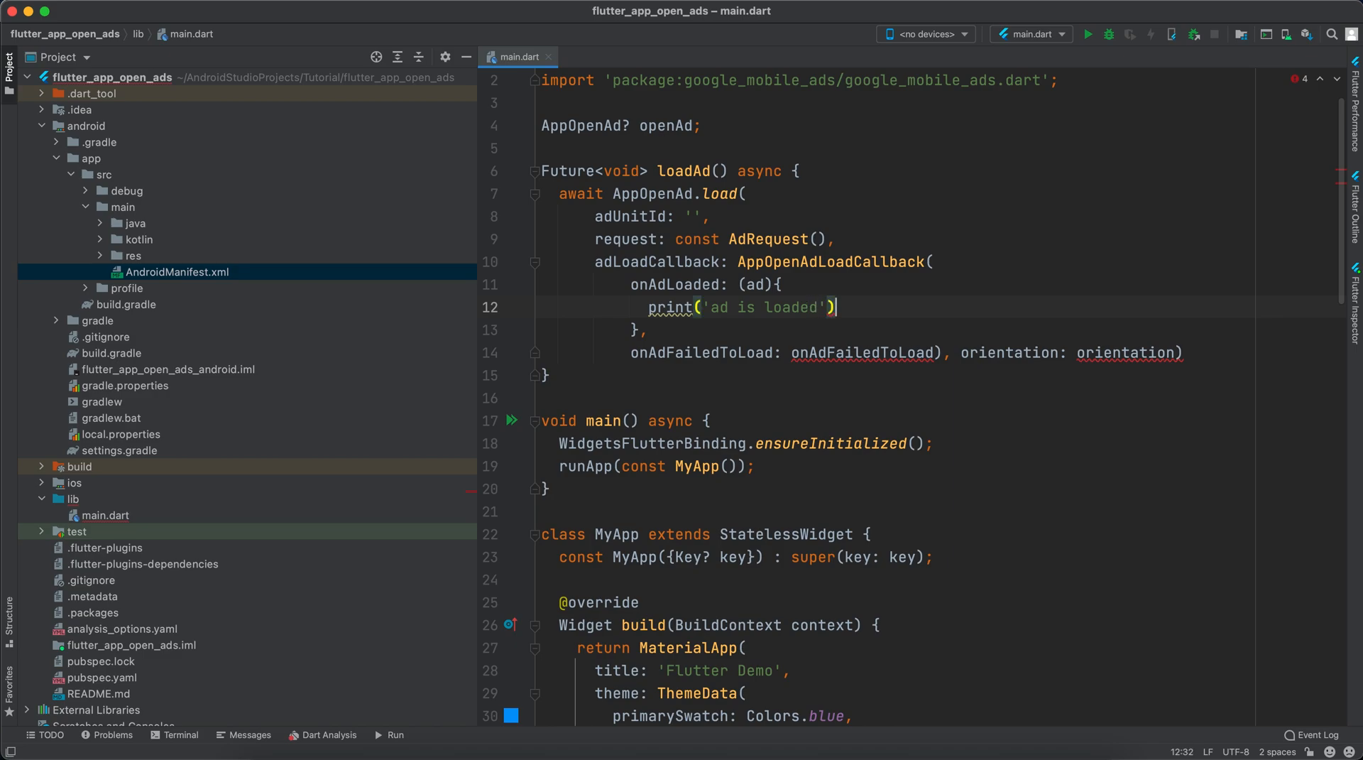
type(";")
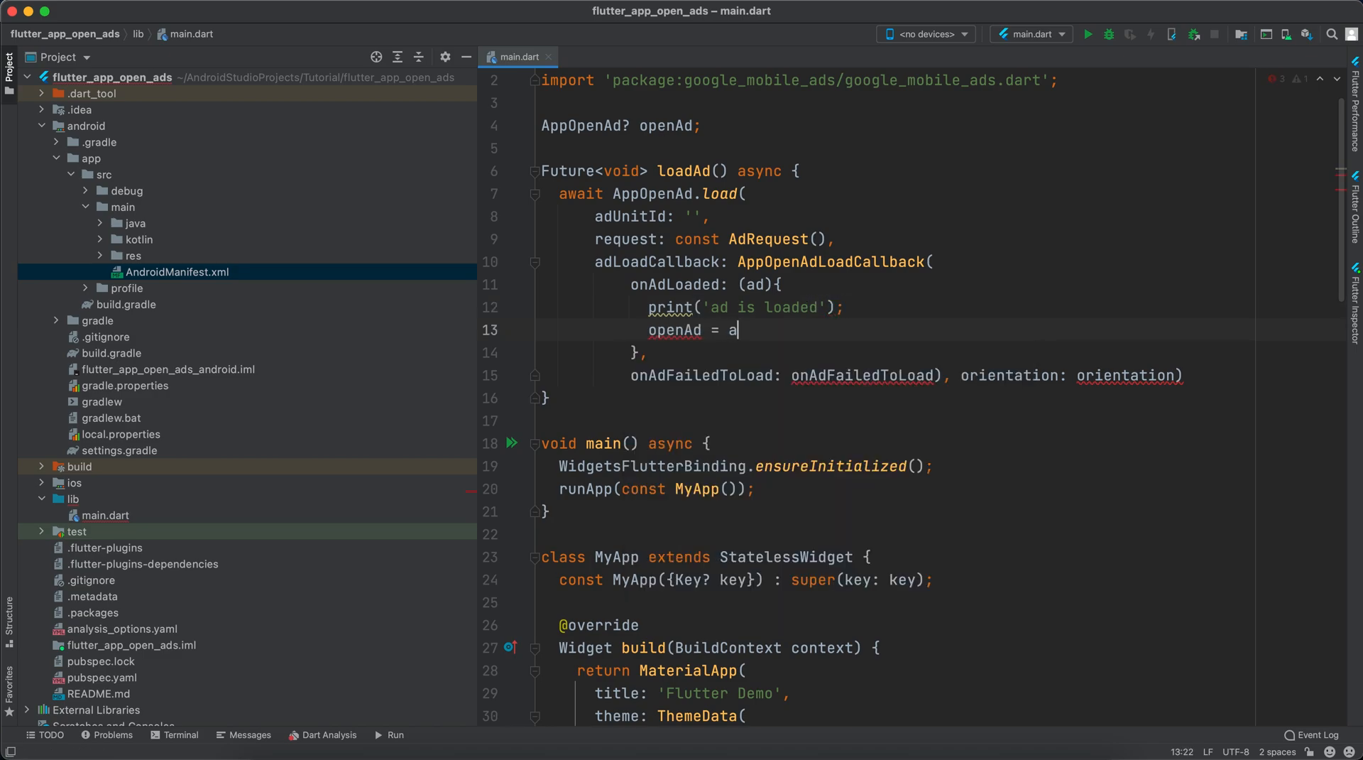
type("d;")
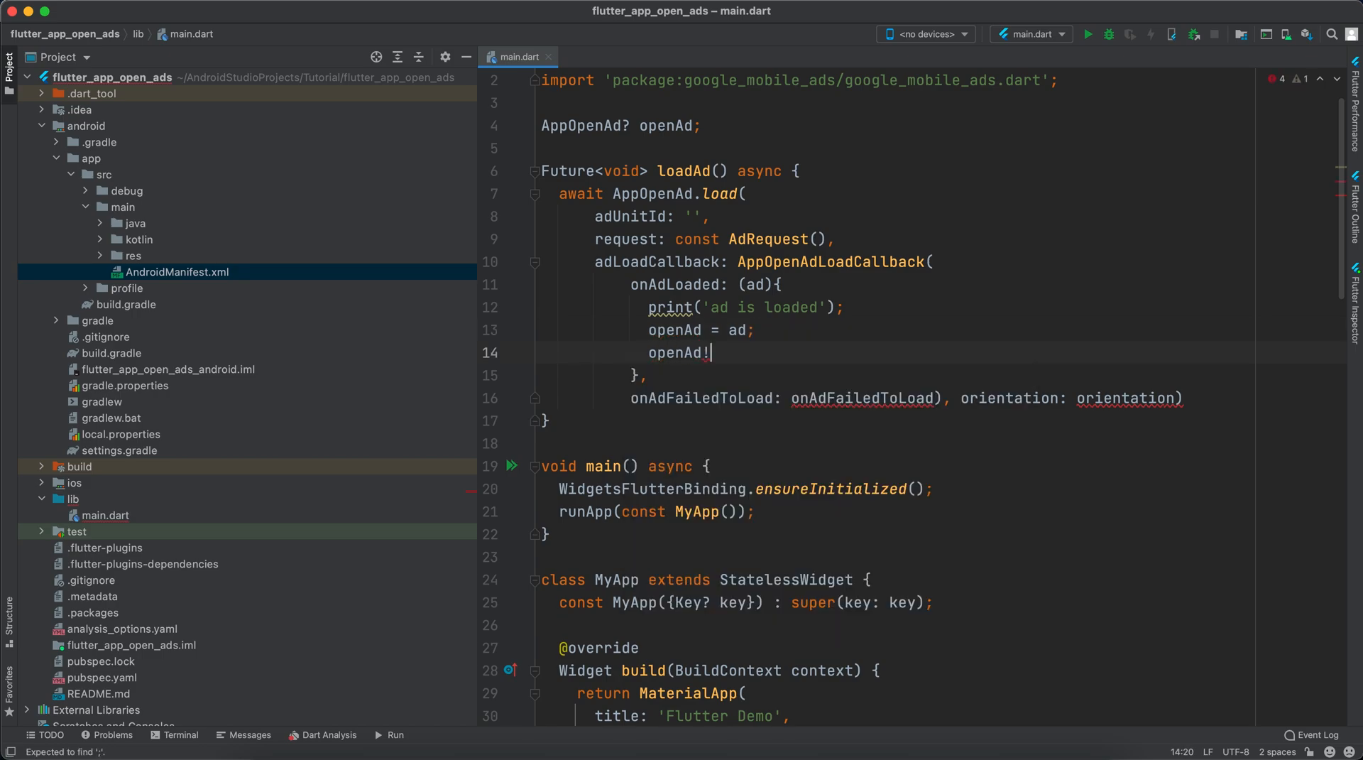
type(".show();")
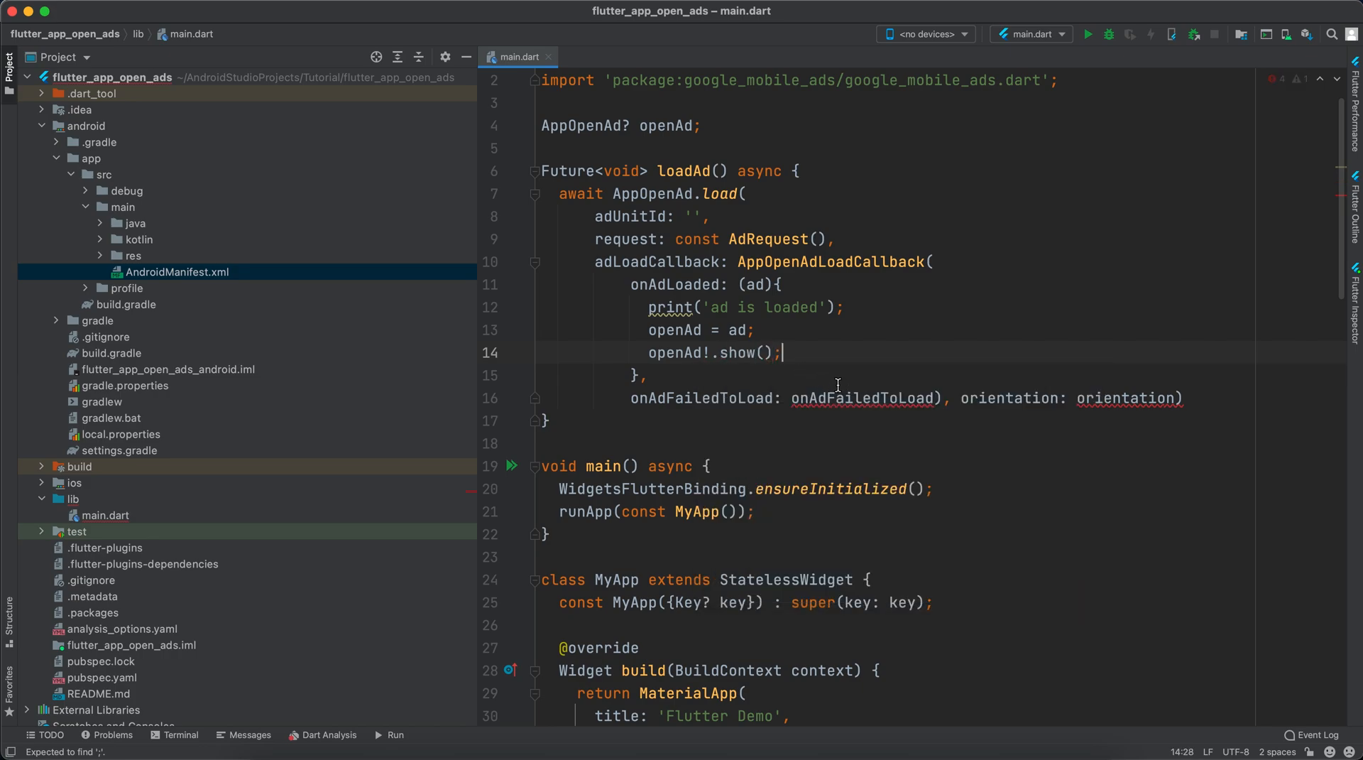
Step: Make onAdFailedToLoad print 'ad failed to load $error'
double_click(861, 398)
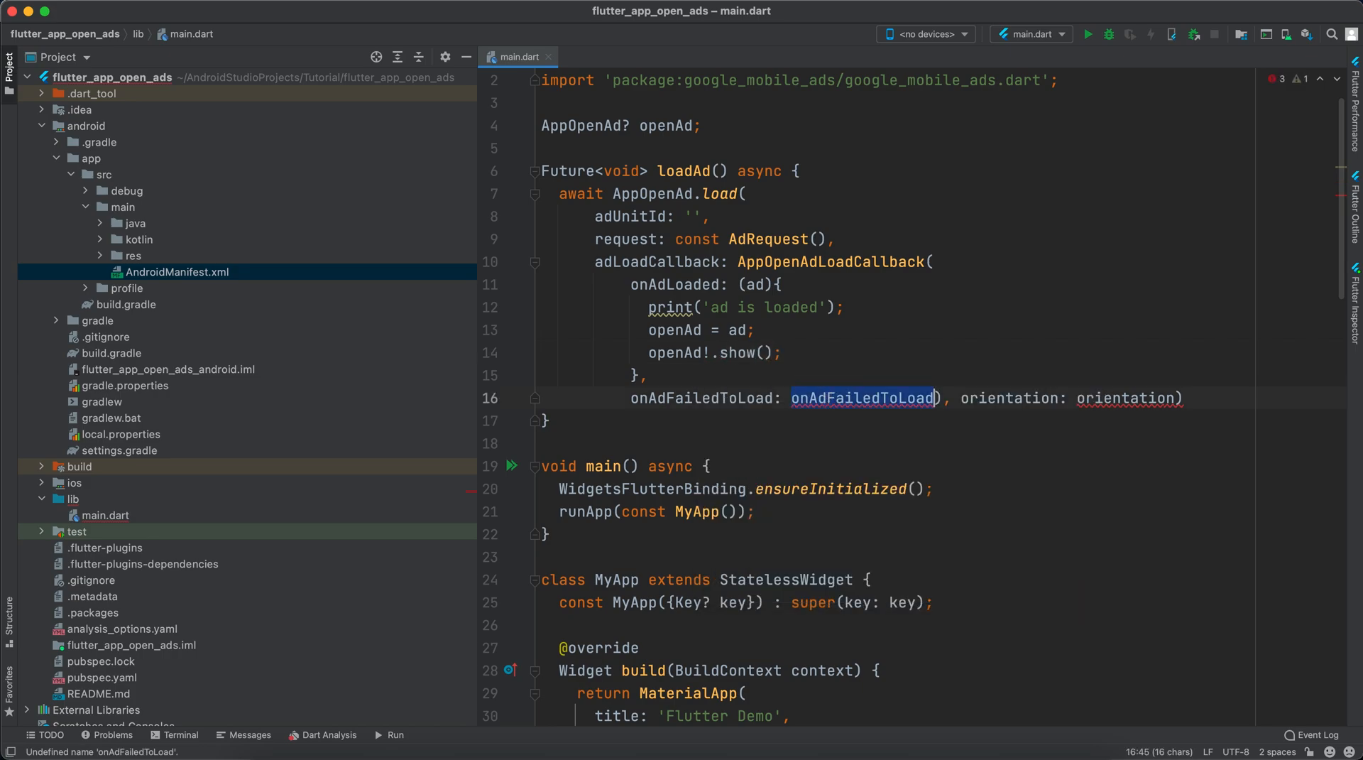
type("(error)")
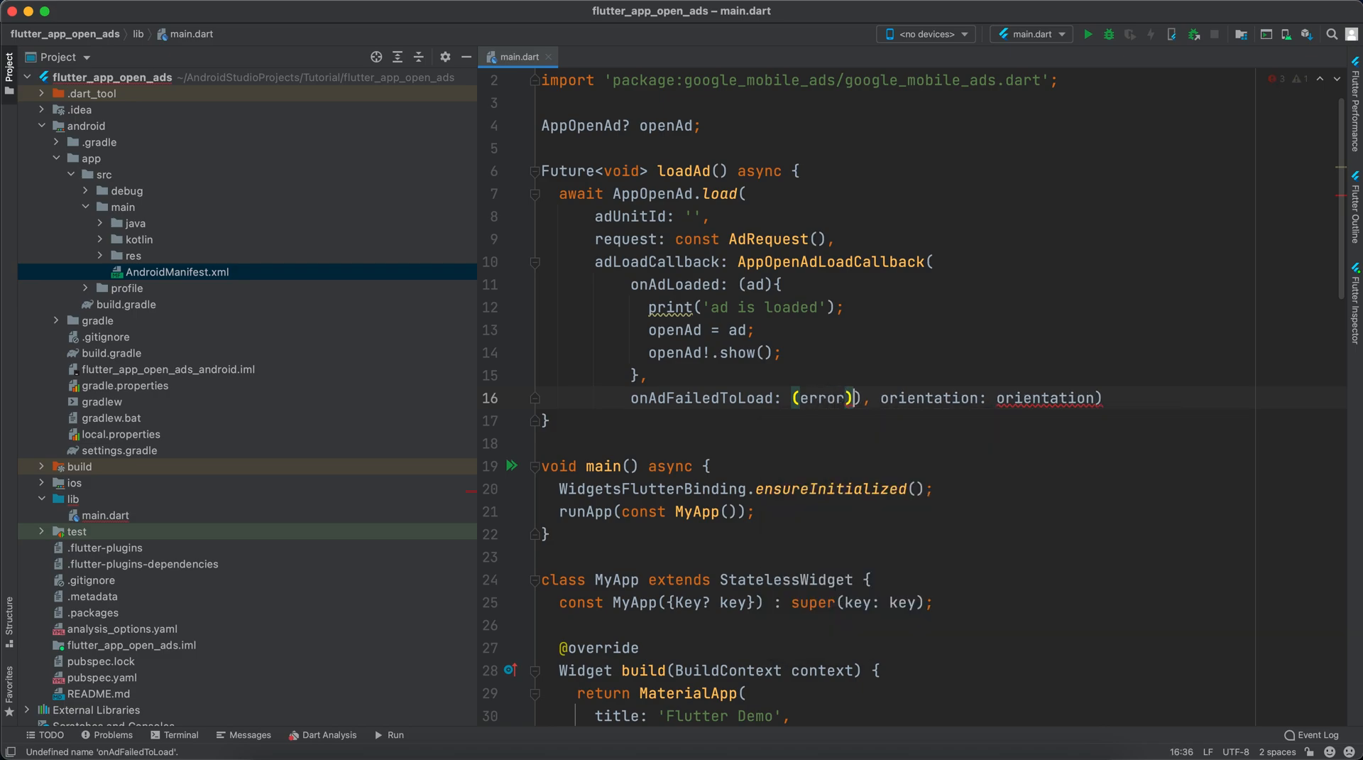
type("print('")
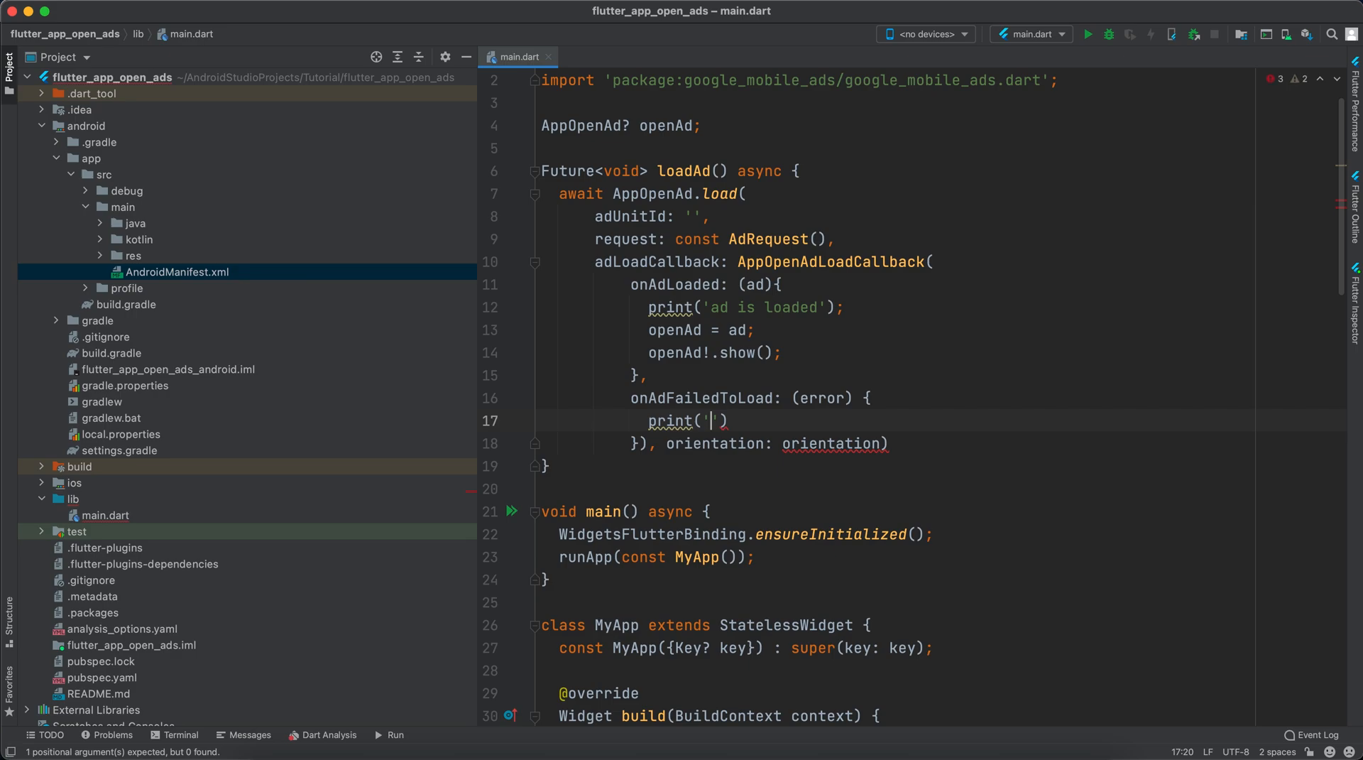
type("ad failed to load")
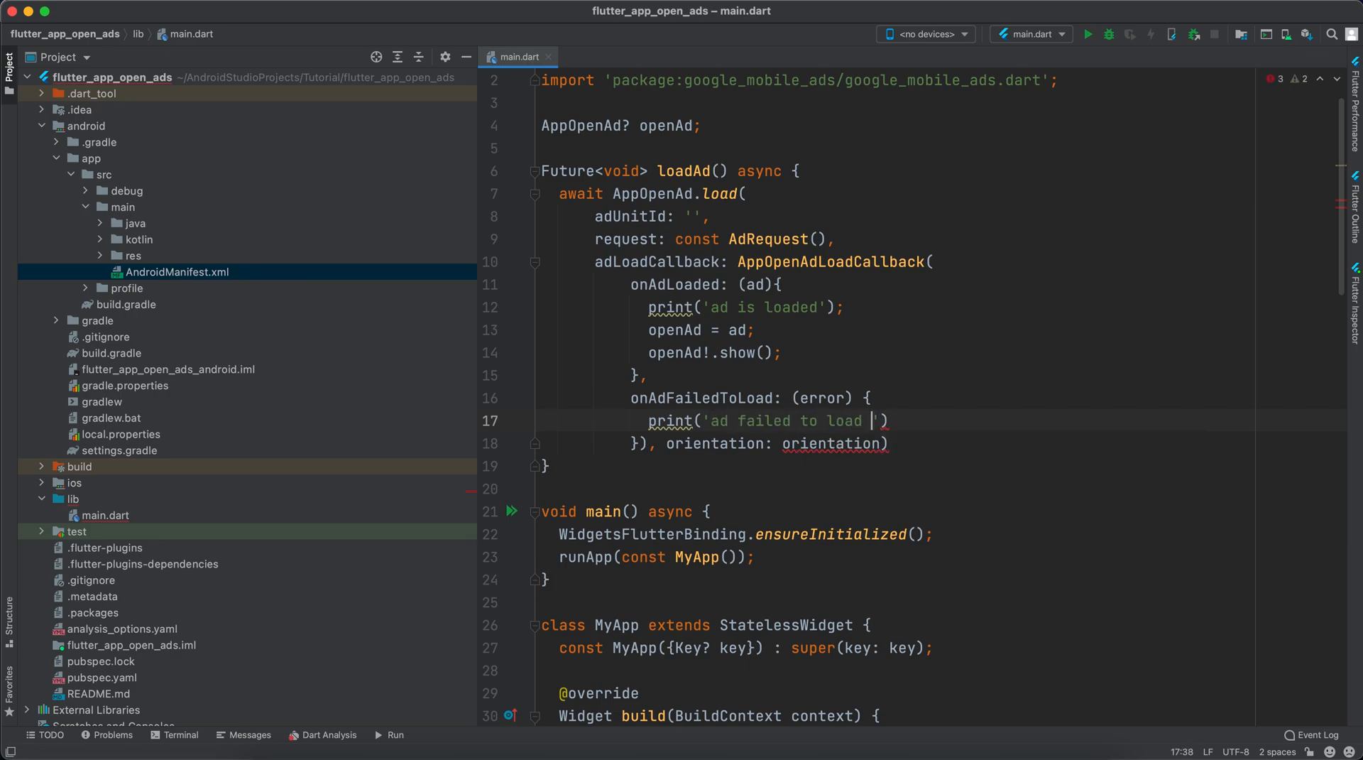
type("$error")
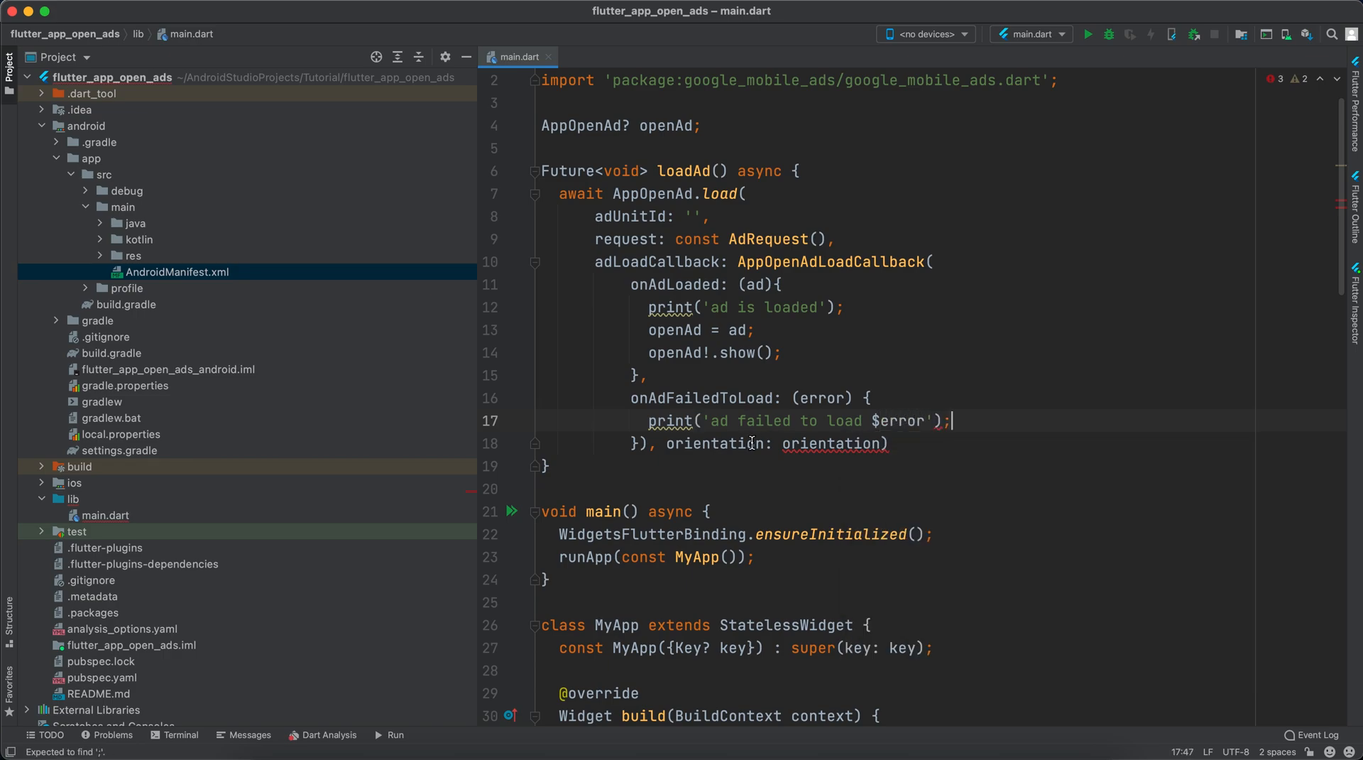
Step: Set orientation to AppOpenAd.orientationPortrait and close the load statement with a semicolon
double_click(831, 443)
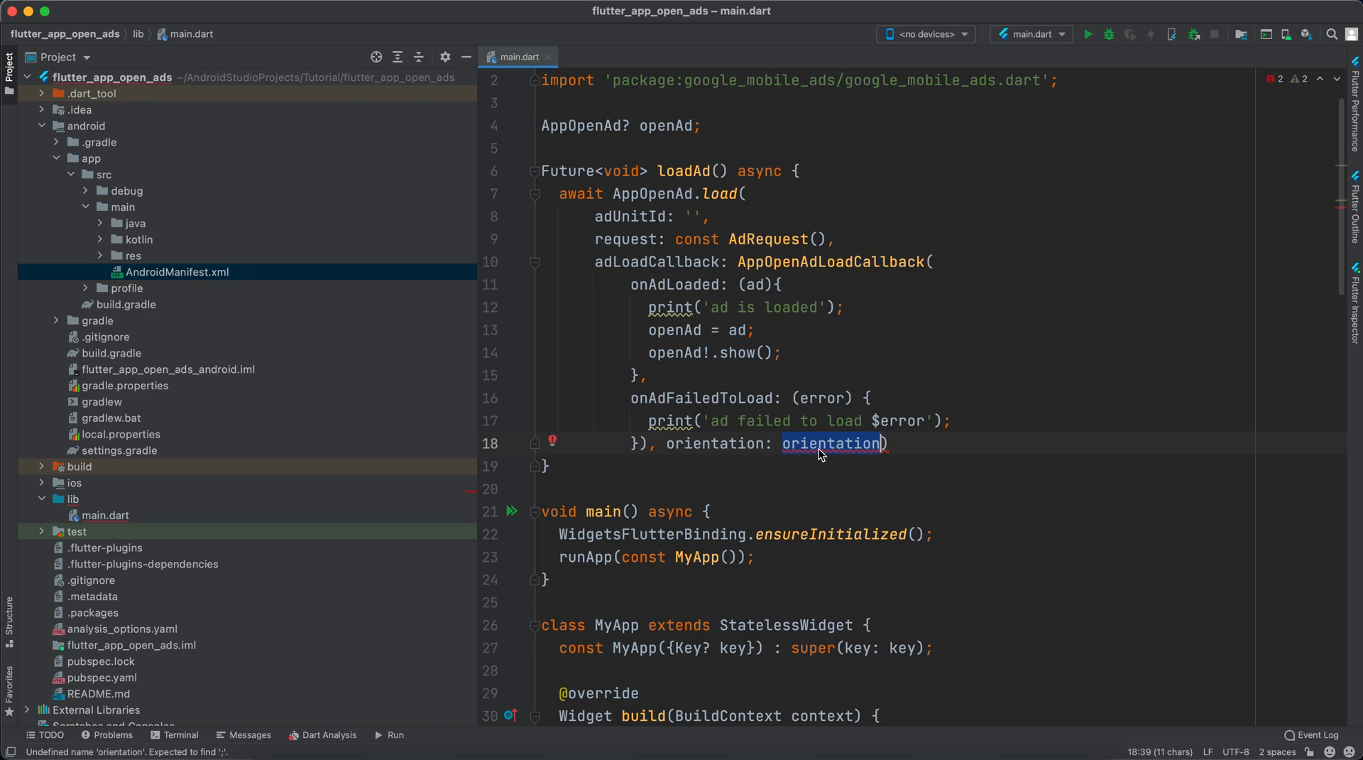
type("App")
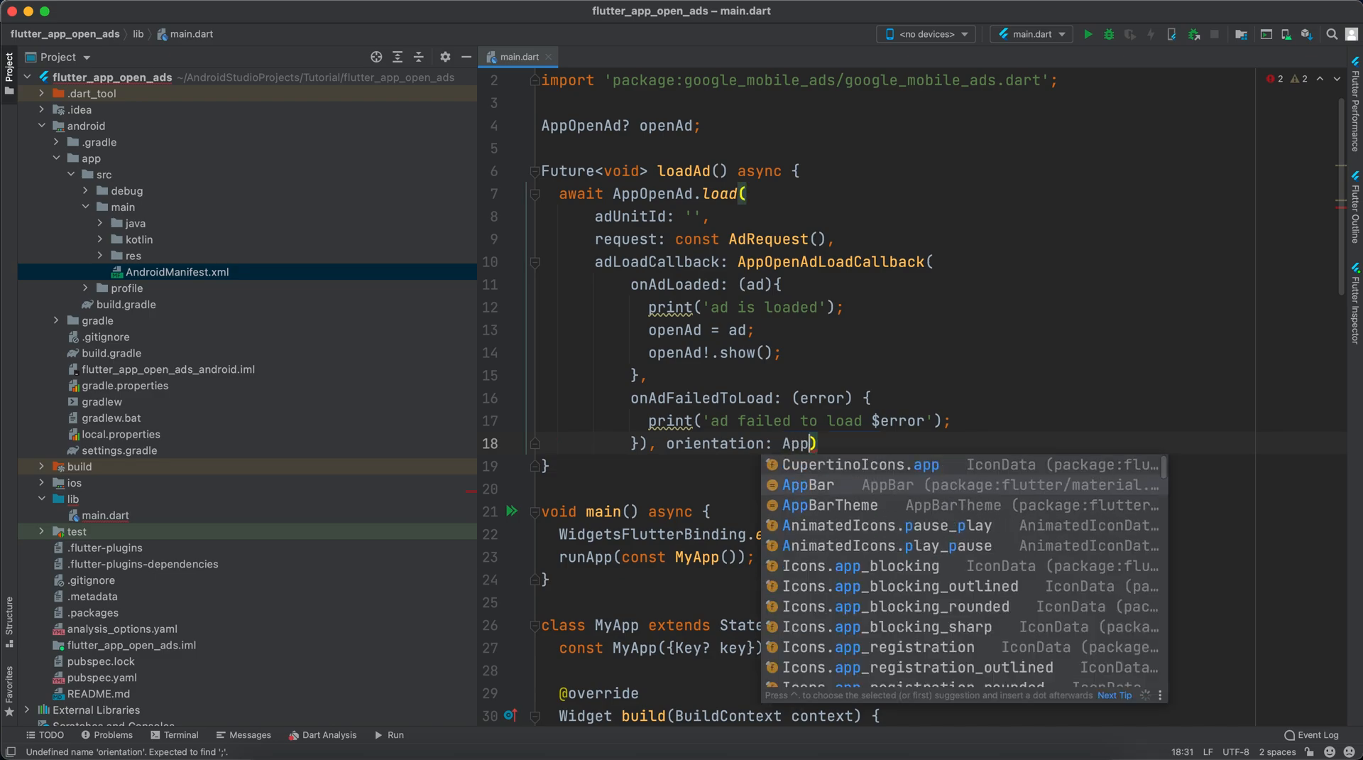
type("OpeAdd")
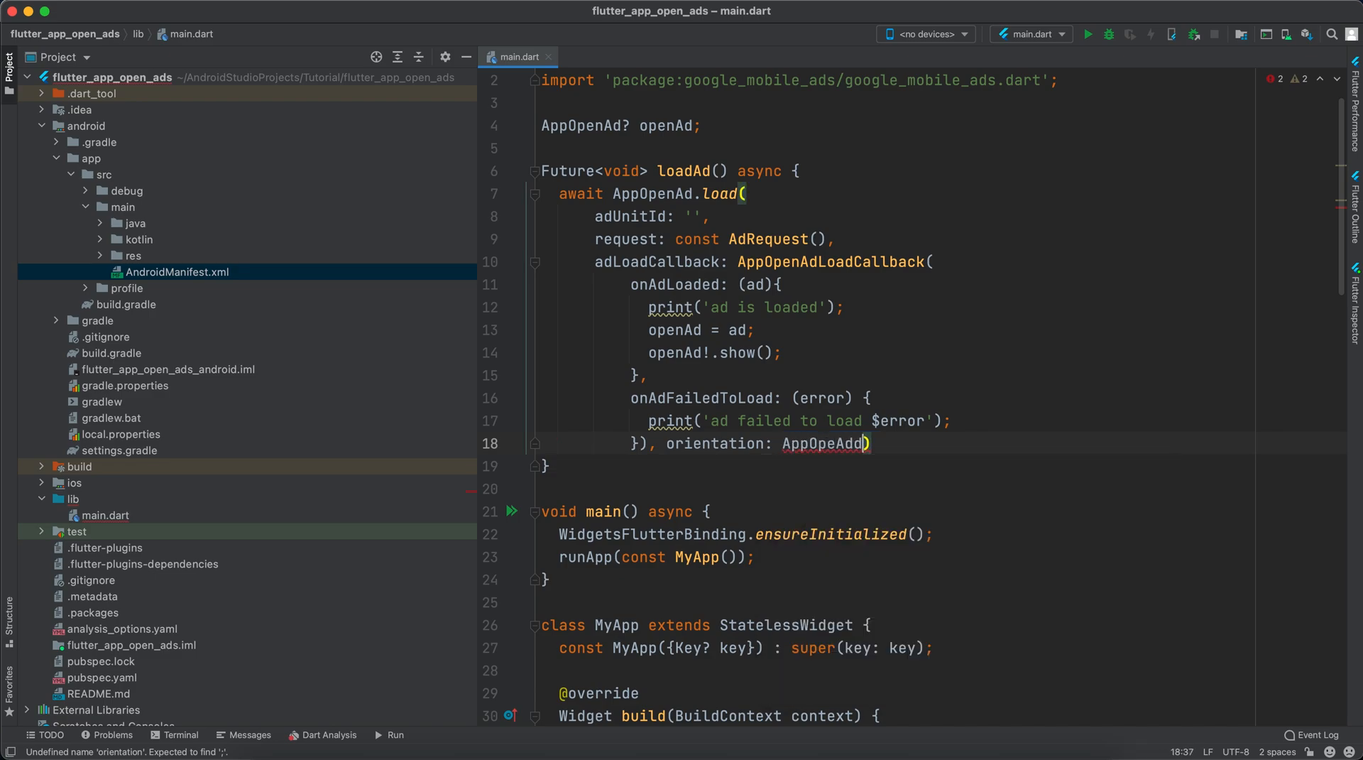
type(".orientationPortrait")
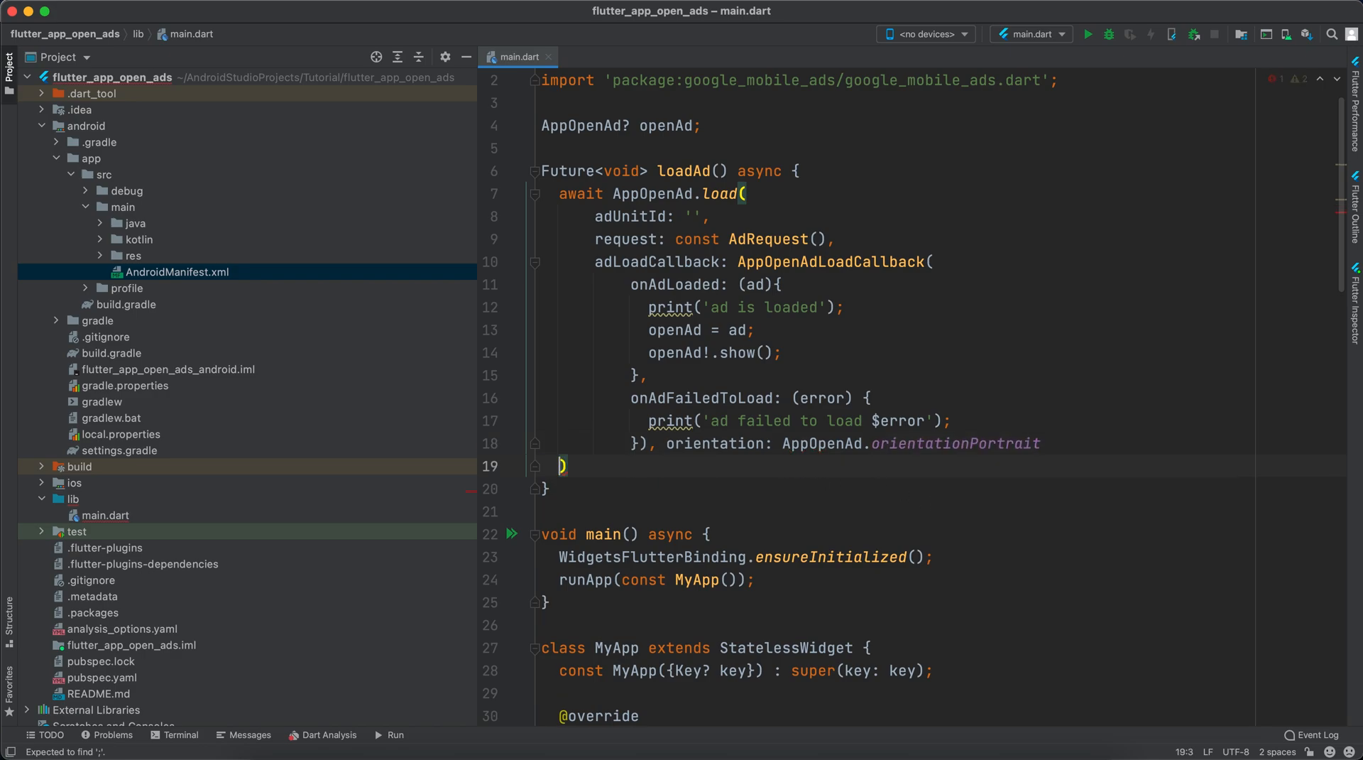
type(";")
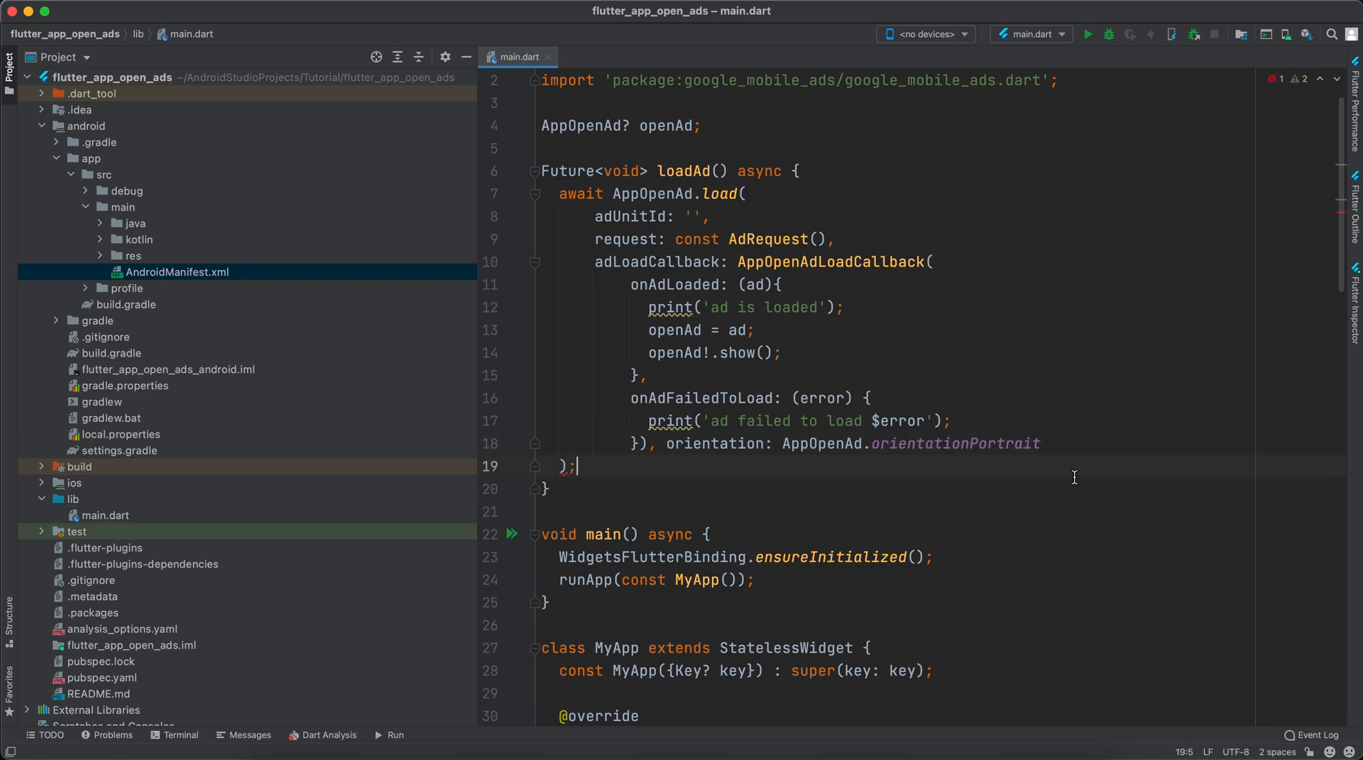
scroll("down", 3)
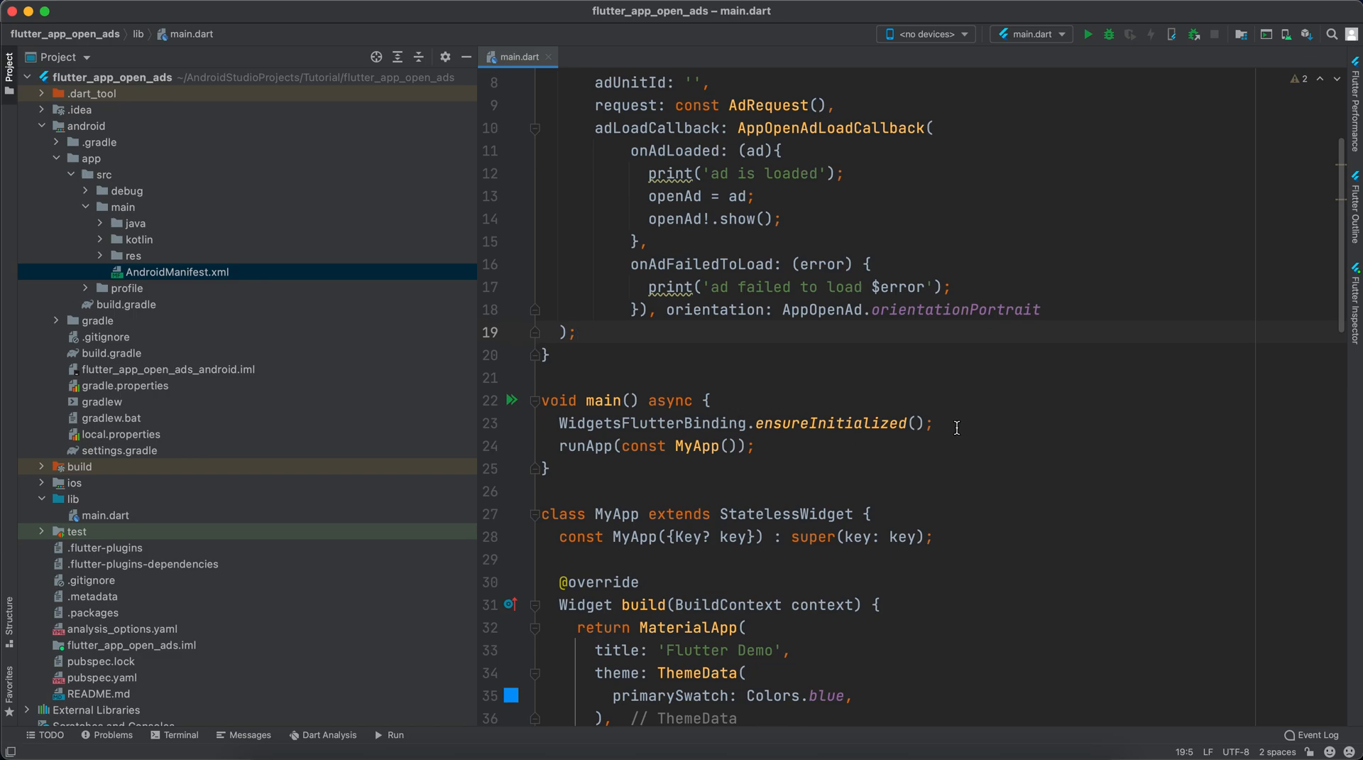
Step: In main(), await MobileAds.instance.initialize() and then await loadAd() before runApp
type("await Mobile")
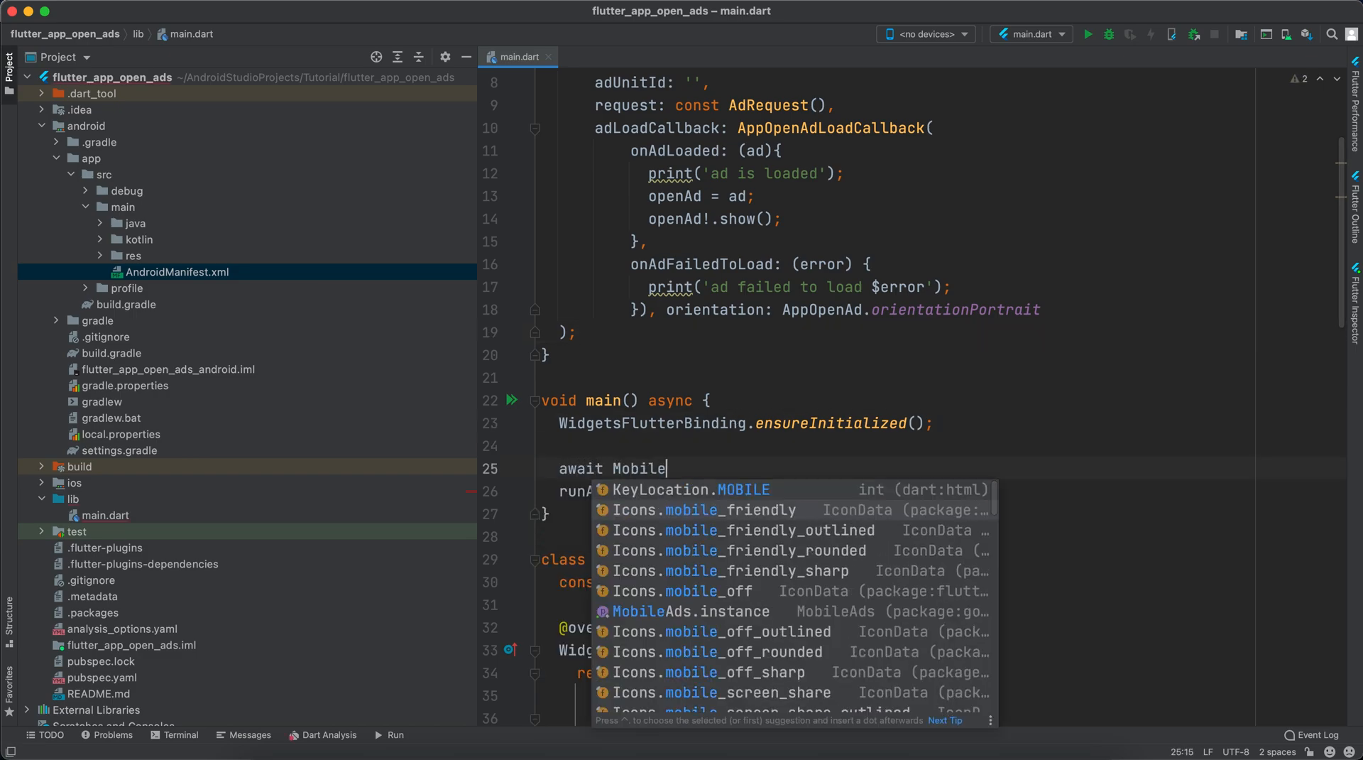
left_click(690, 611)
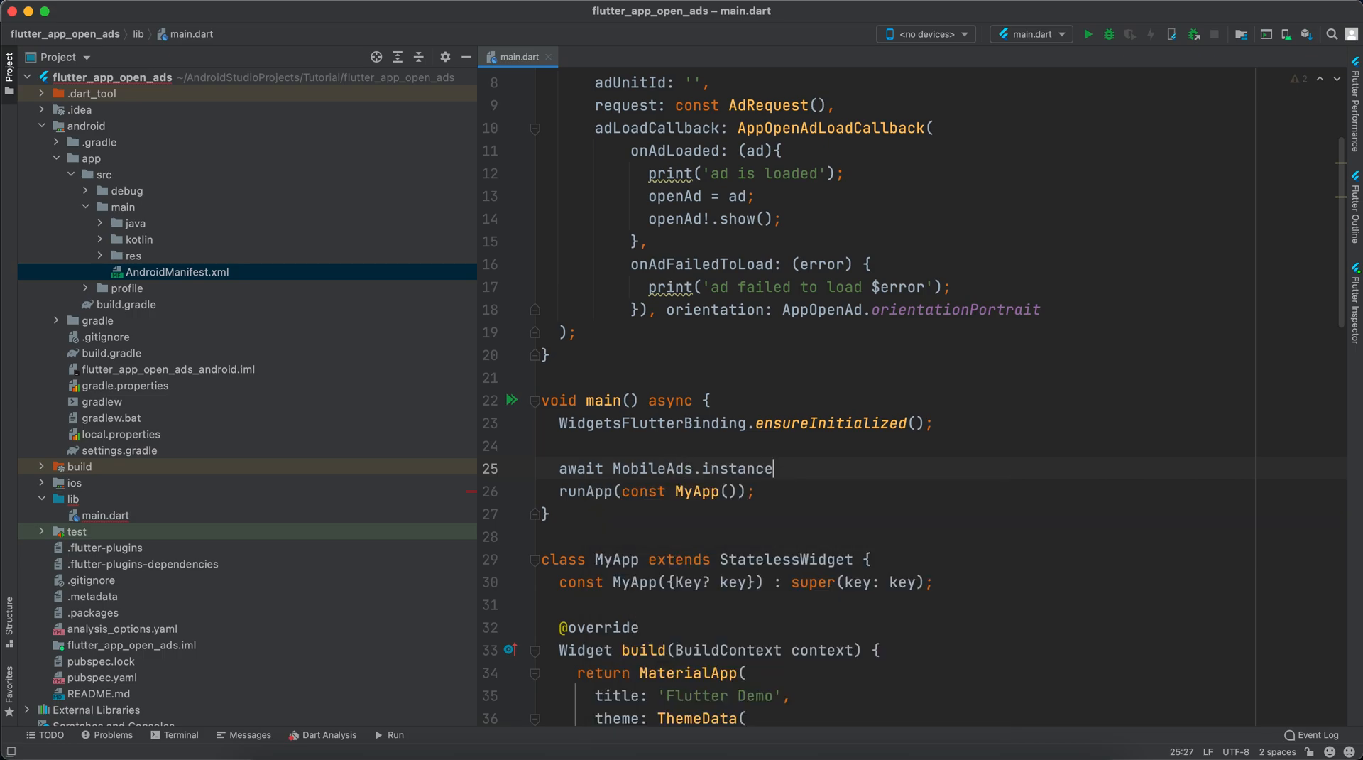
type(".initialize()")
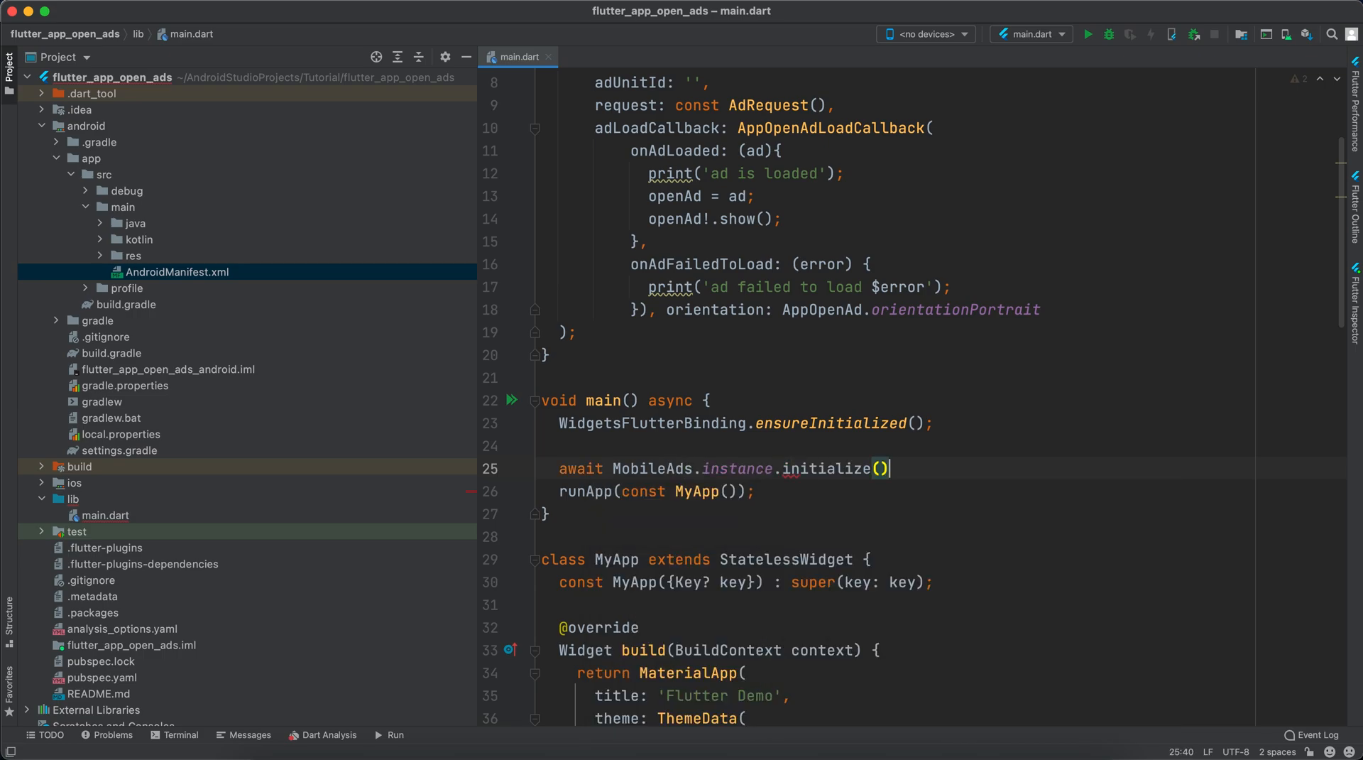
type("await")
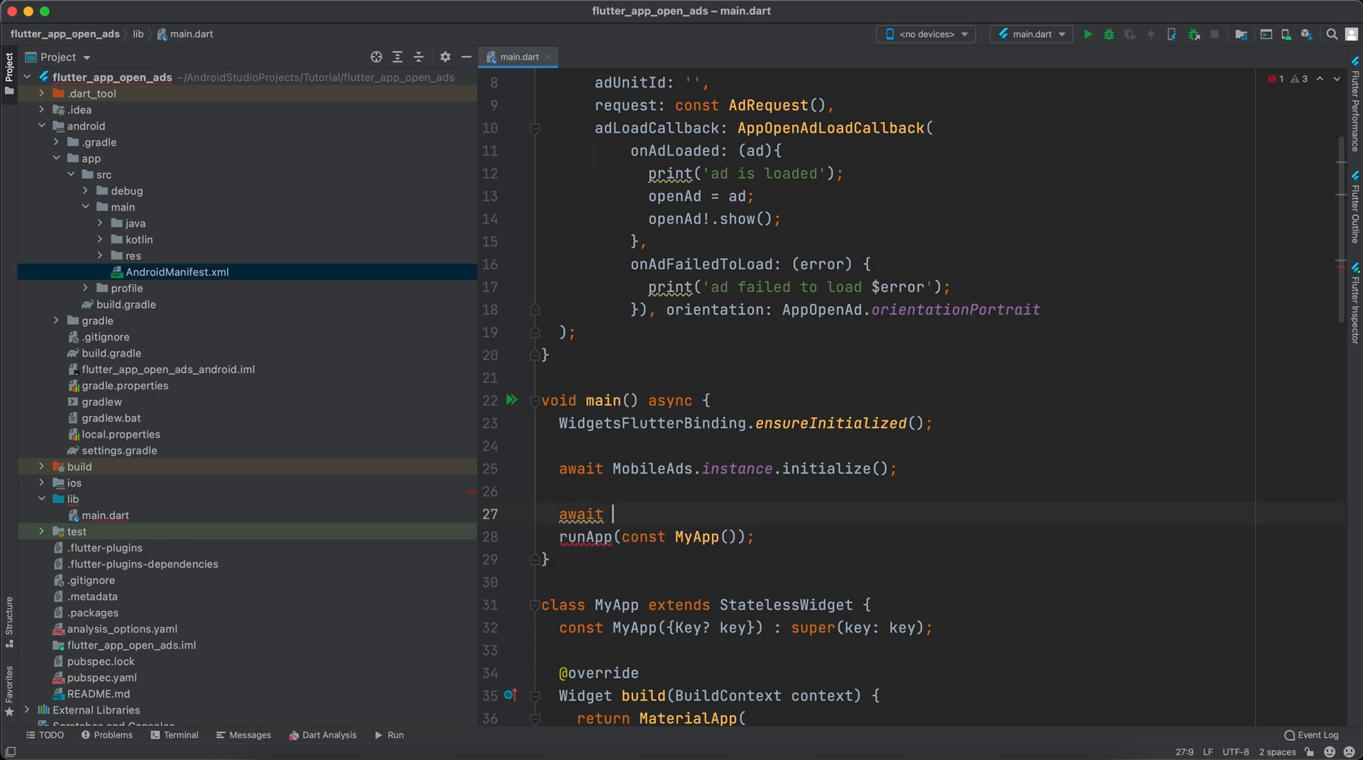
type("loadAd();")
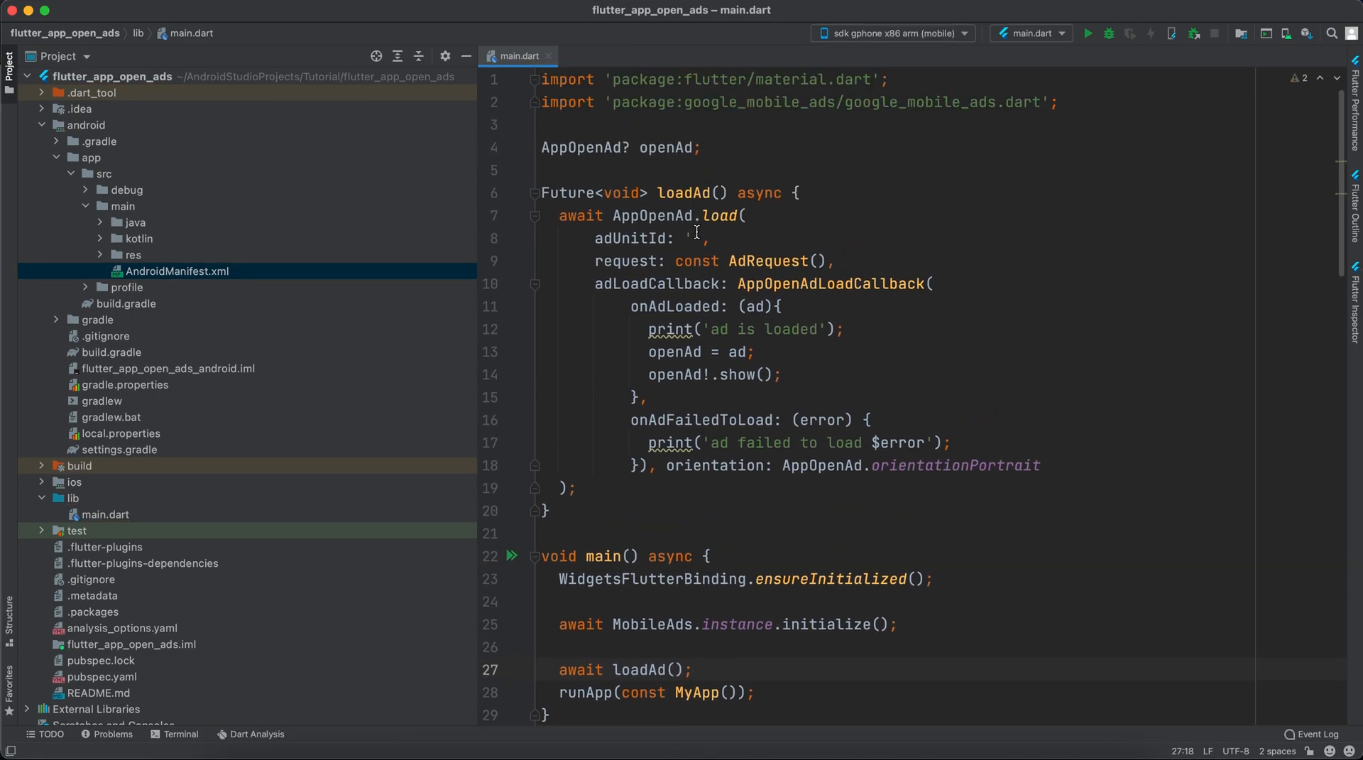
left_click(695, 237)
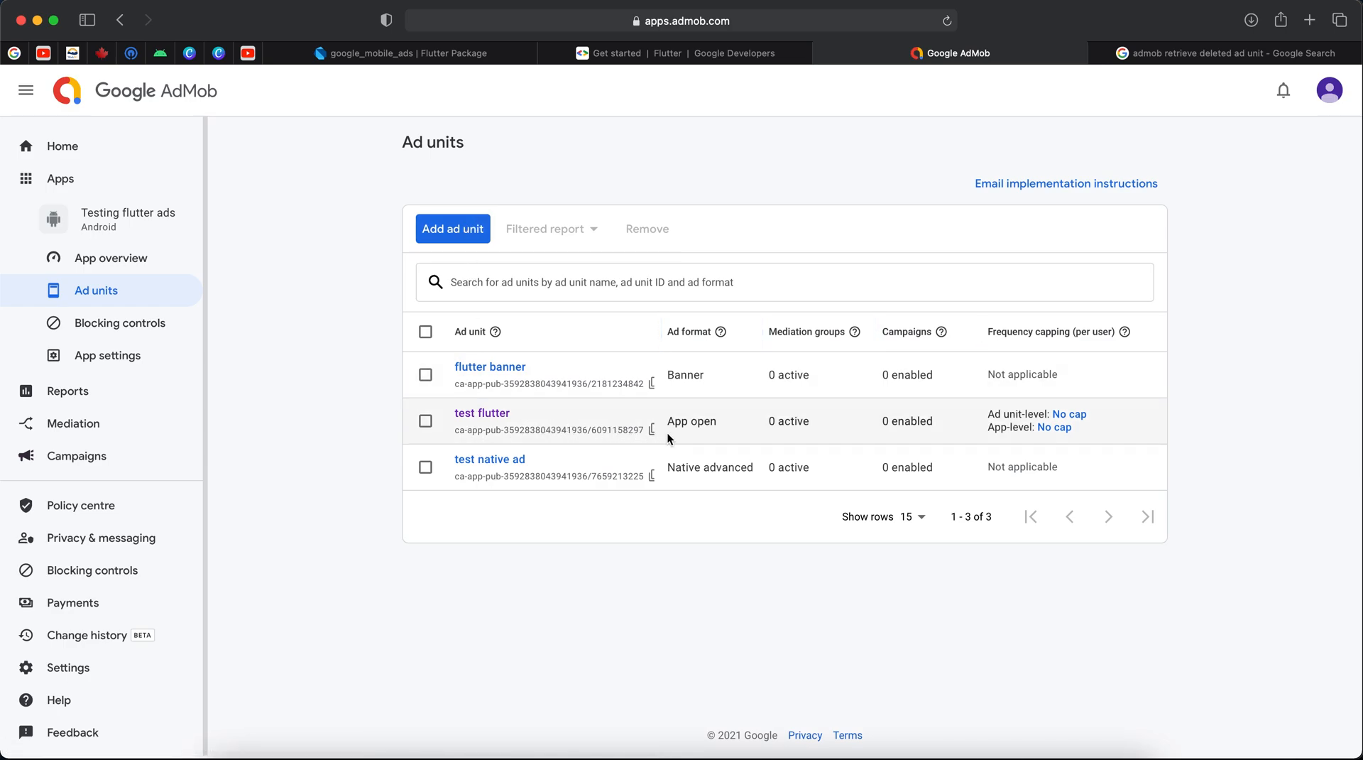
mouse_move(653, 432)
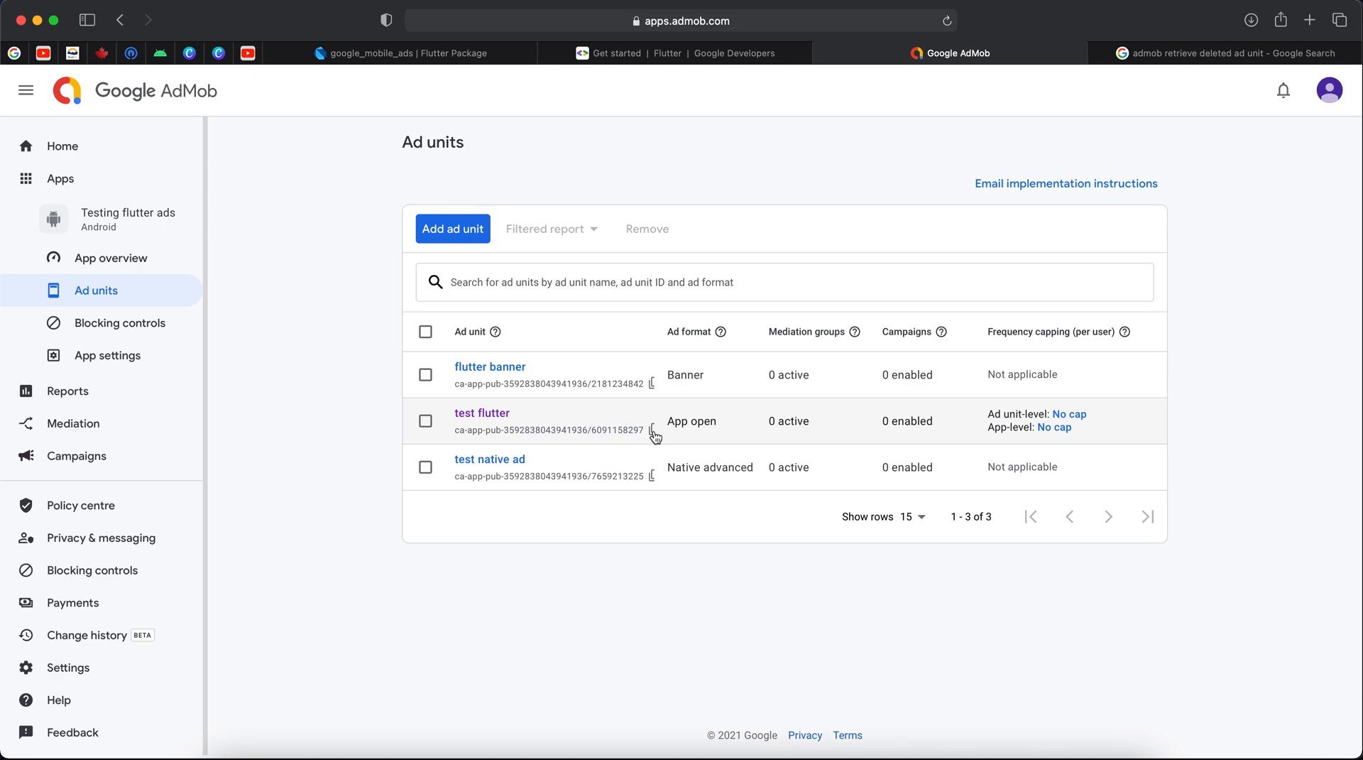
left_click(652, 428)
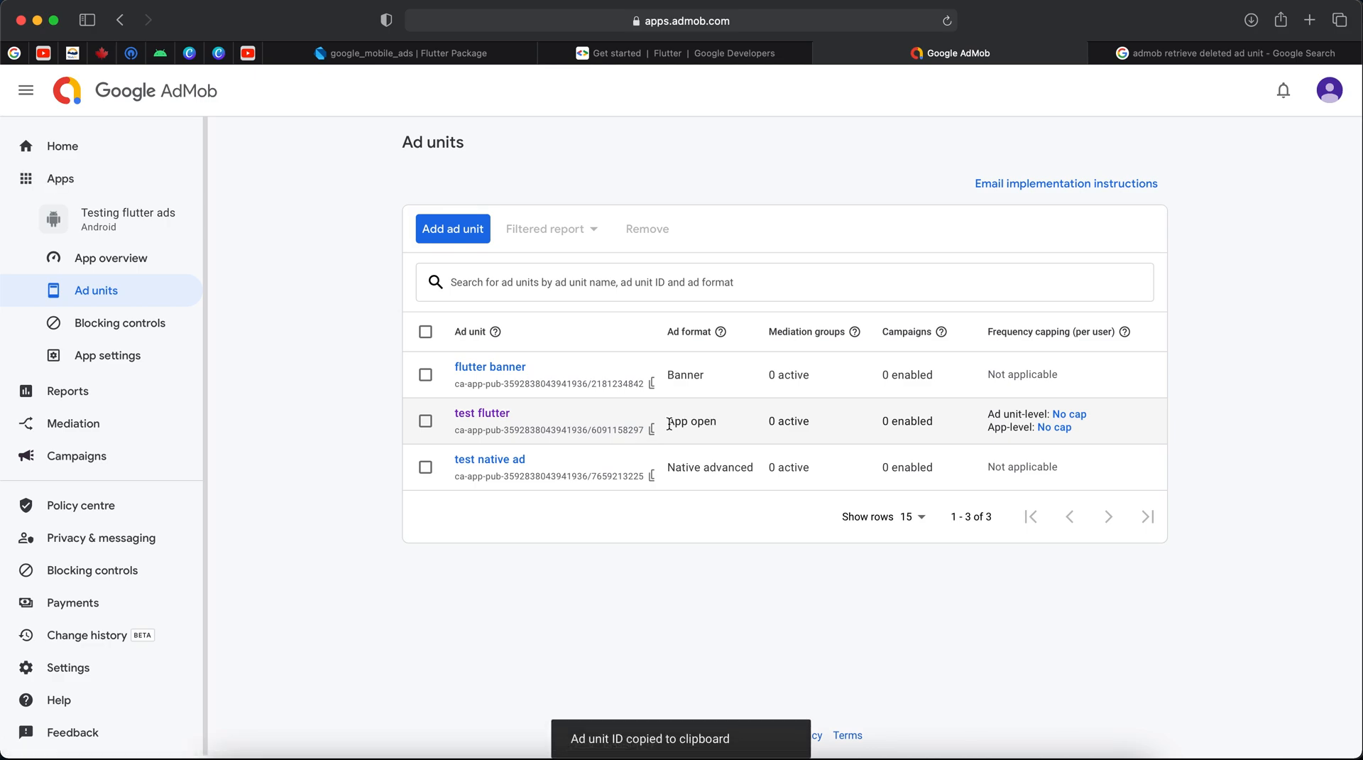
key("cmd+tab")
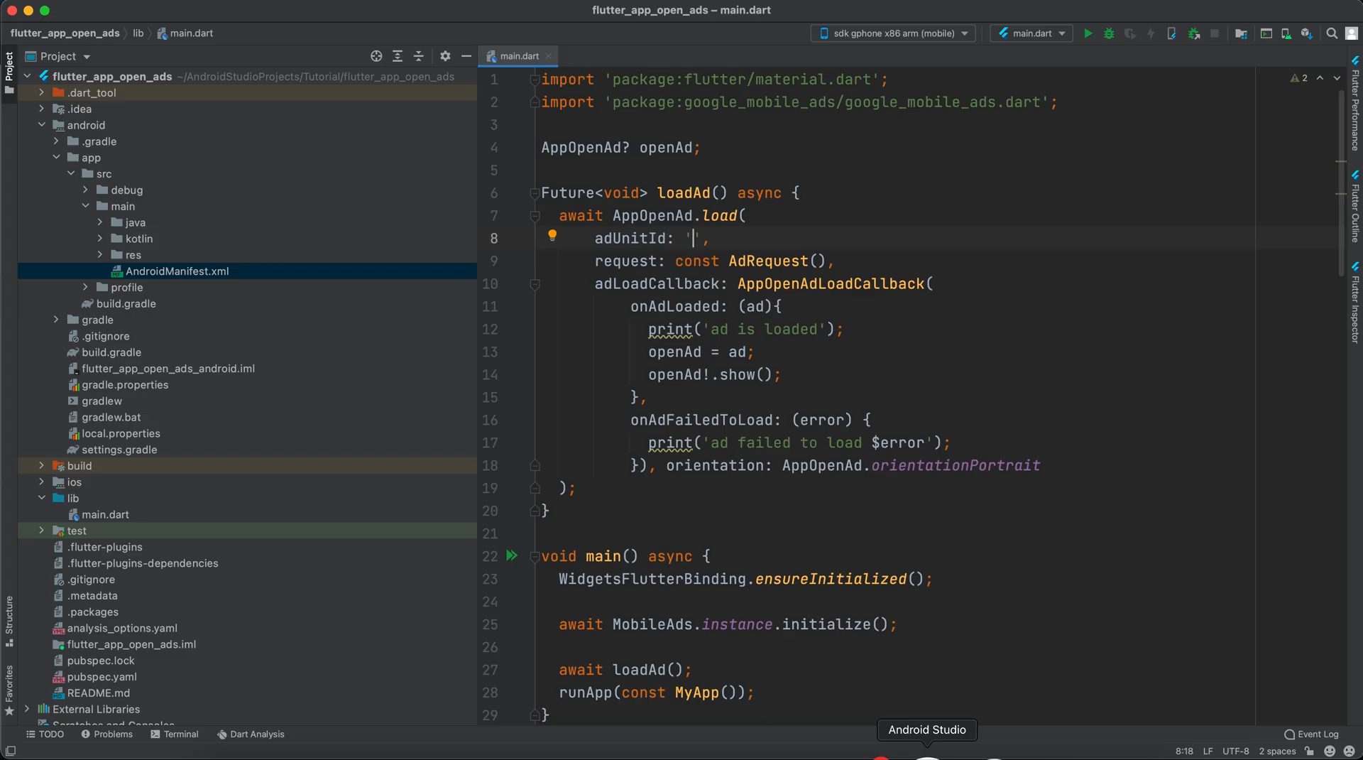
type("ca-app-pub-3592838043941936/6091158297")
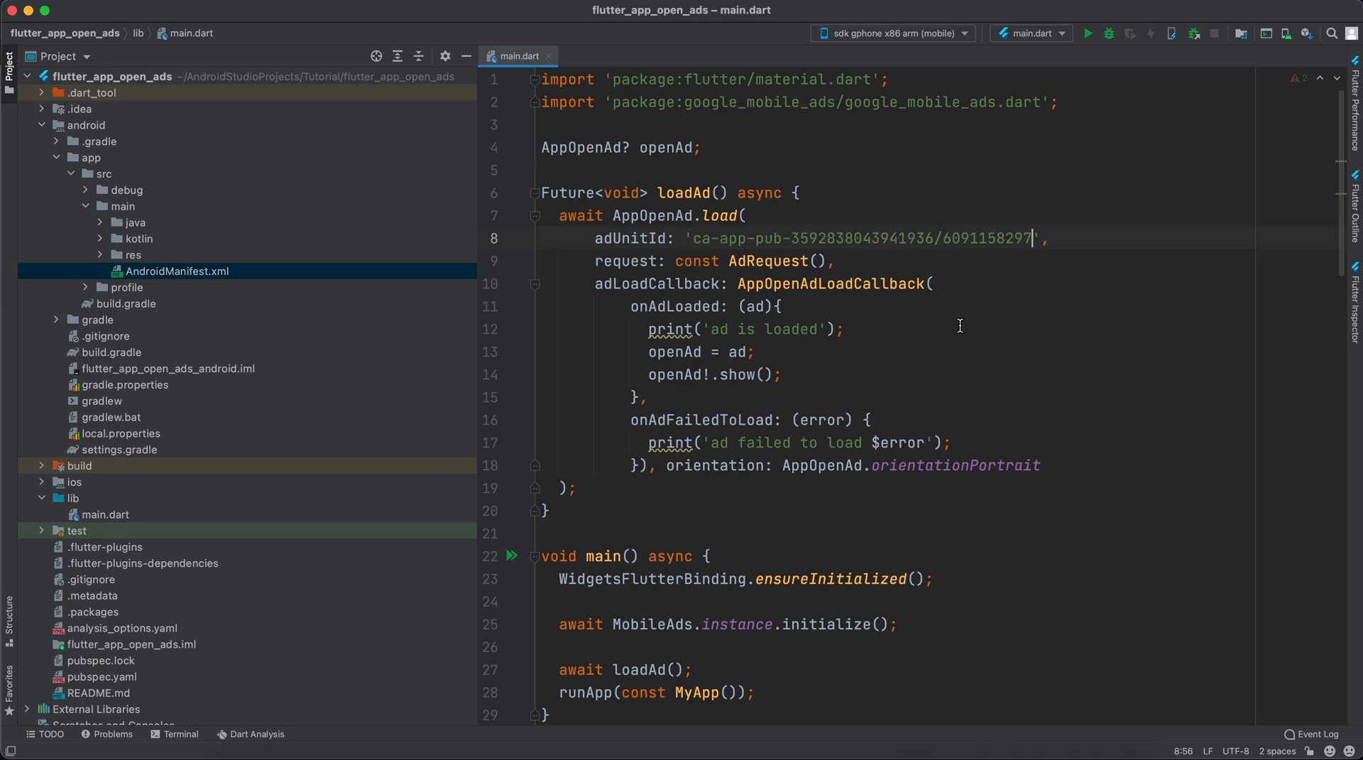
mouse_move(1089, 33)
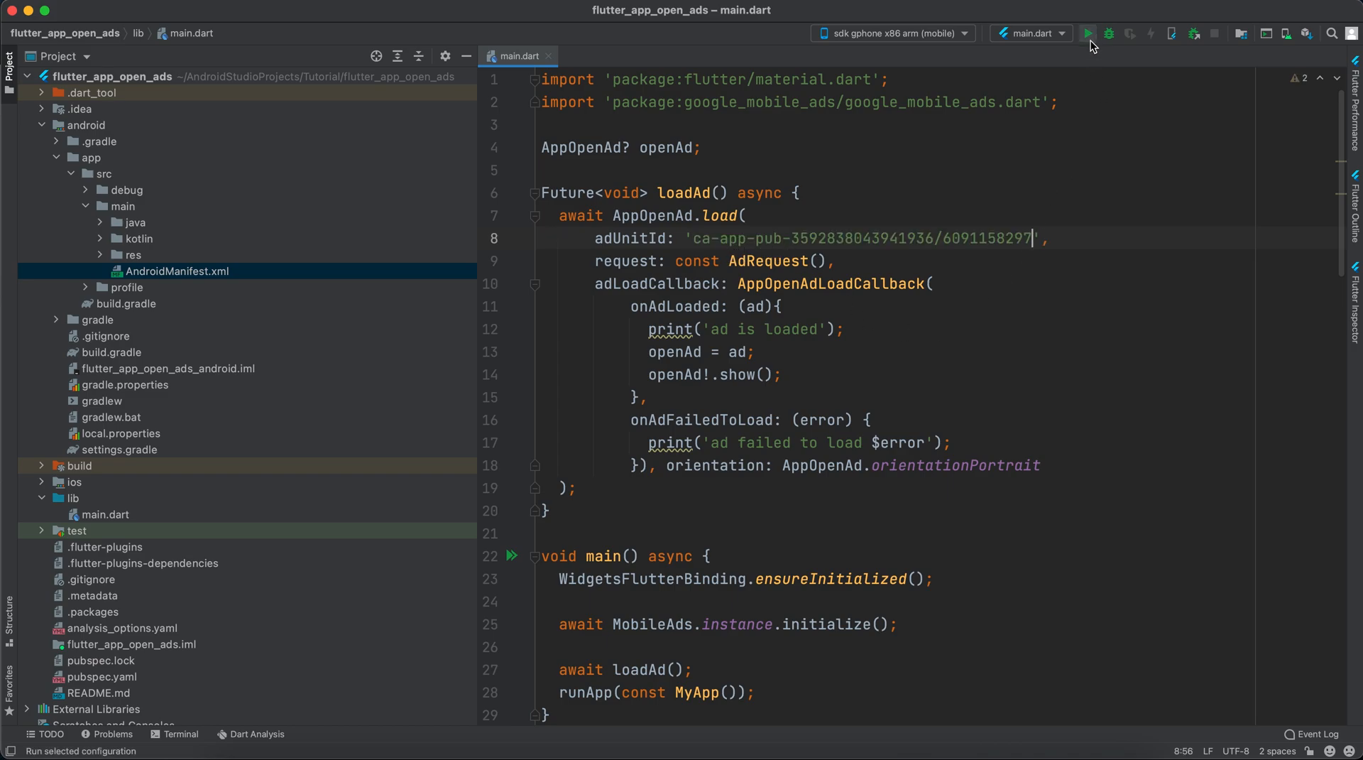
Step: Run the app on the emulator, see the test open ad, and increment the counter
left_click(1087, 33)
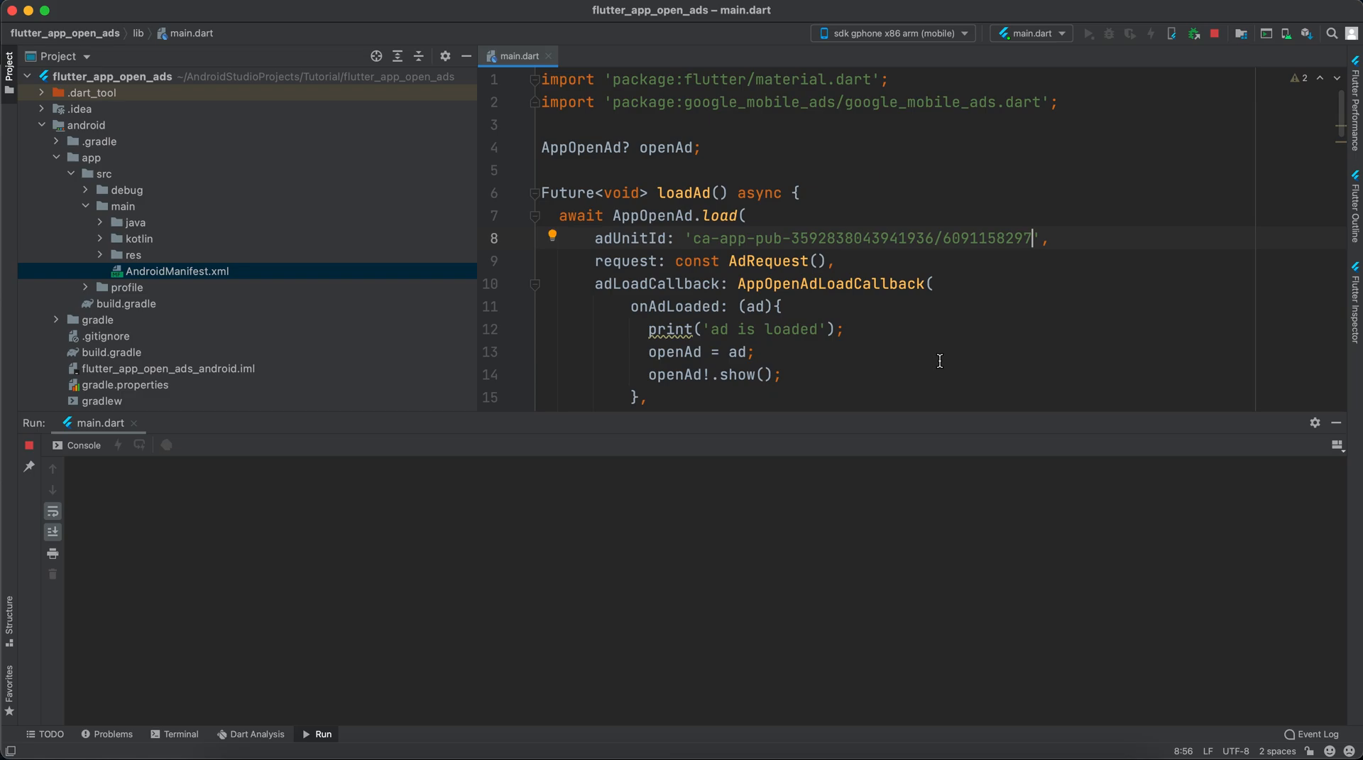
left_click(1089, 33)
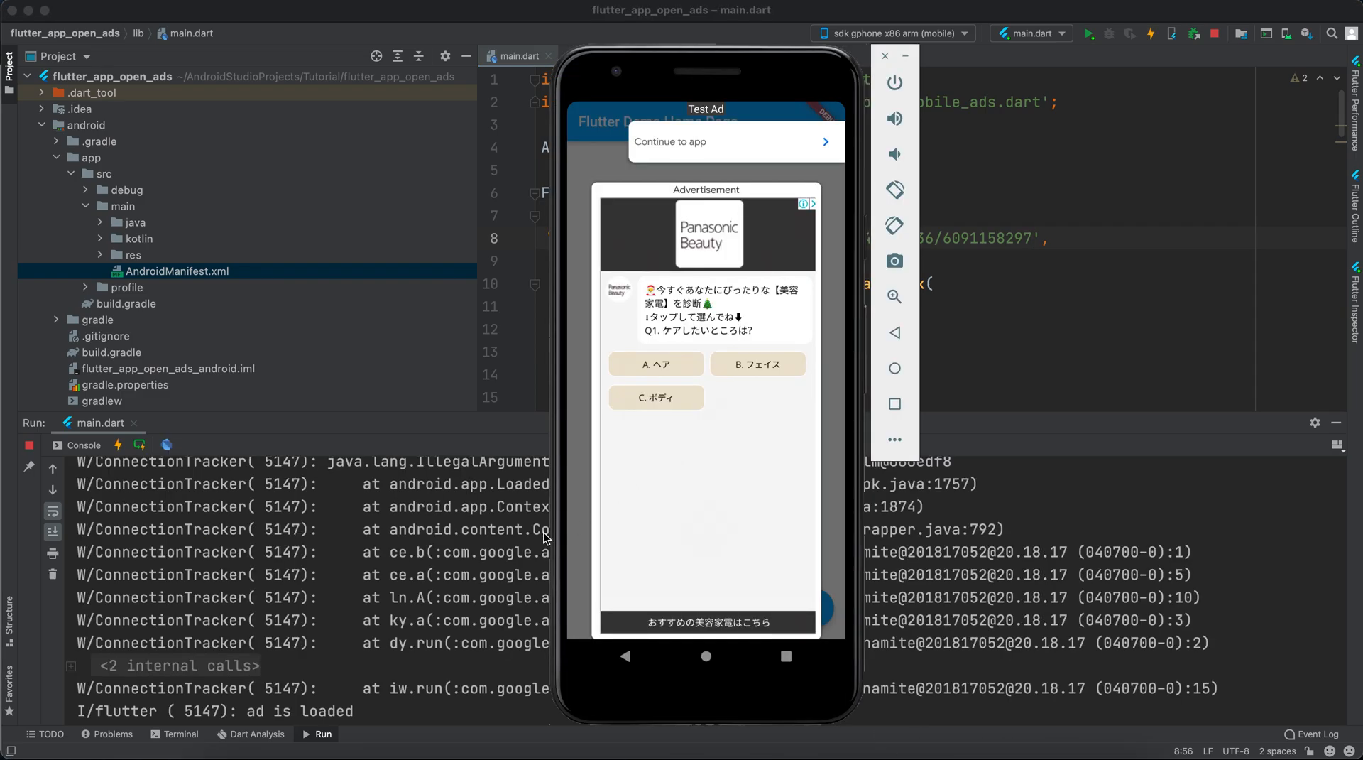
mouse_move(254, 717)
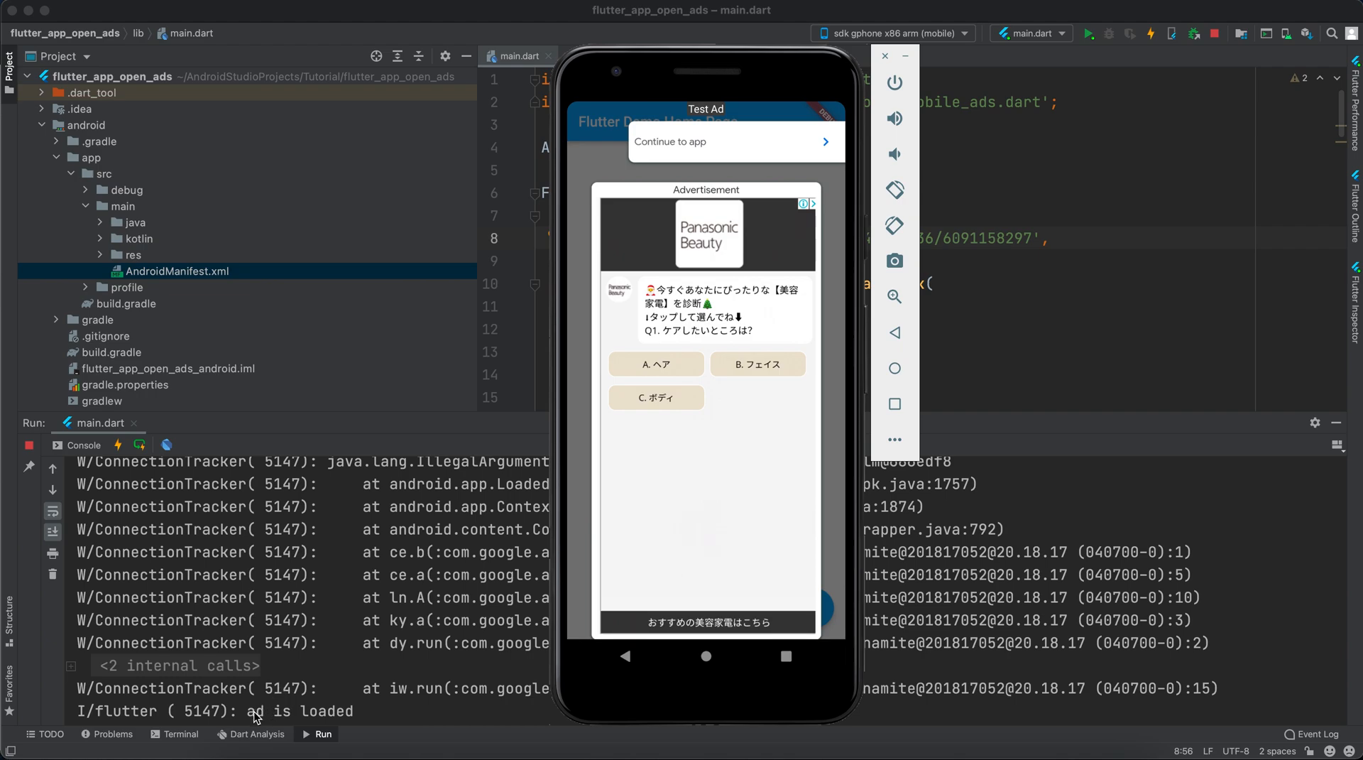
mouse_move(727, 304)
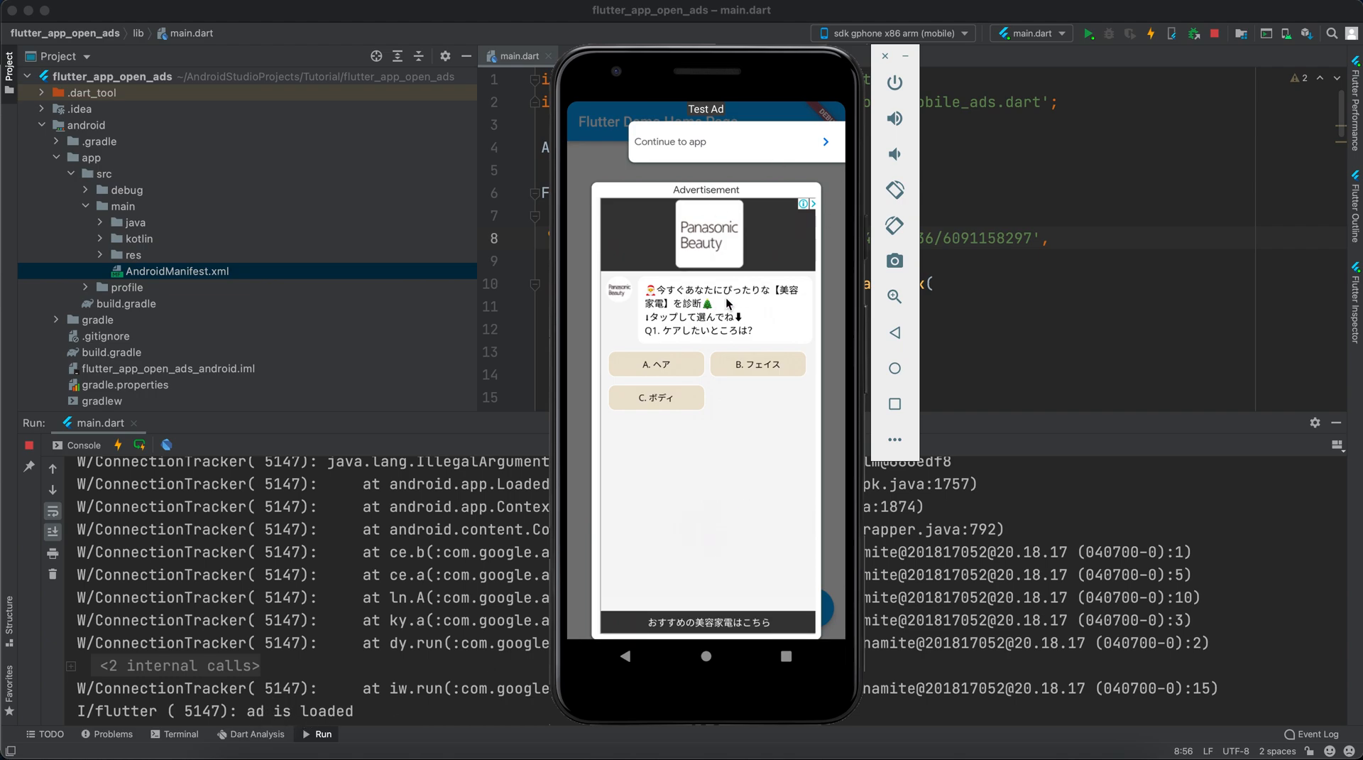
mouse_move(826, 149)
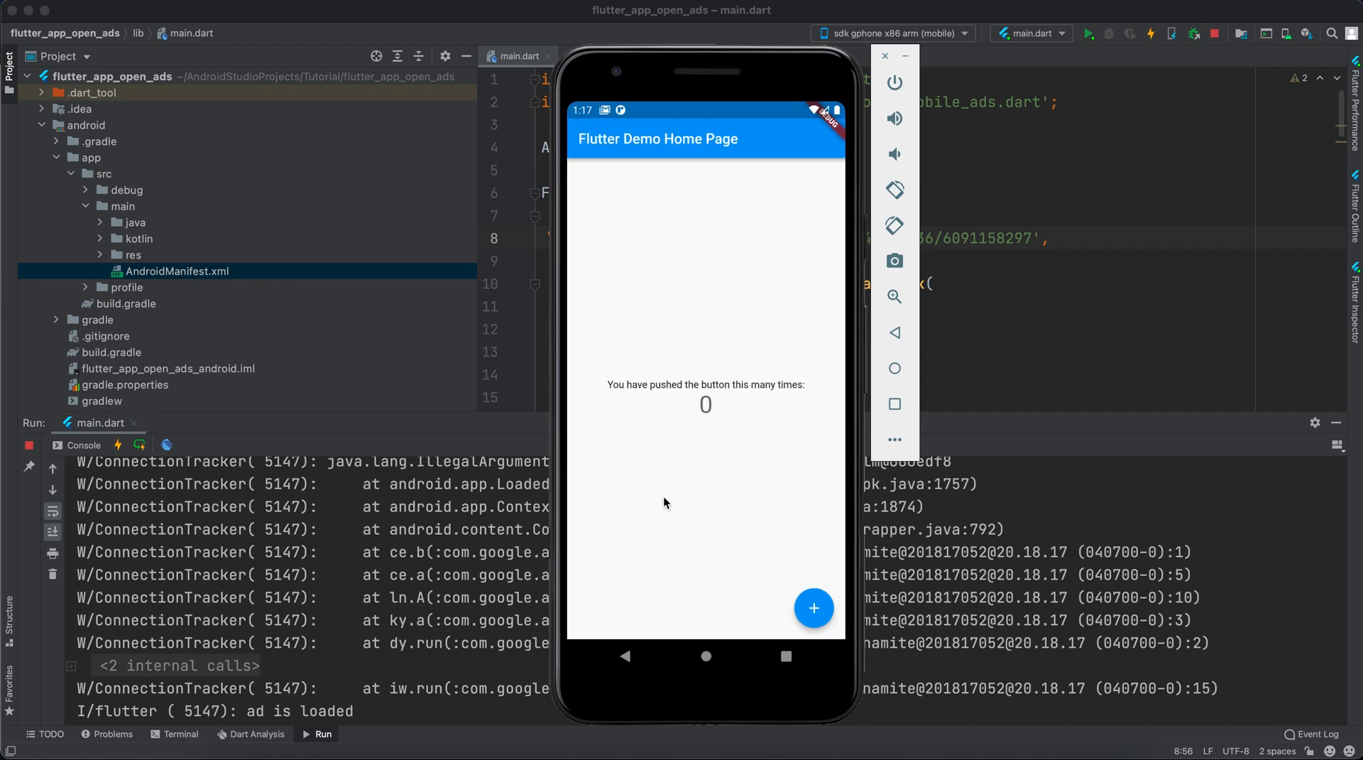
left_click(814, 608)
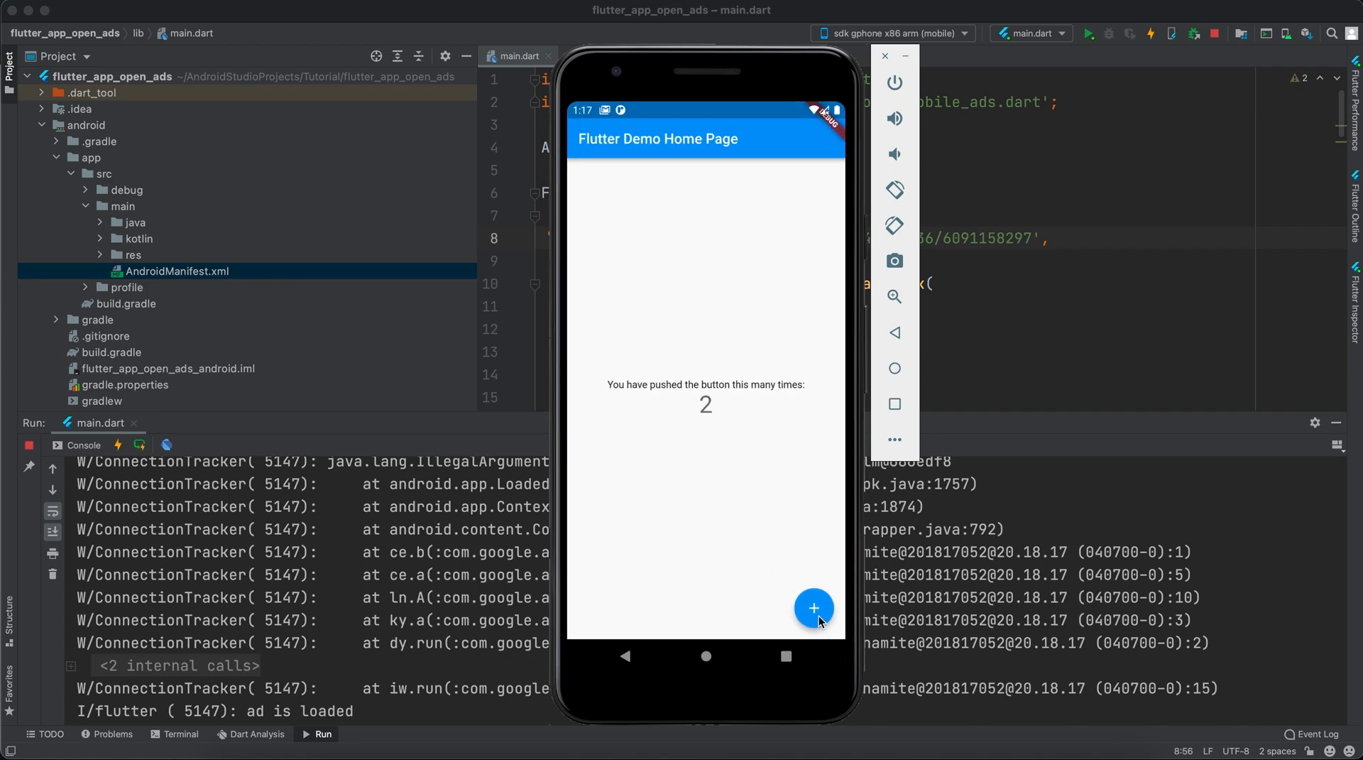
mouse_move(886, 509)
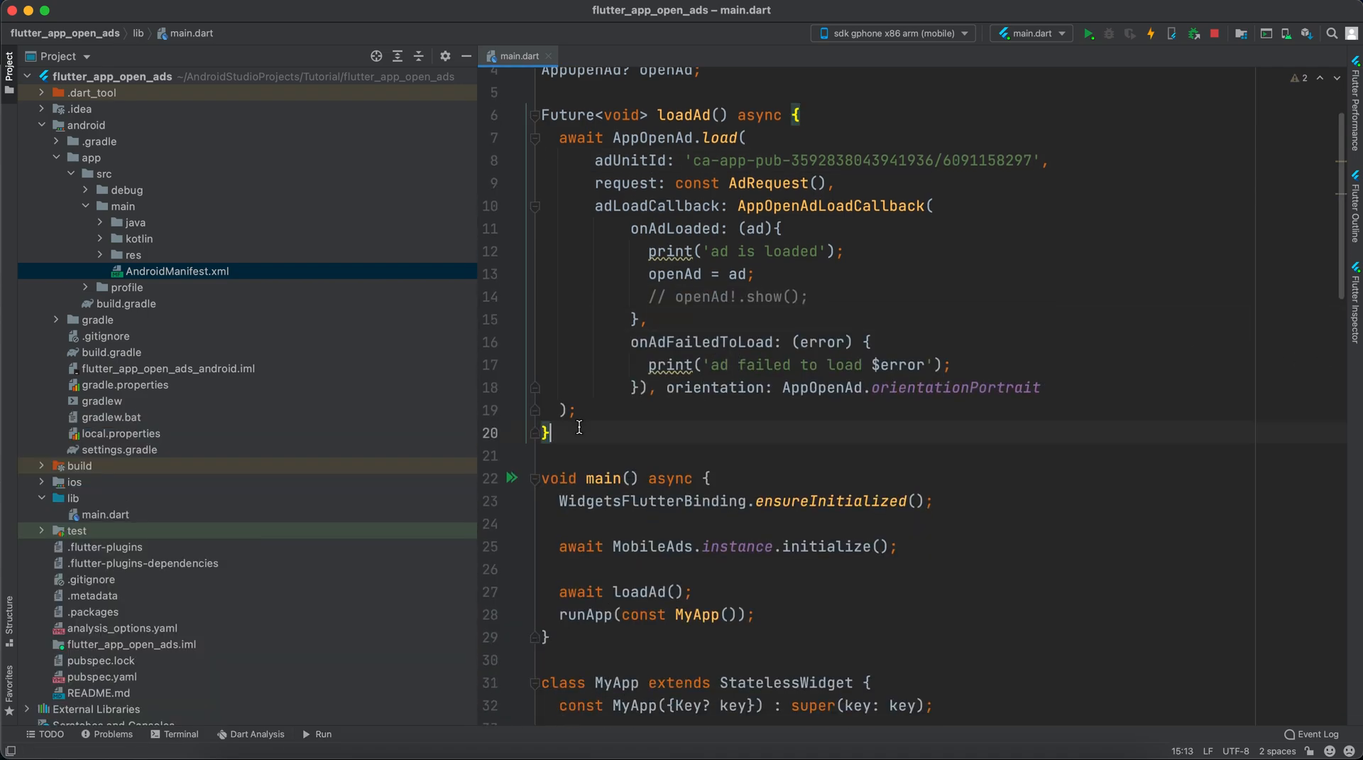
Step: Declare void showAd() and begin an if(openAd == null) check
type("voiu")
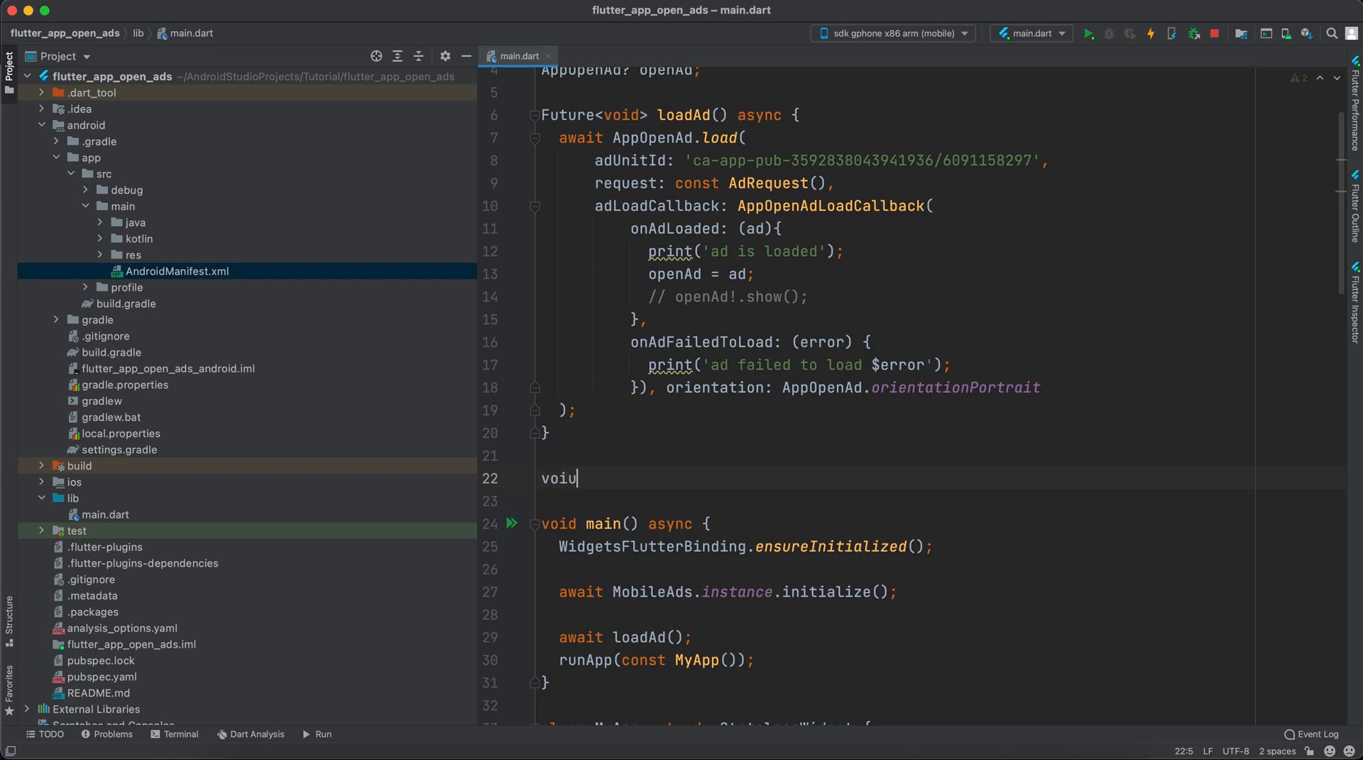
type("void showAd() {")
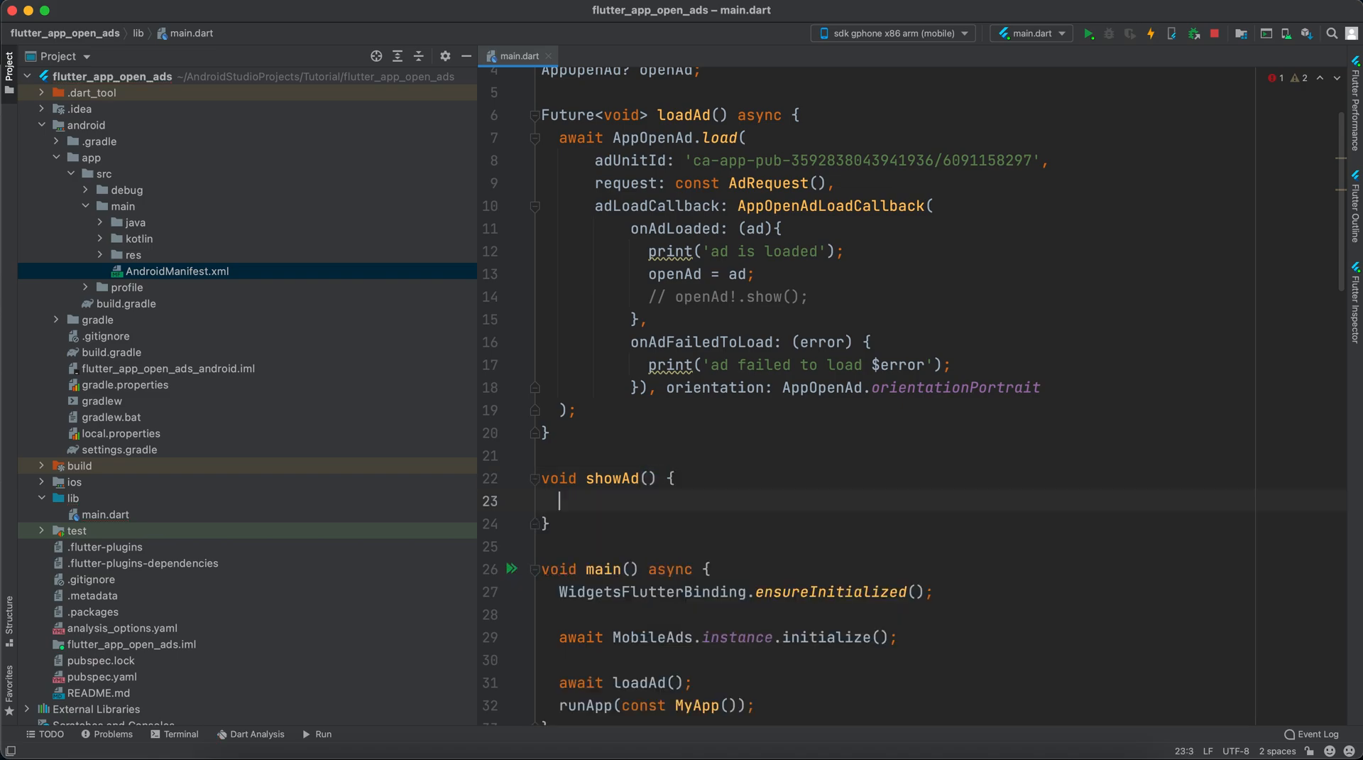
type("if(openAd == null) {")
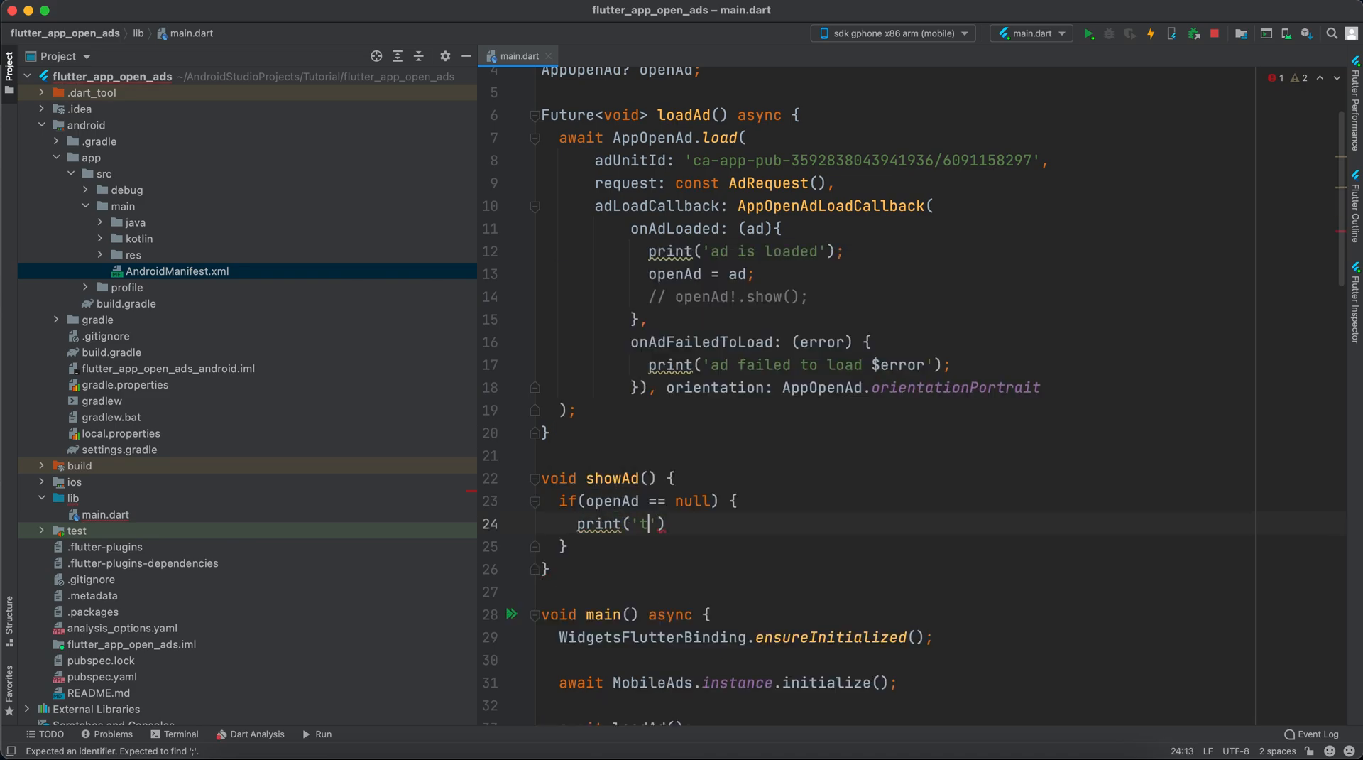
Step: Inside the null check, print 'trying tto show before loading', call loadAd() and return
type("rying tto show")
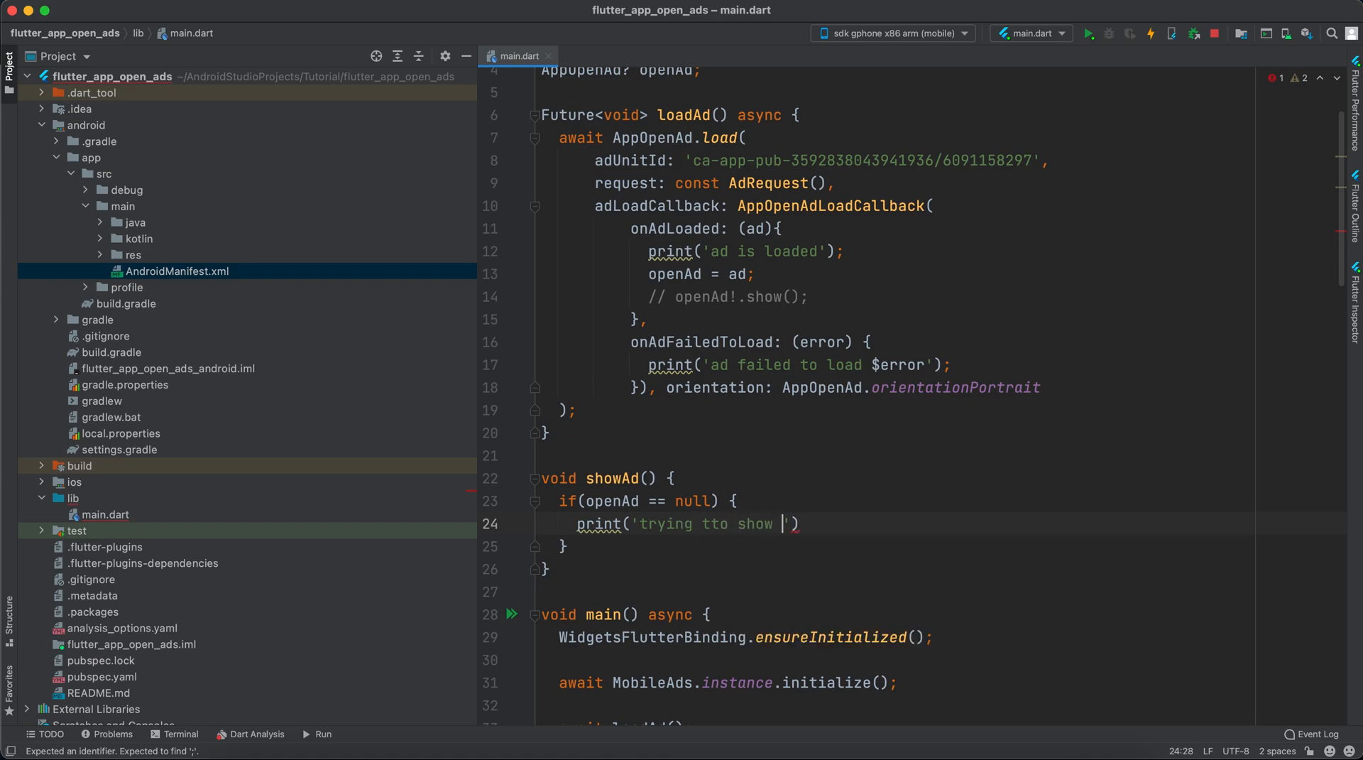
type("before lo")
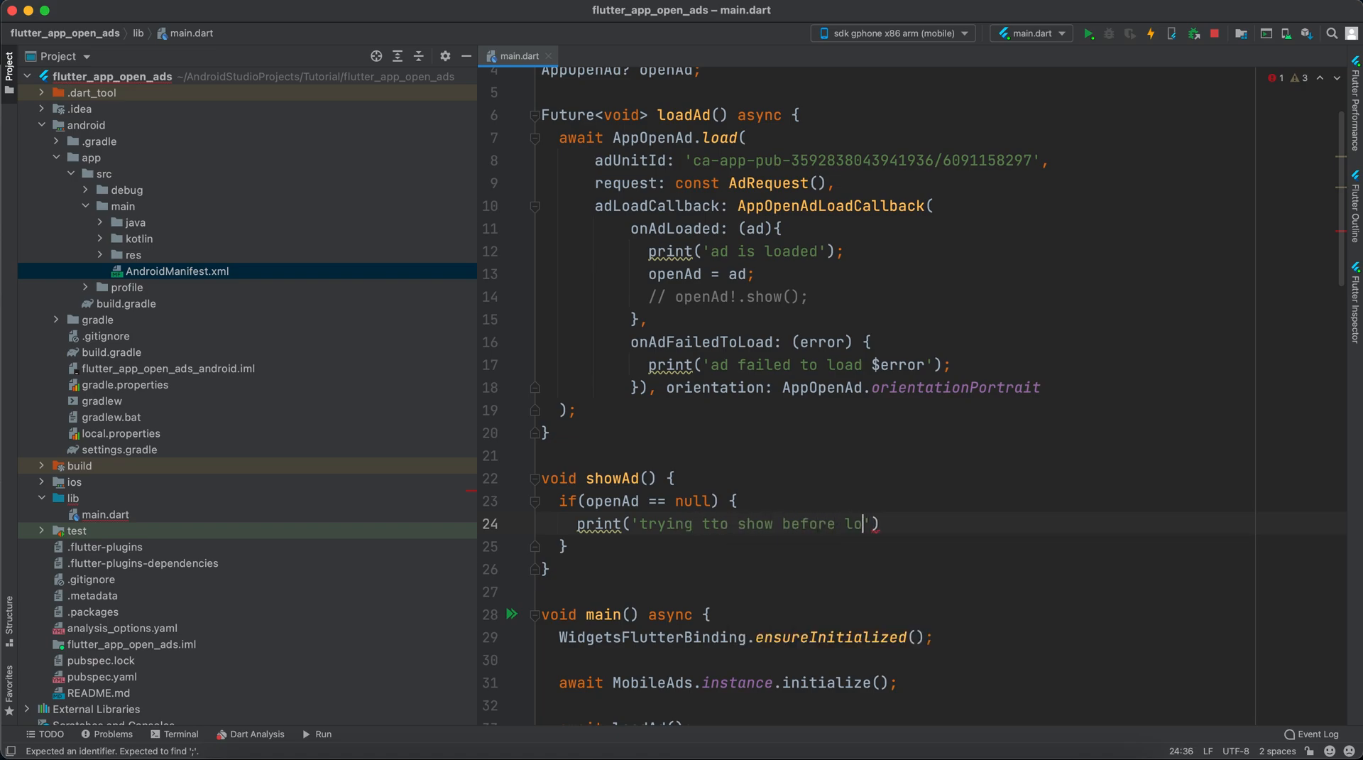
type("ading');")
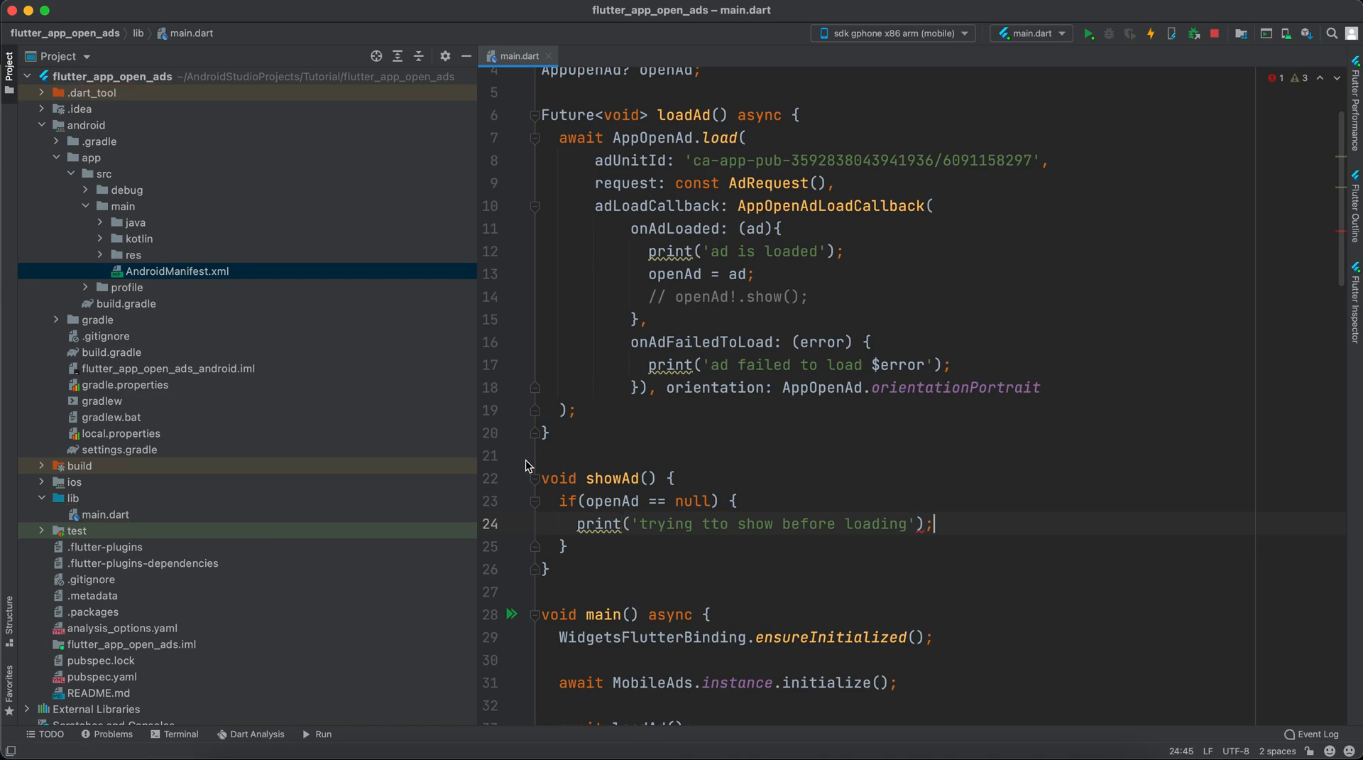
type("loadAd();")
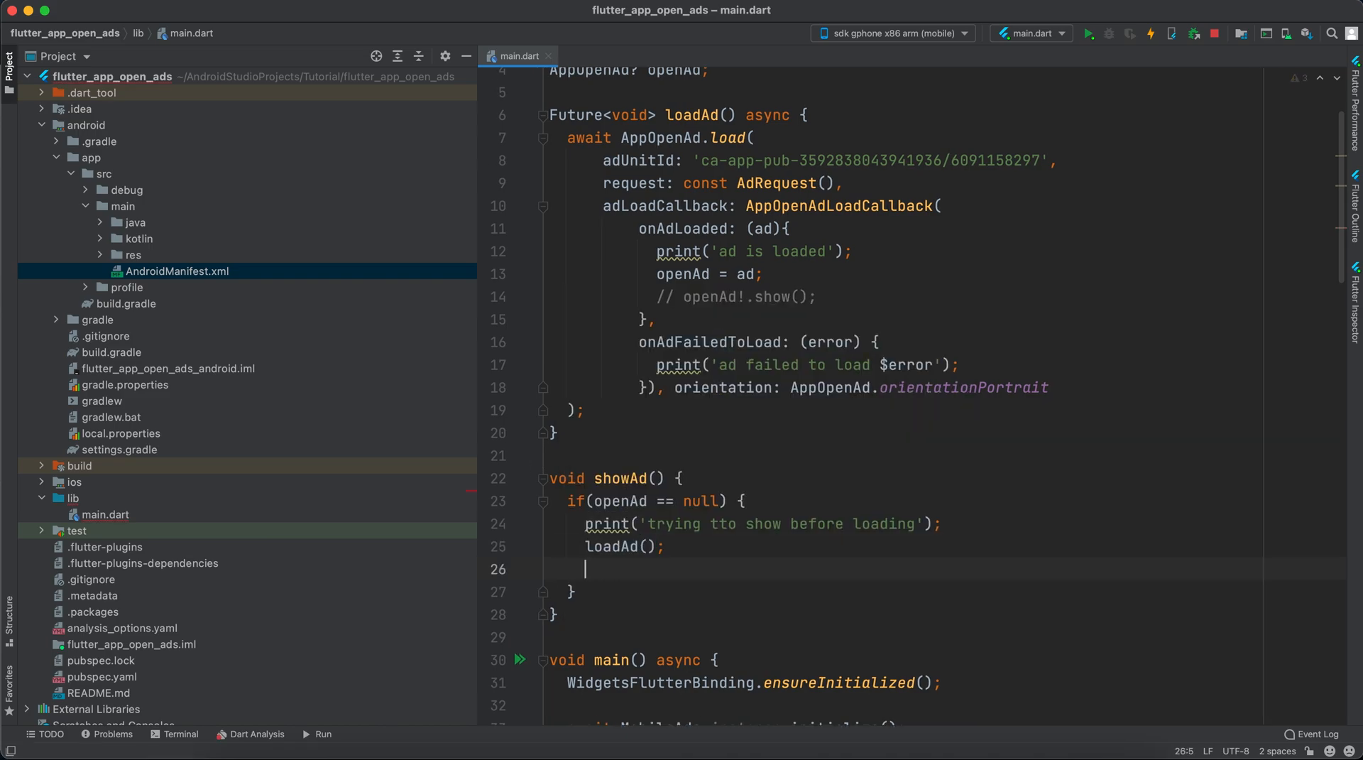
type("rettu")
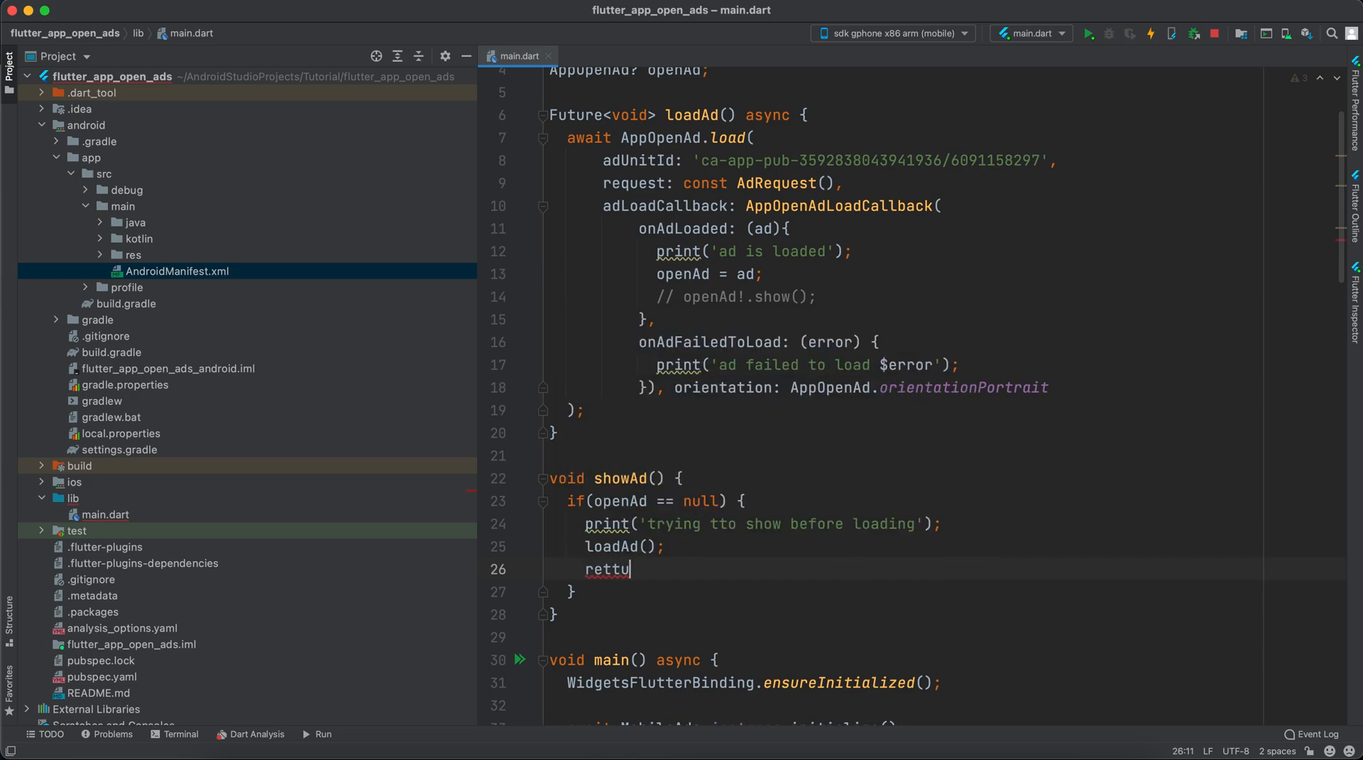
type("return;")
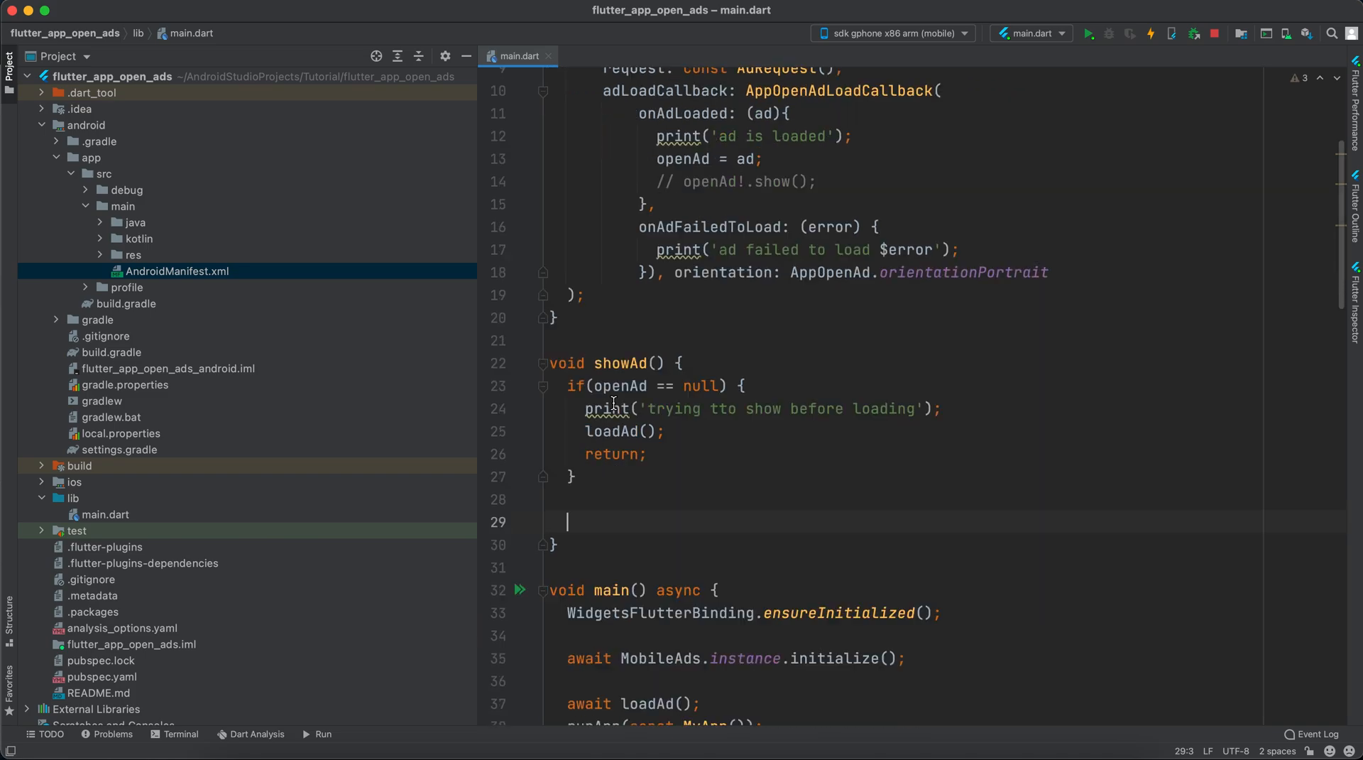
Step: Assign openAd!.fullScreenContentCallback a new FullScreenContentCallback(
type("openAd!.f")
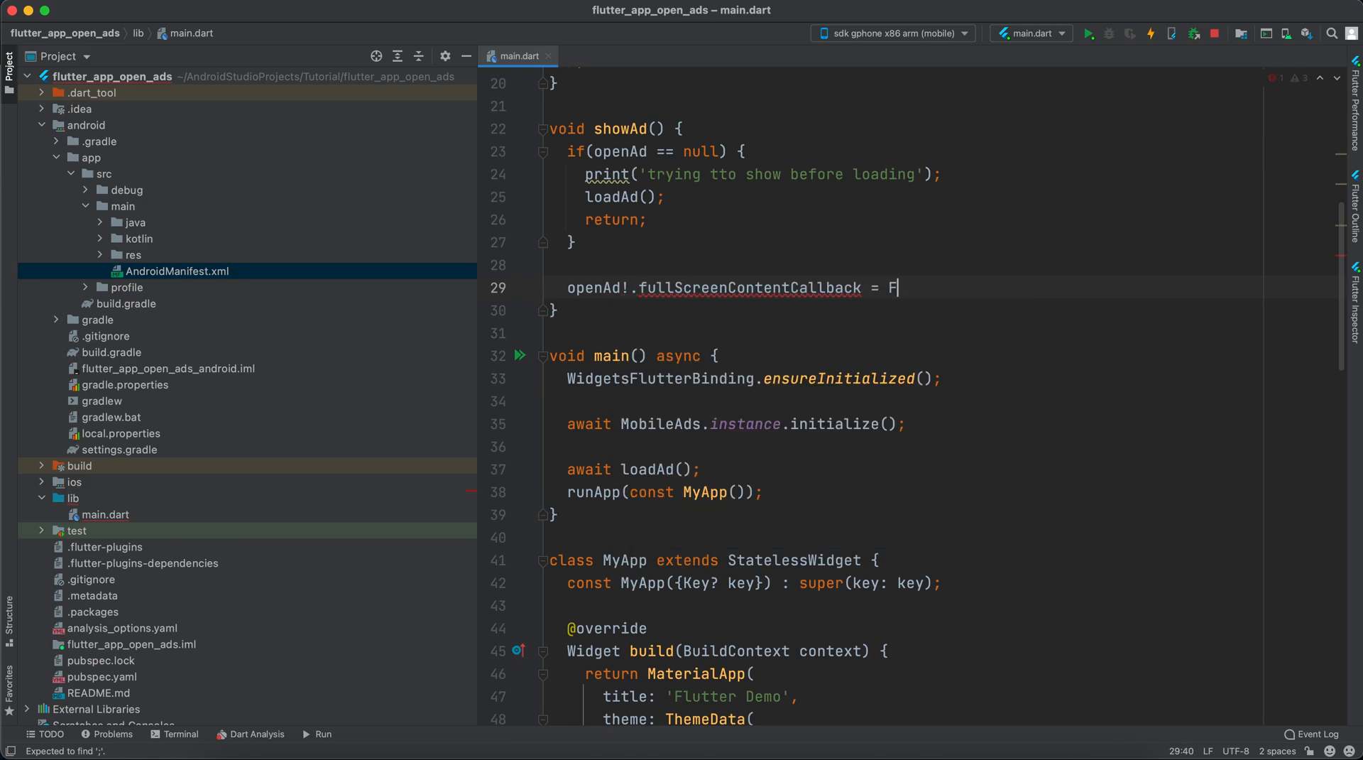
type("ullScreenContentCallback(")
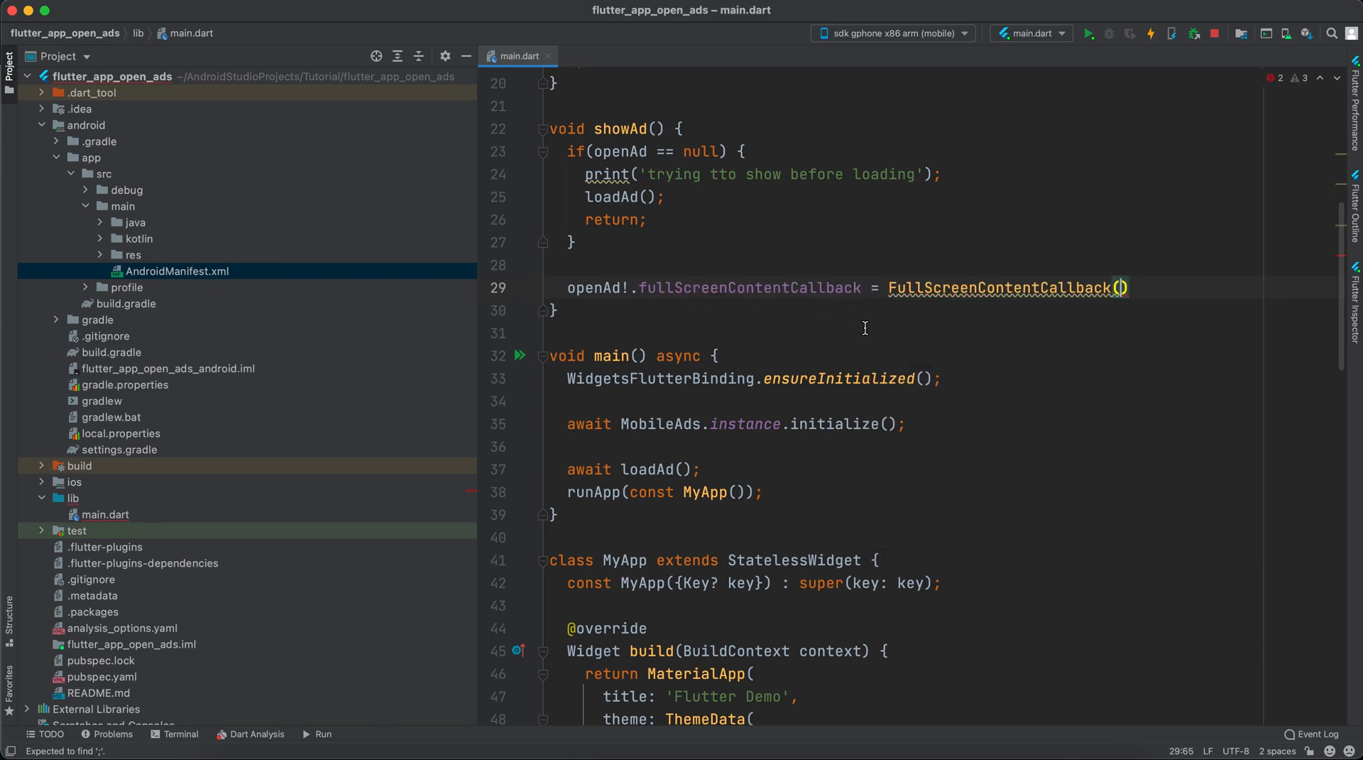
key("enter")
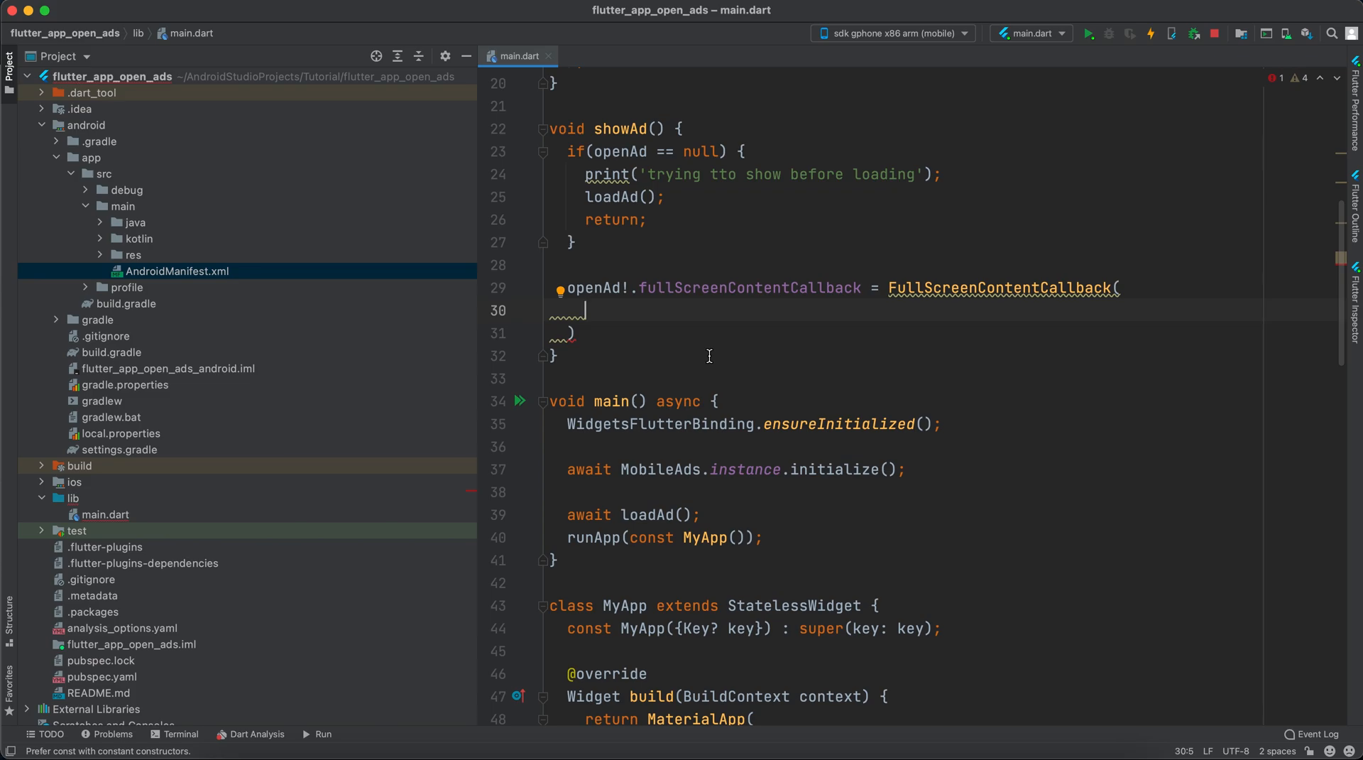
Step: Add onAdShowedFullScreenContent: (ad) that prints 'onAdShowedFullScreenContent'
type("o")
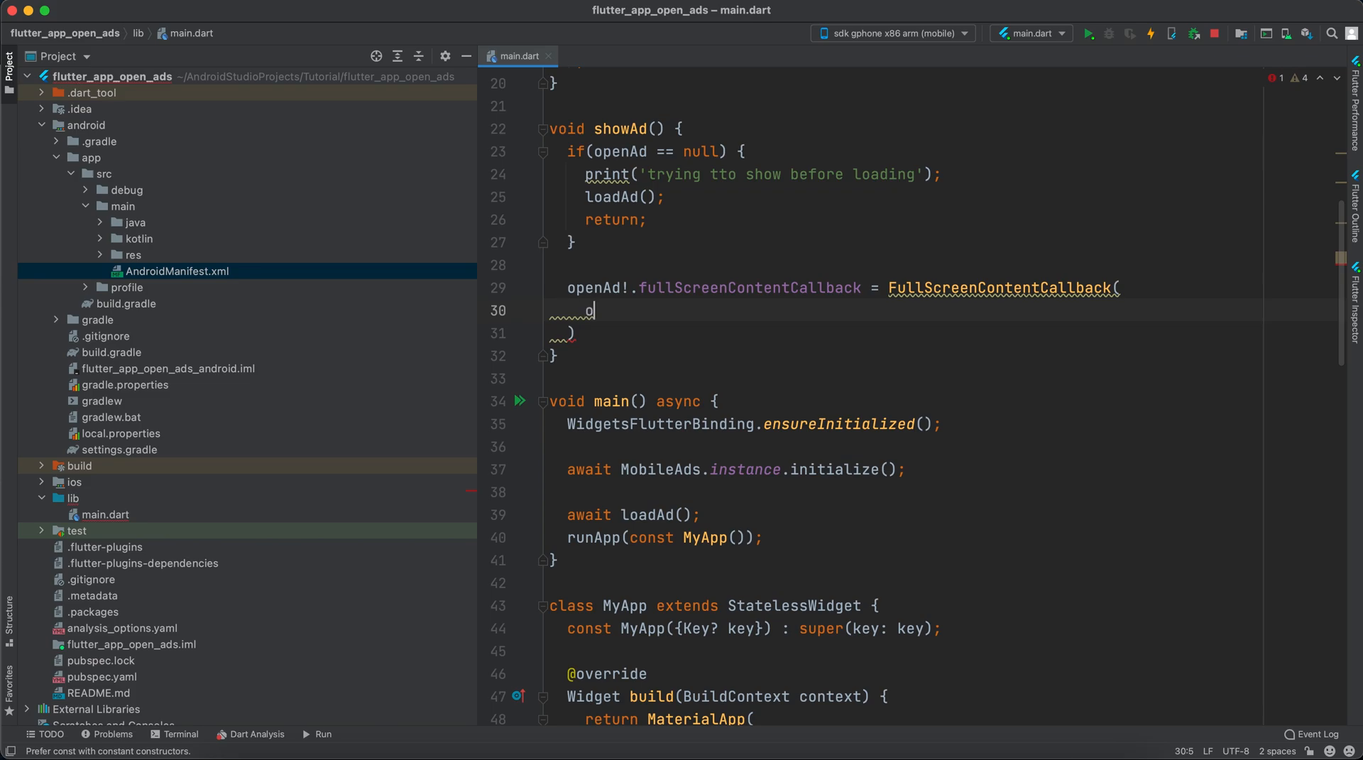
type("n")
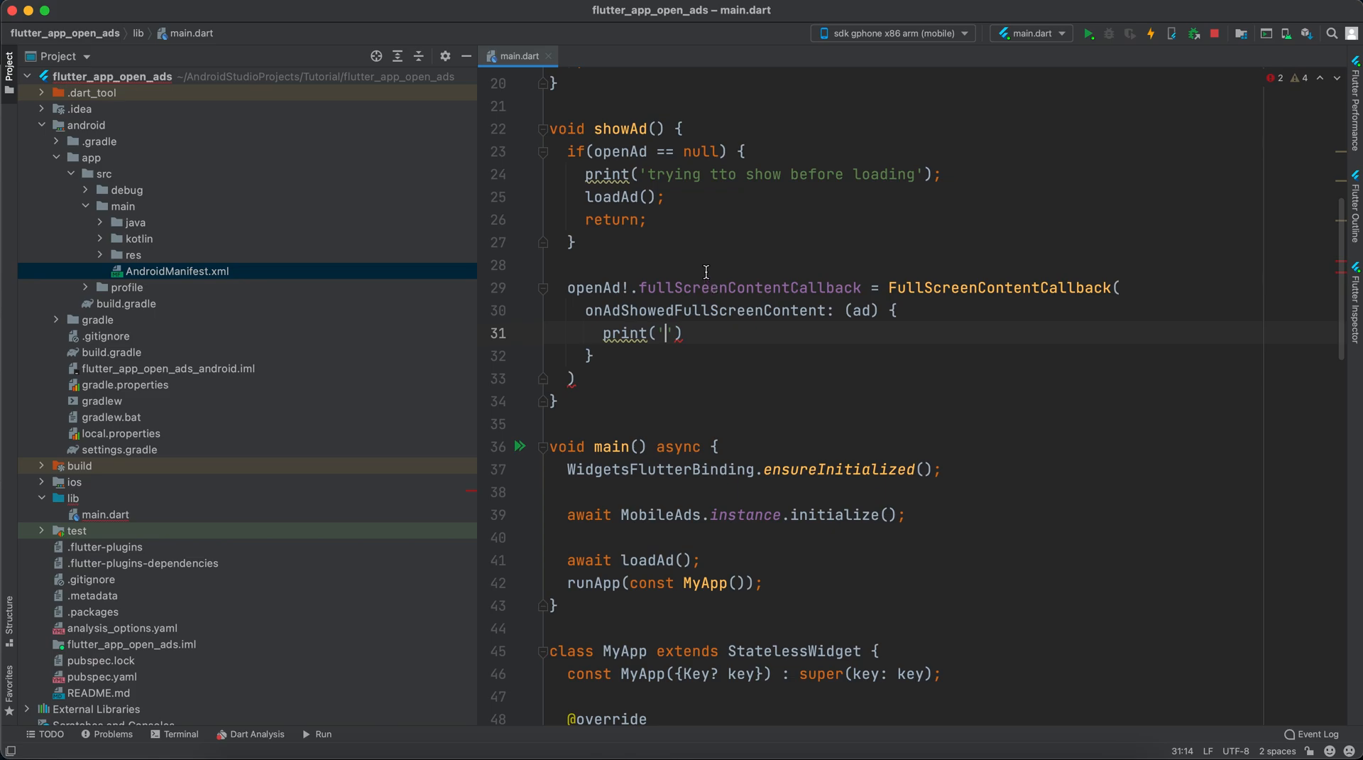
type("onAdShowedFullScreenContent")
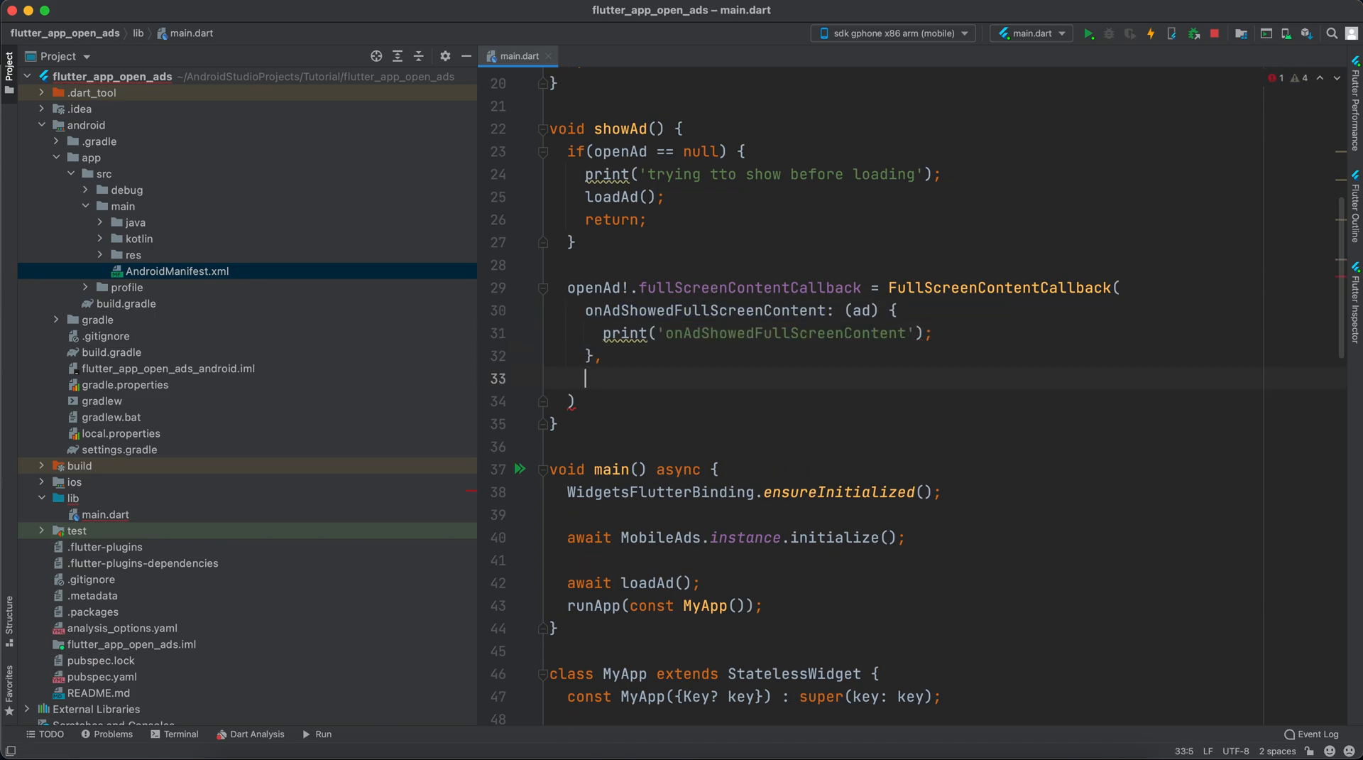
Step: Add onAdFailedToShowFullScreenContent: (ad, error) whose body starts with ad.dispose();
type("onAdFailedToShowFullScreenContent:")
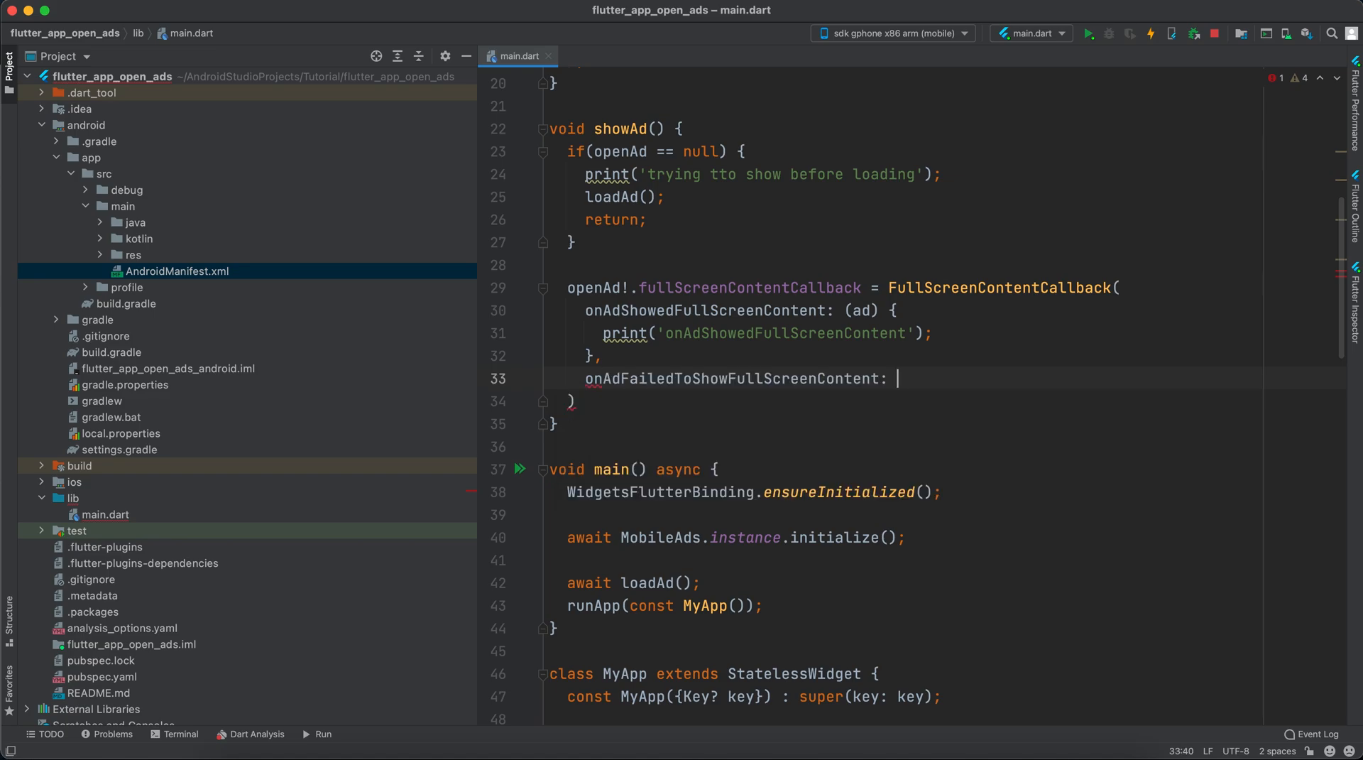
type("(eror")
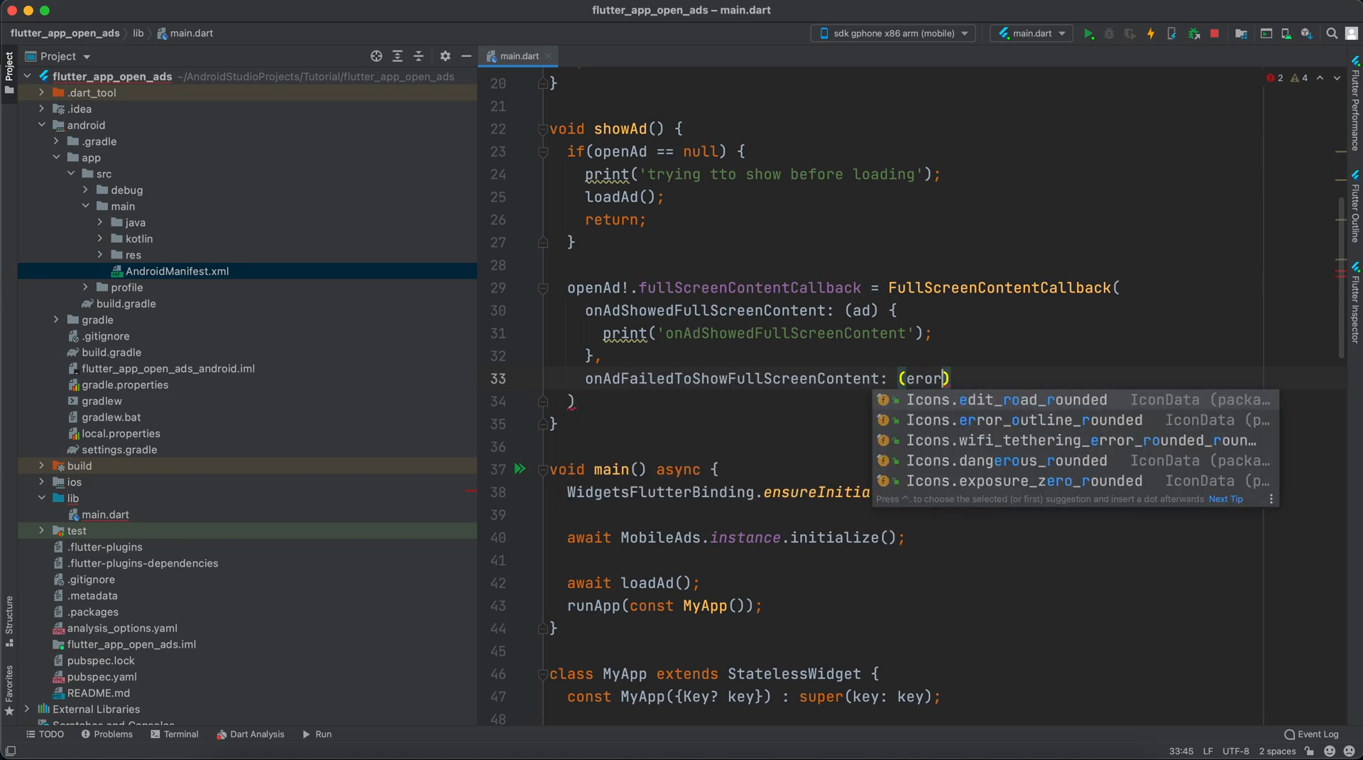
key("Backspace")
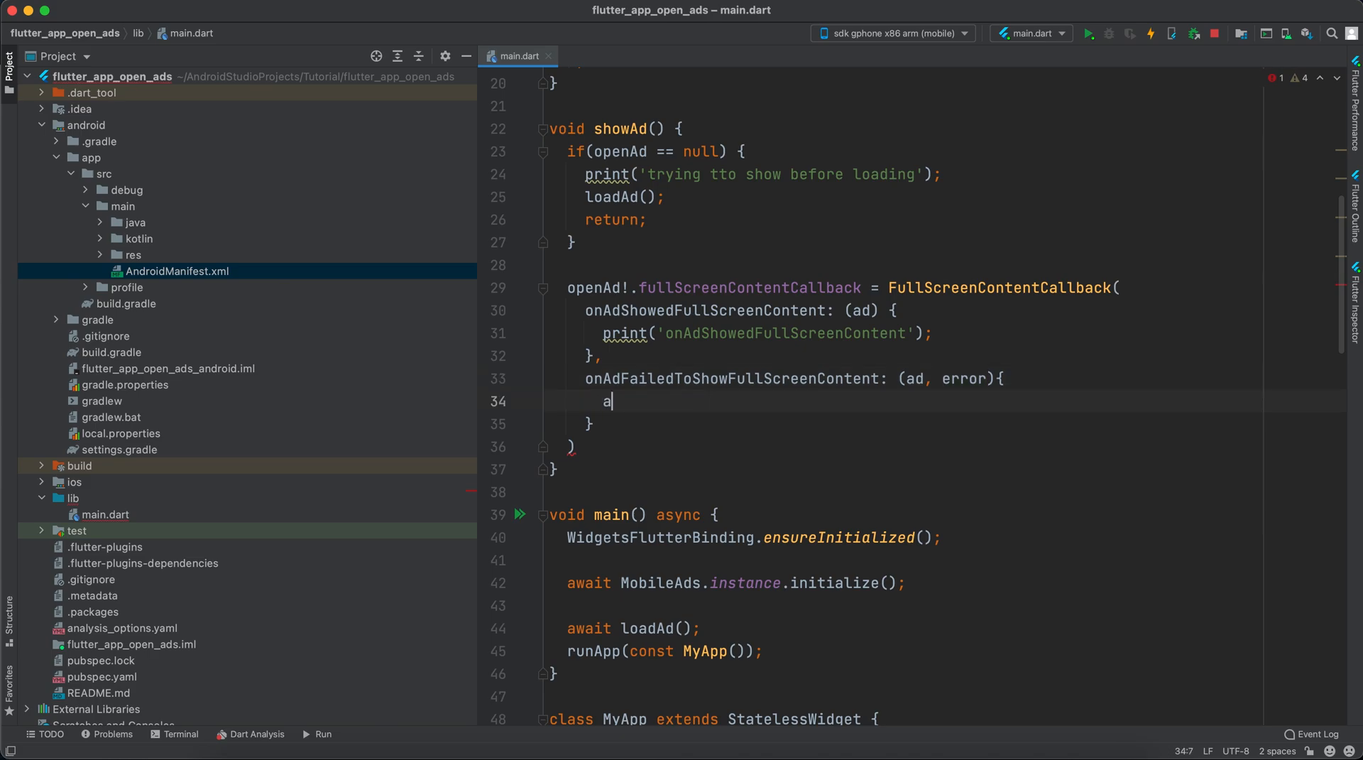
type("d.dispose()")
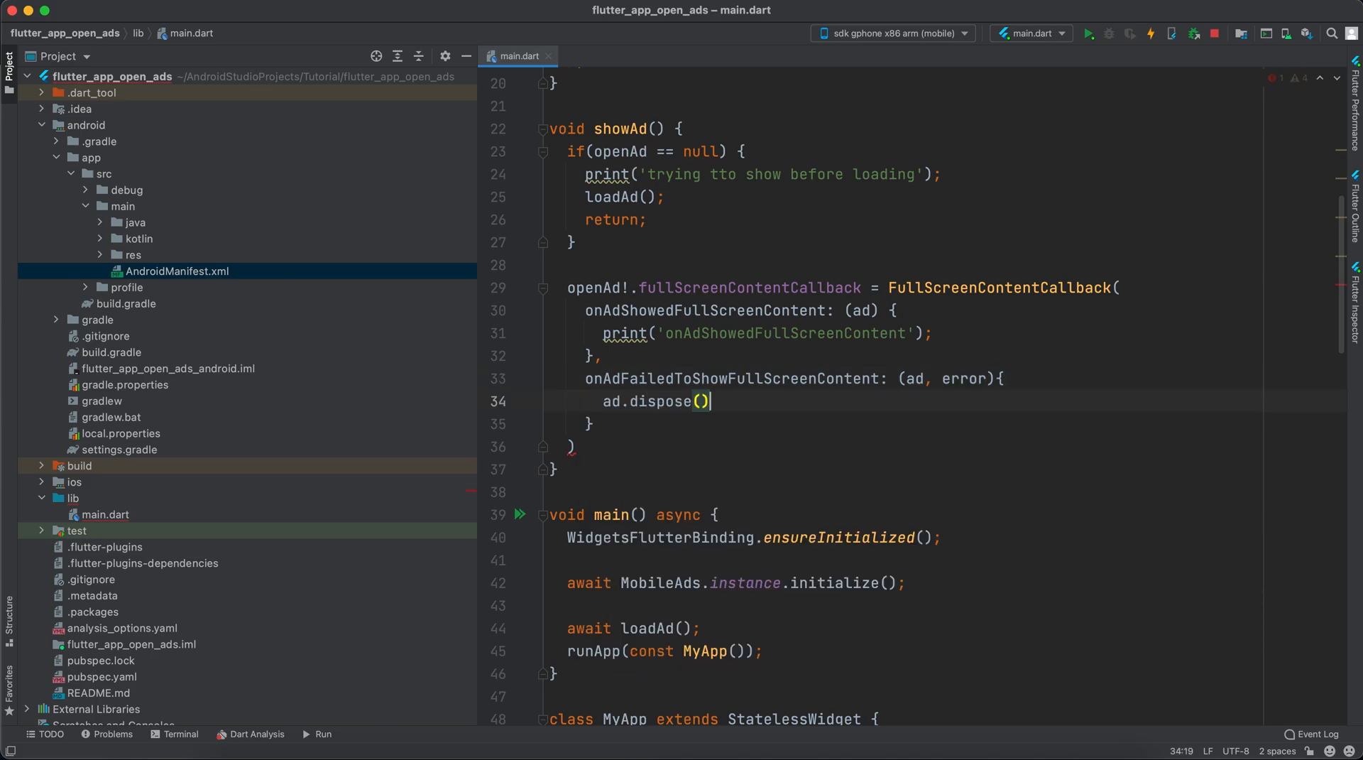
type(";")
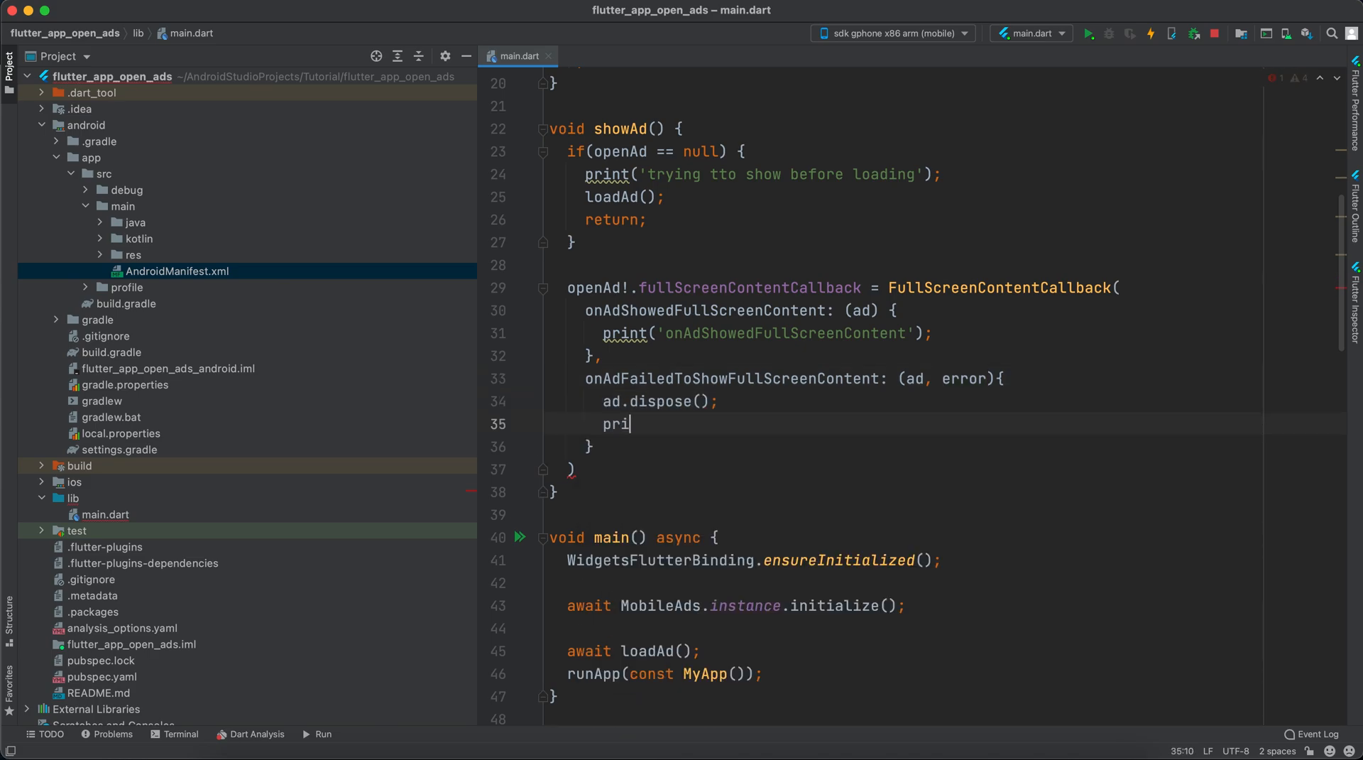
Step: Print 'failed to load $error', clear openAd, call loadAd(), and begin the dismissed handler
type("nt()")
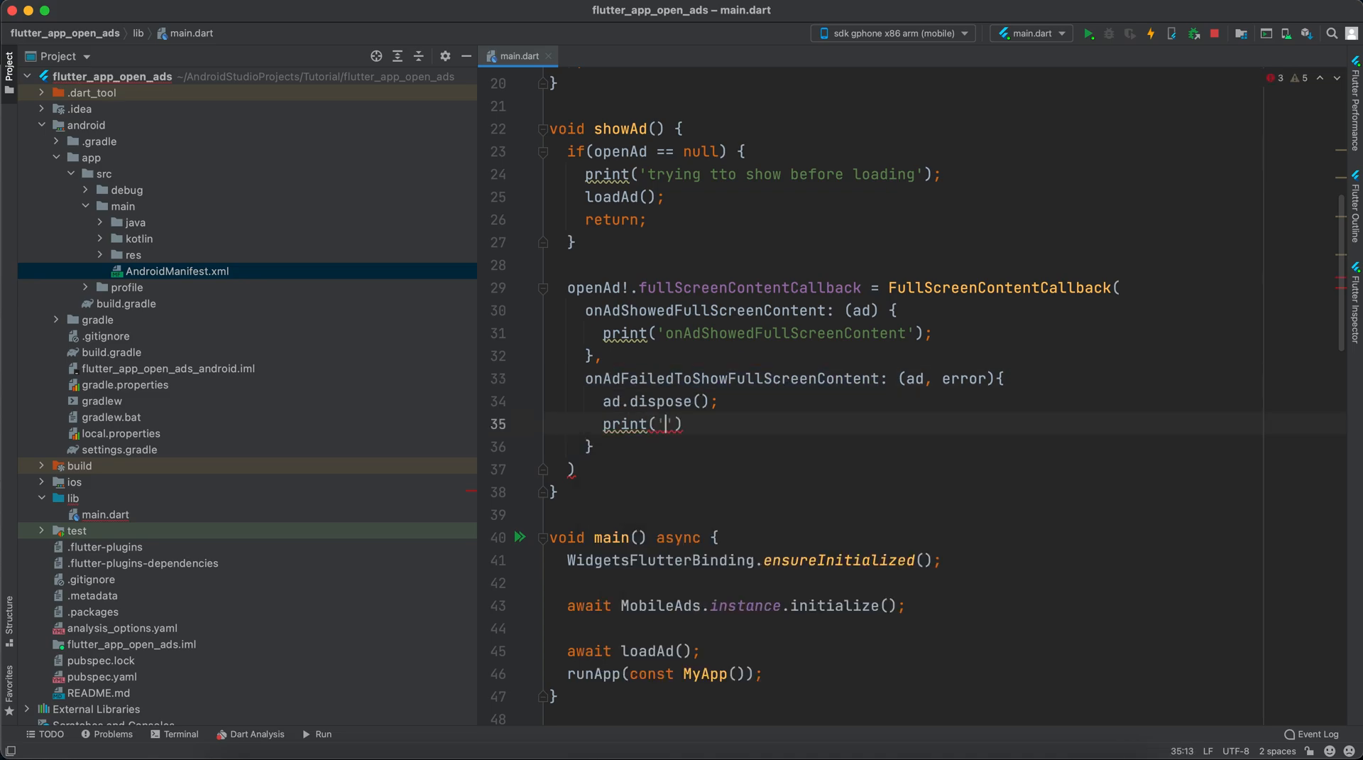
type("failed t")
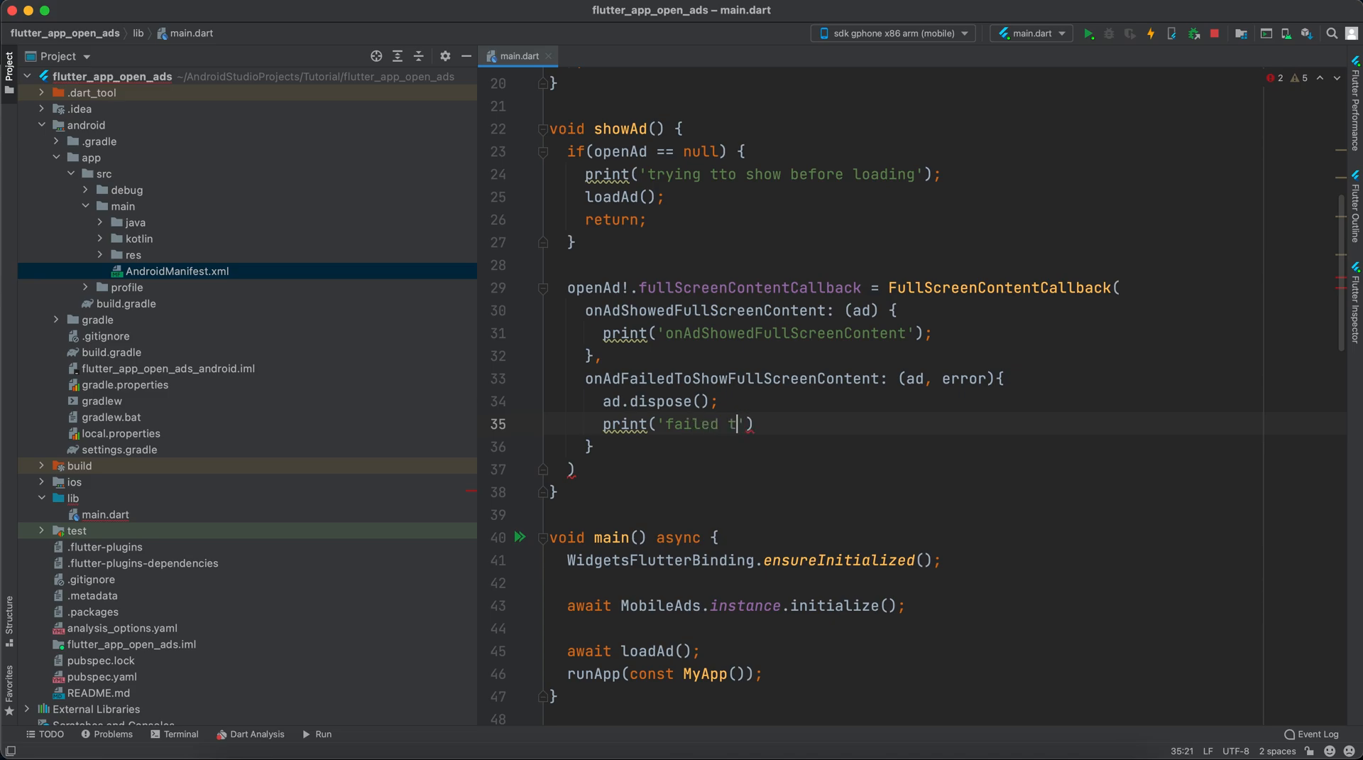
type("o load $error")
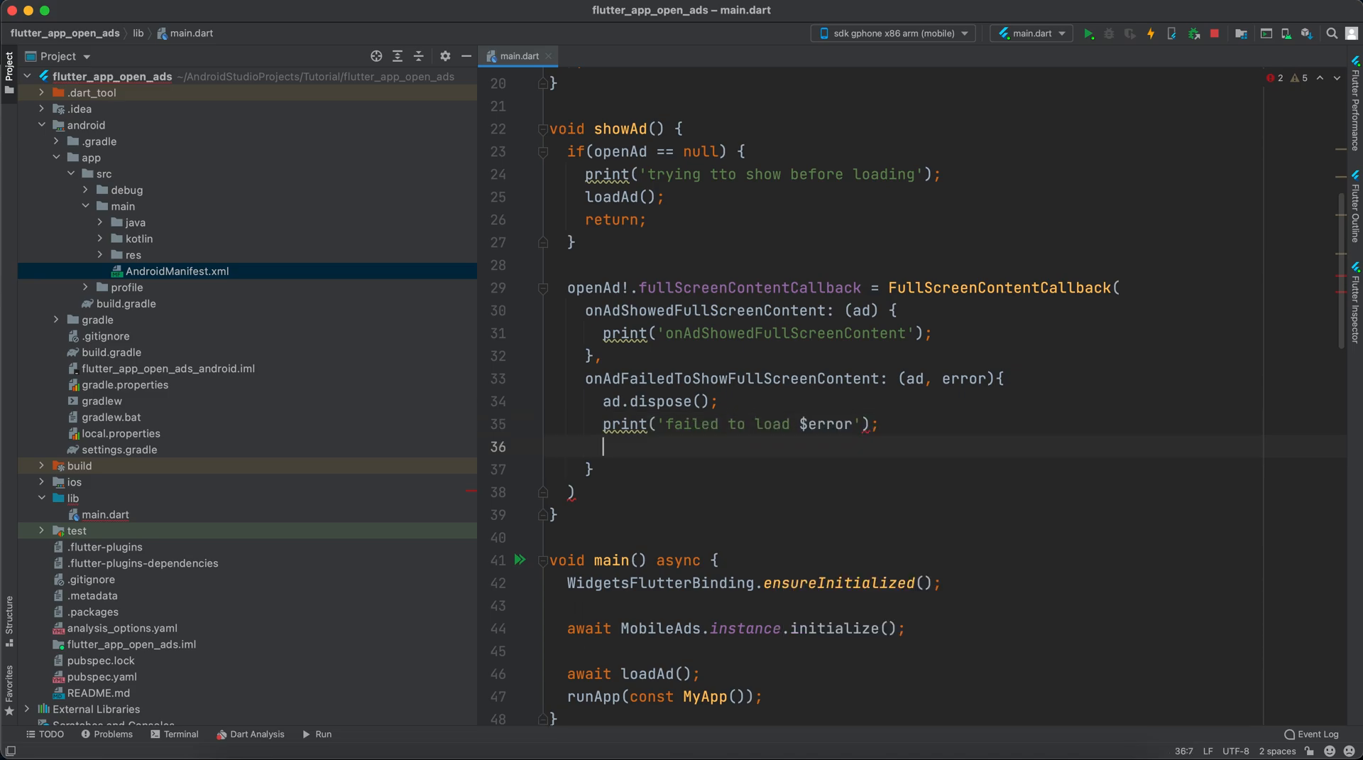
type("loadAd();")
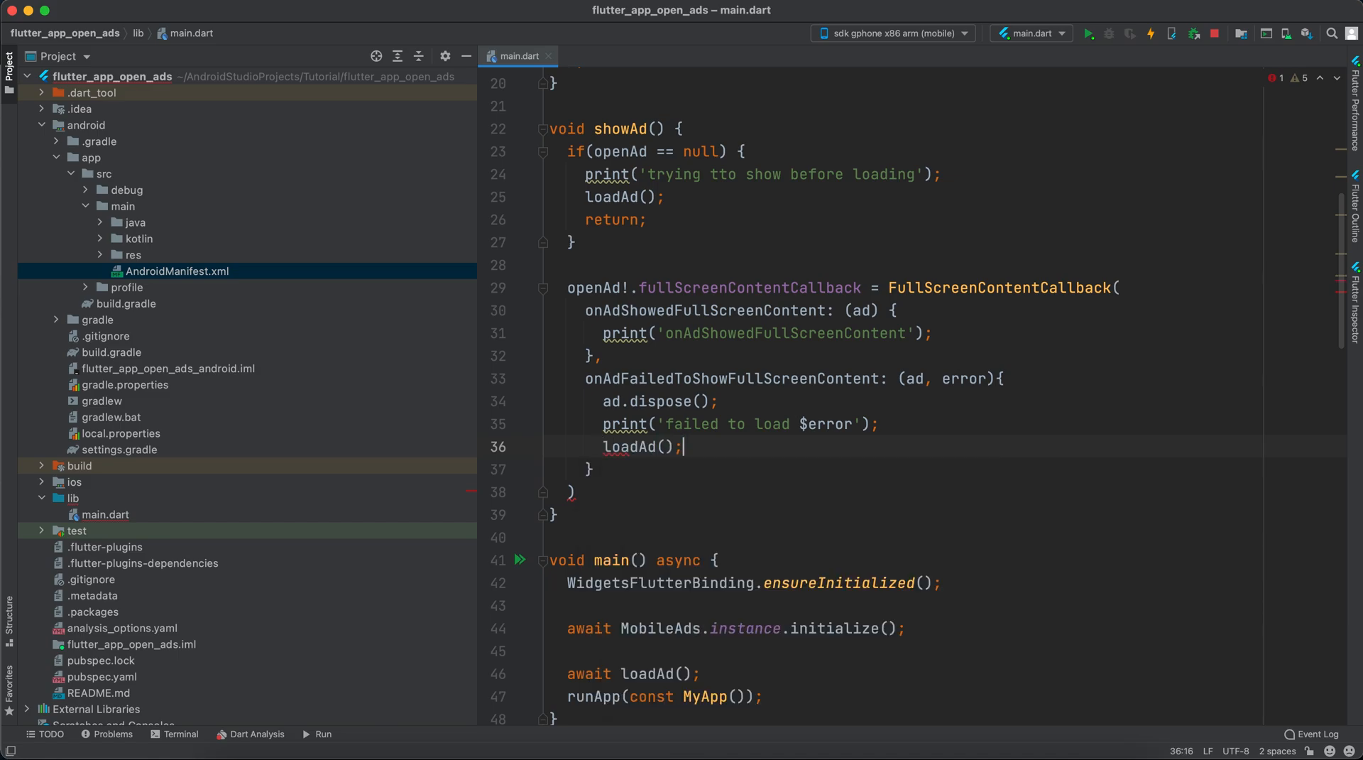
type("openAd = null;")
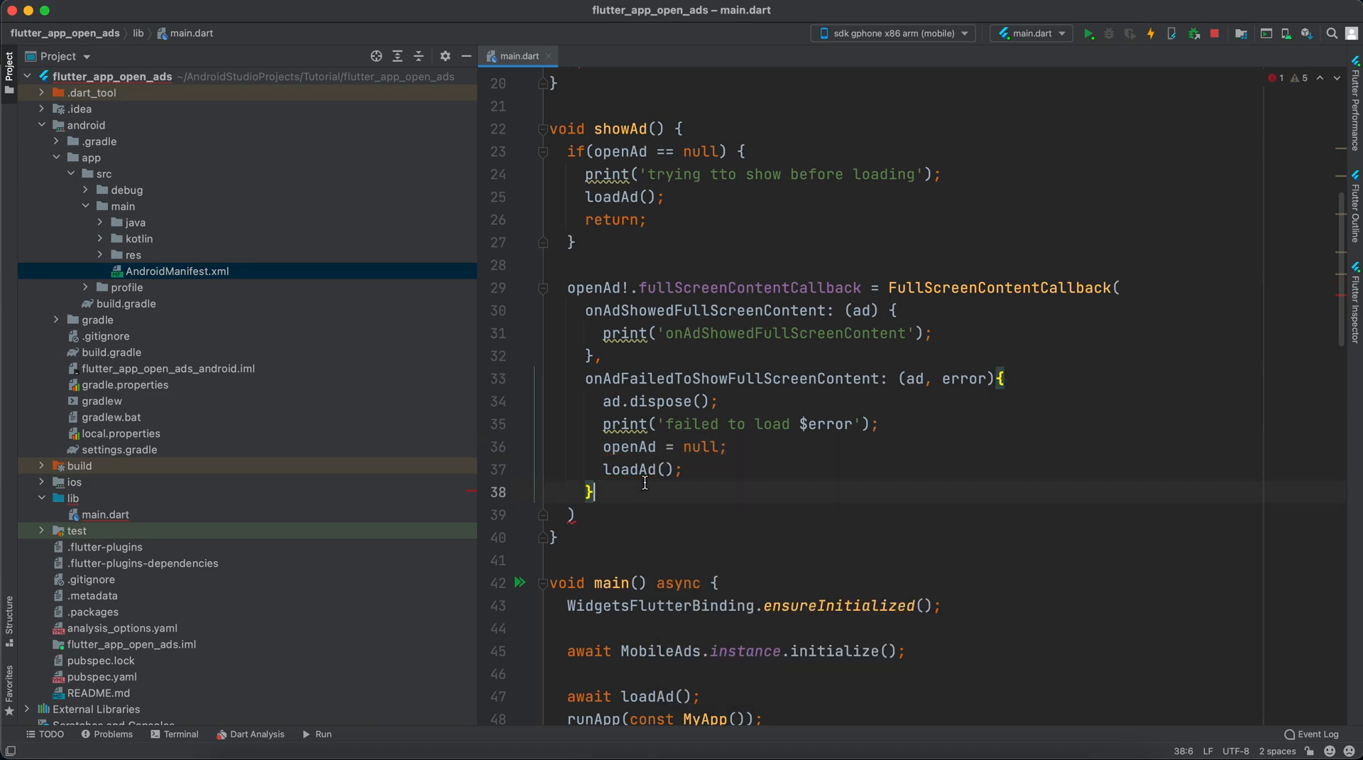
type("onAdDismissedFullScreenContent:")
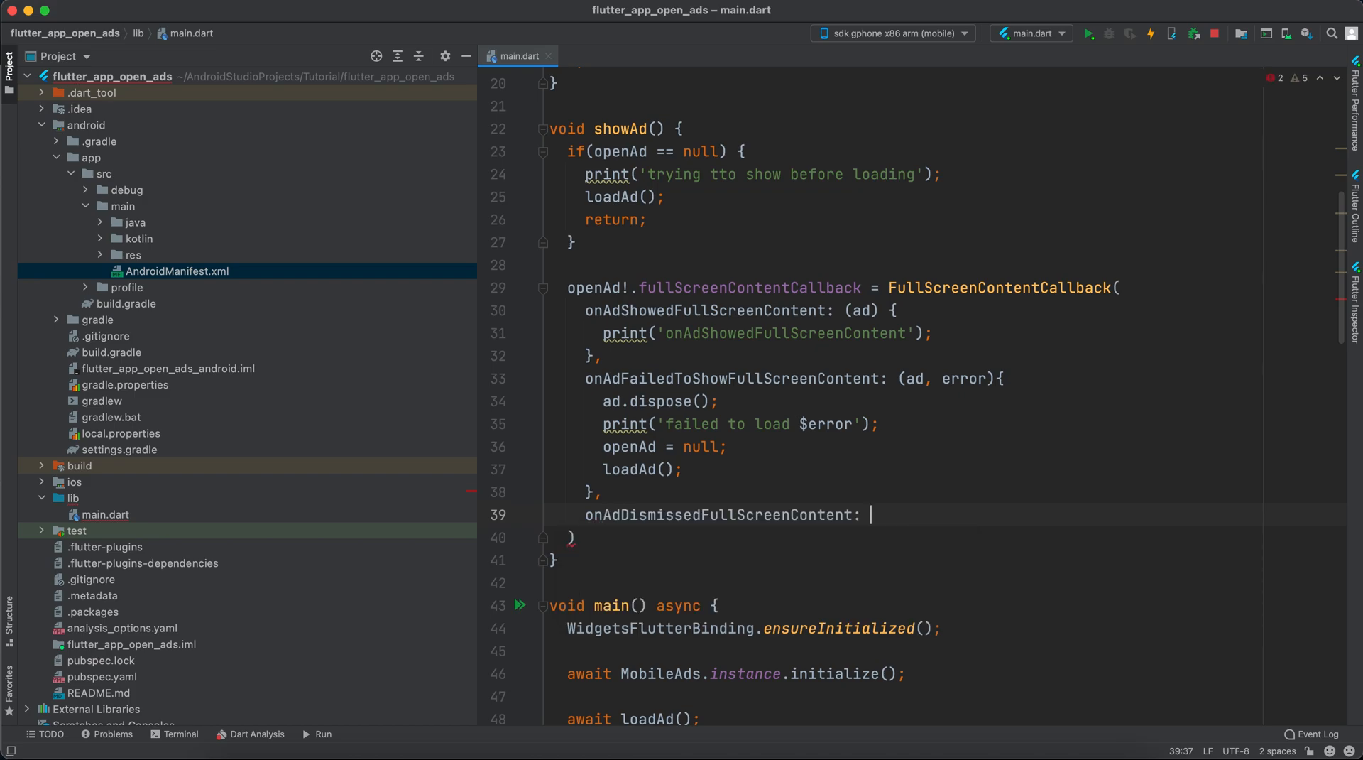
Step: Write onAdDismissedFullScreenContent: (ad){ copying the failure body to dispose, print 'dismissed', clear openAd and reload
type("(ad)")
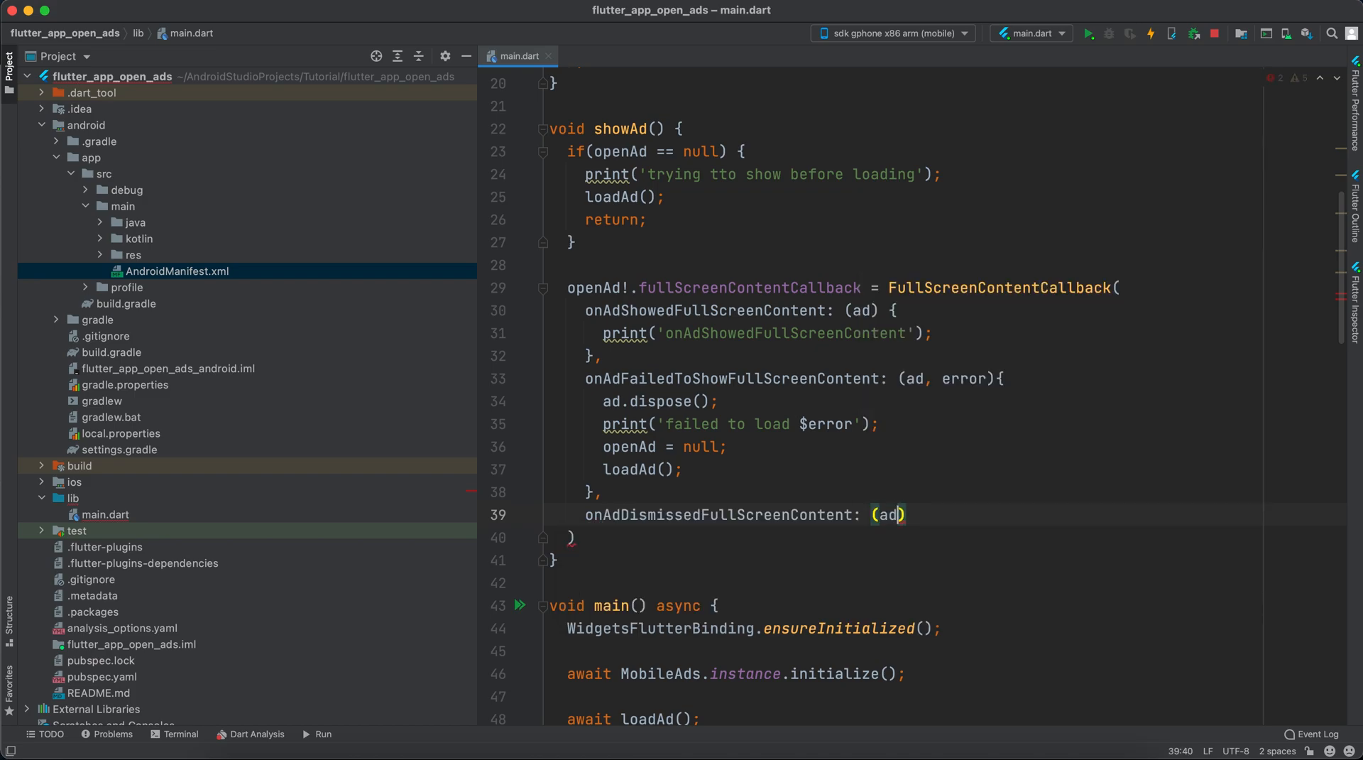
type("{")
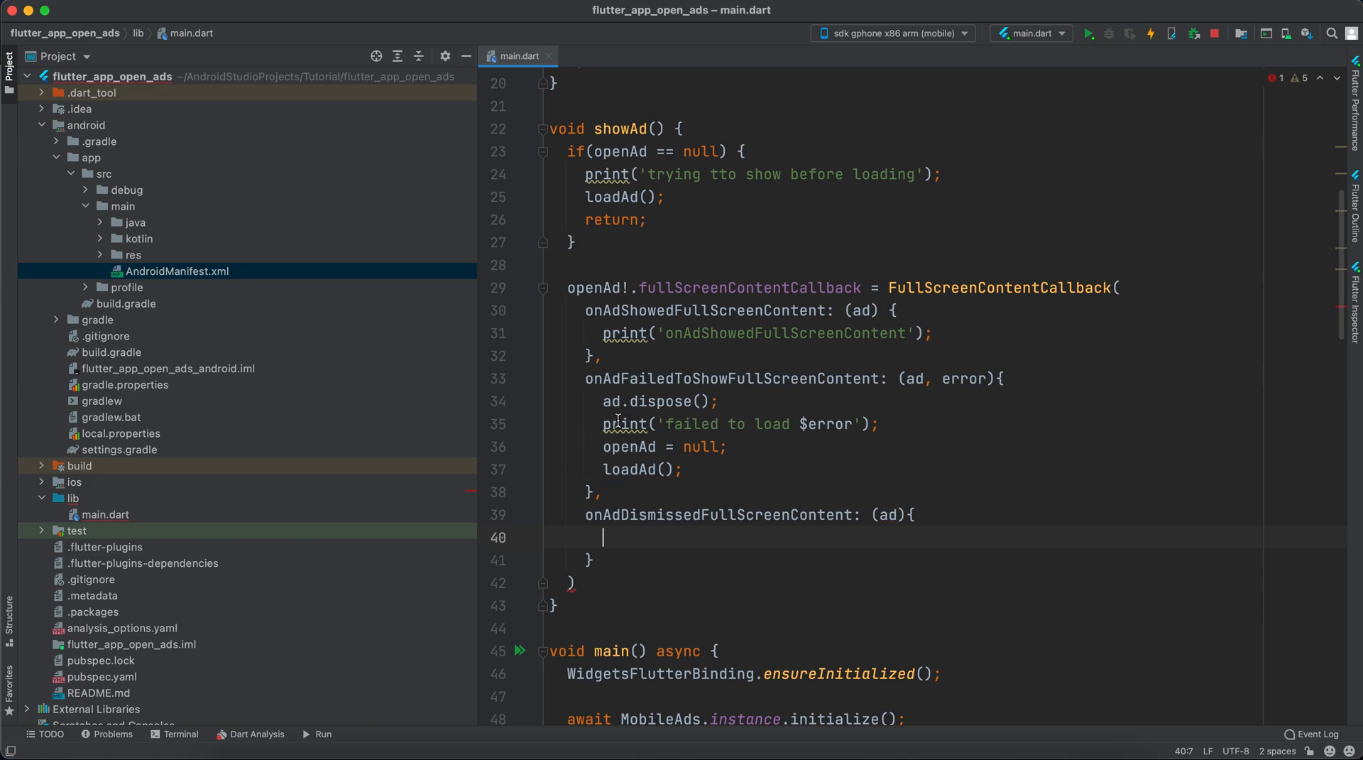
left_click_drag(602, 401, 686, 470)
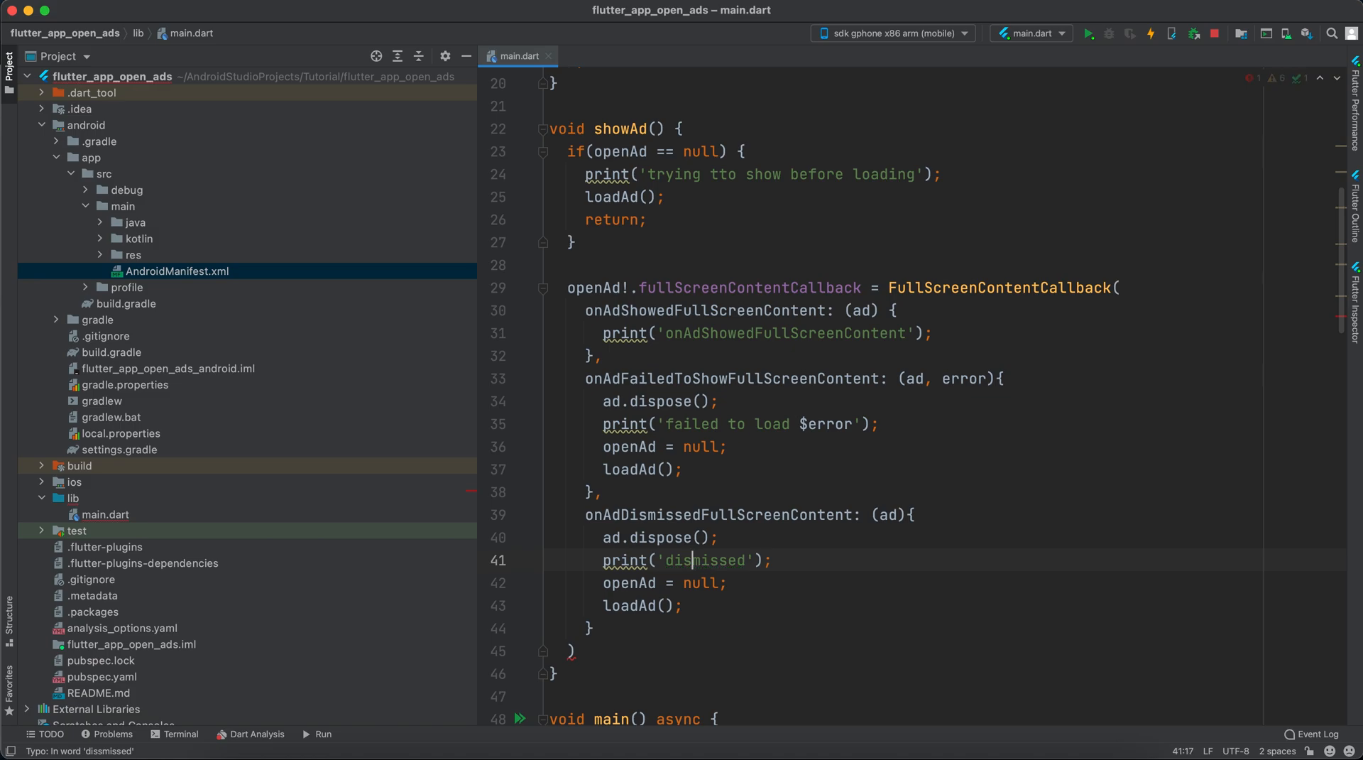
scroll("down", 3)
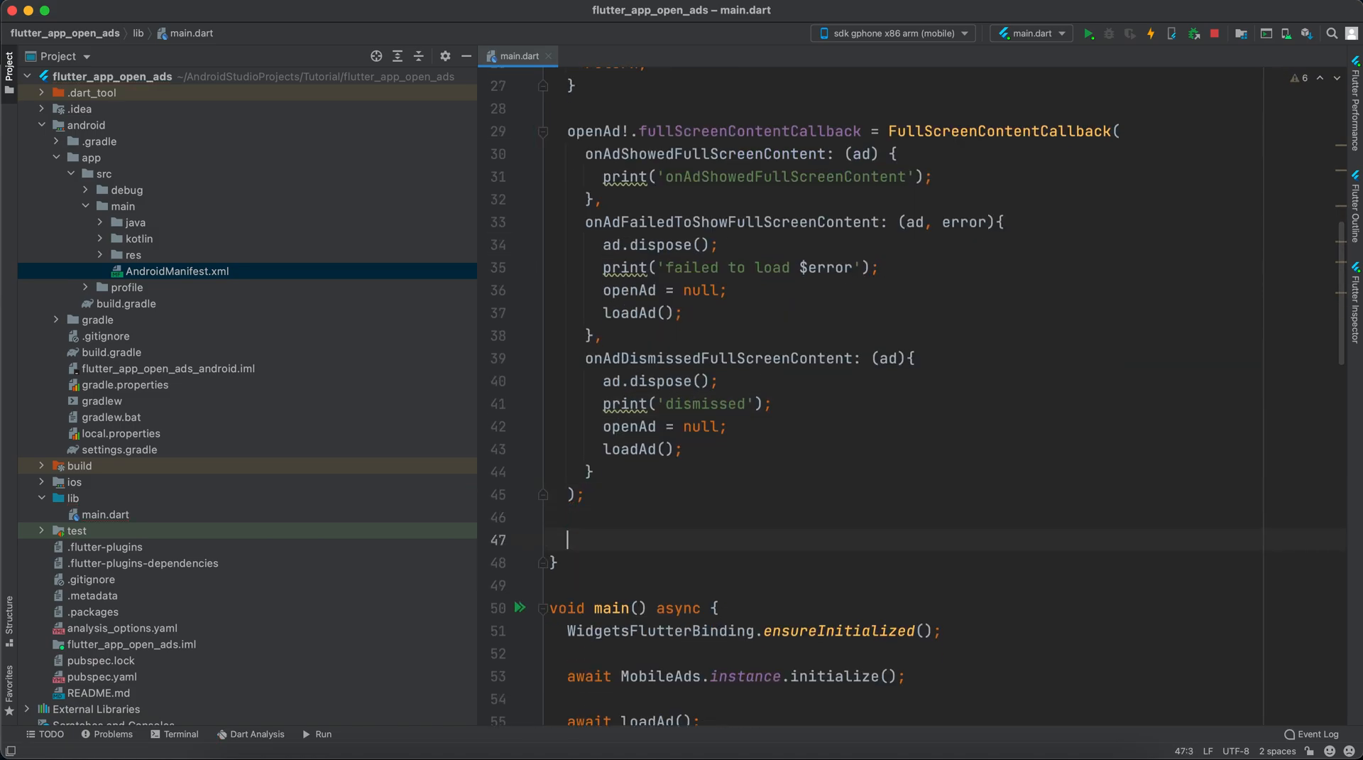
Step: Call openAd!.show(); after the callback assignment
type("openAd!")
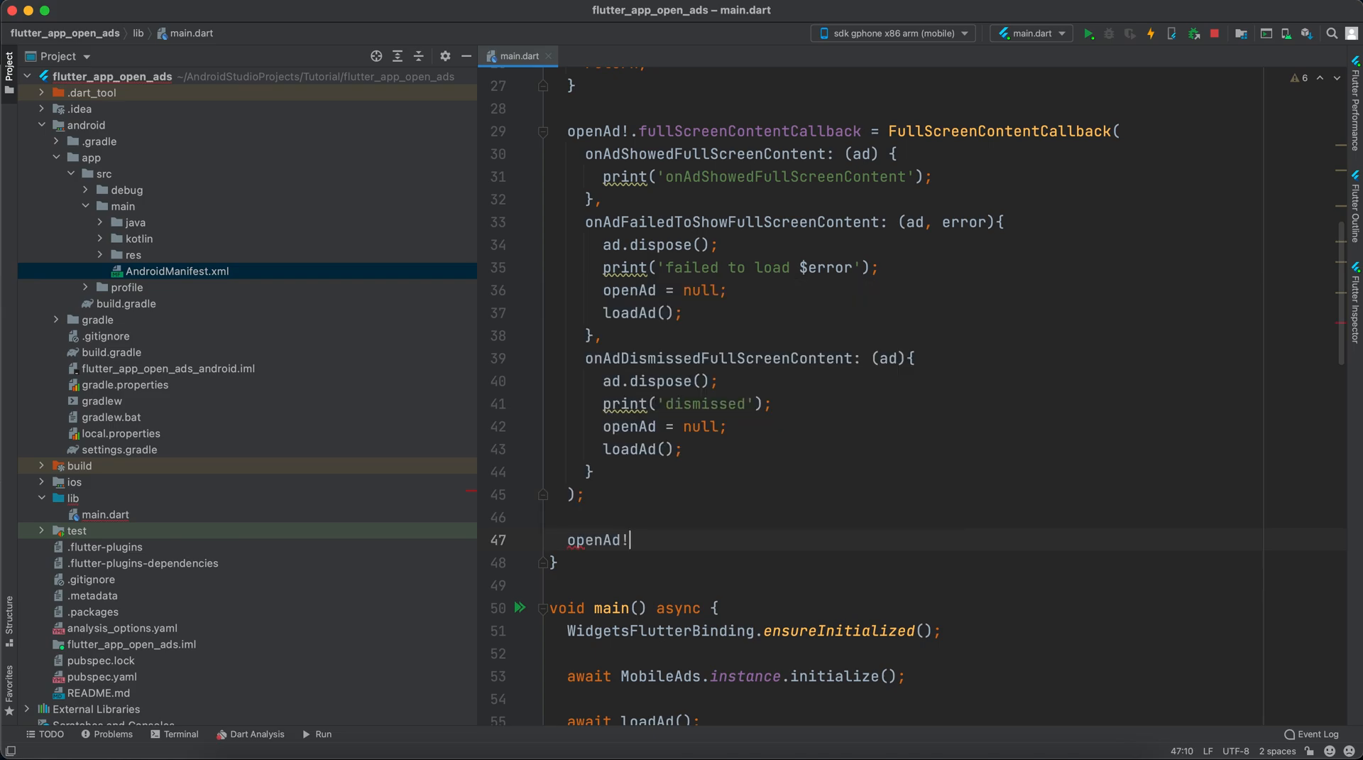
type(".show();")
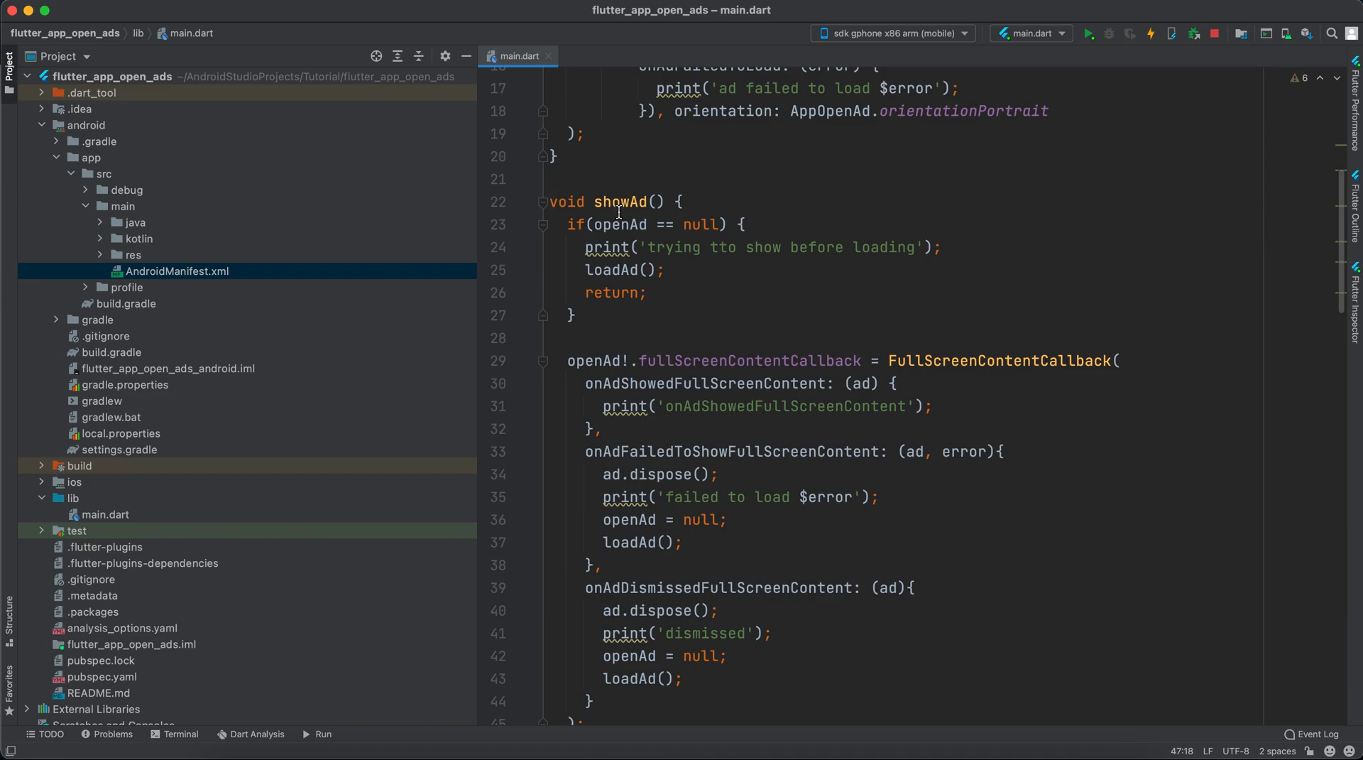
scroll("down", 3)
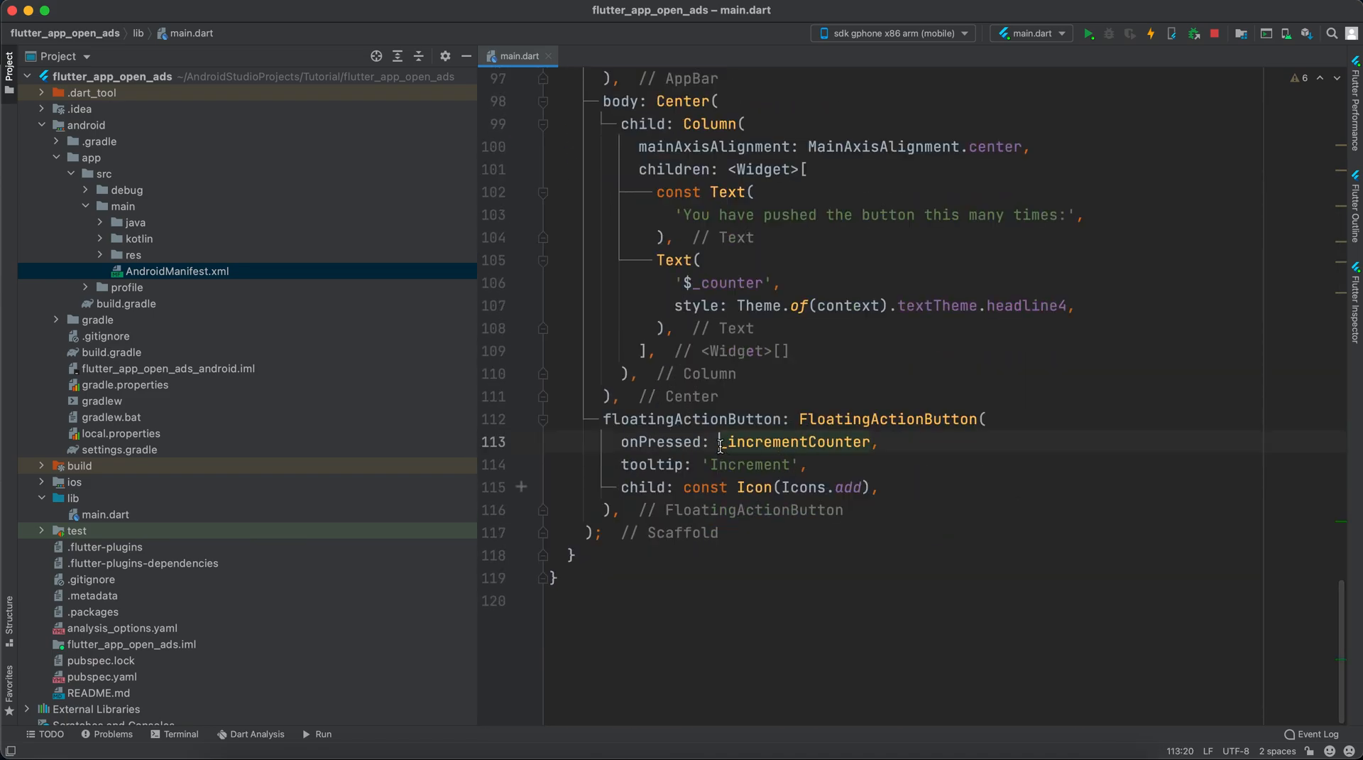
Step: Change onPressed to () { _incrementCounter(); showAd(); }
type("() {")
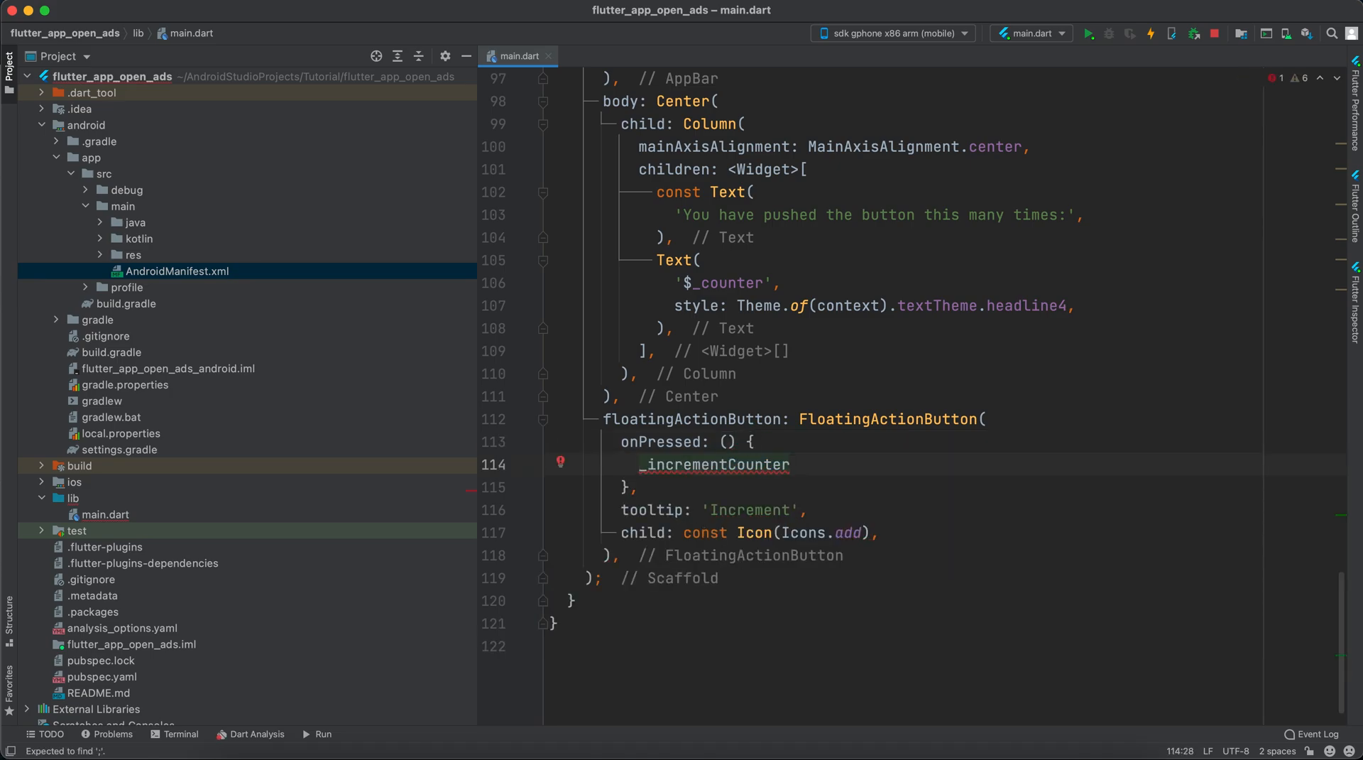
type("showAd")
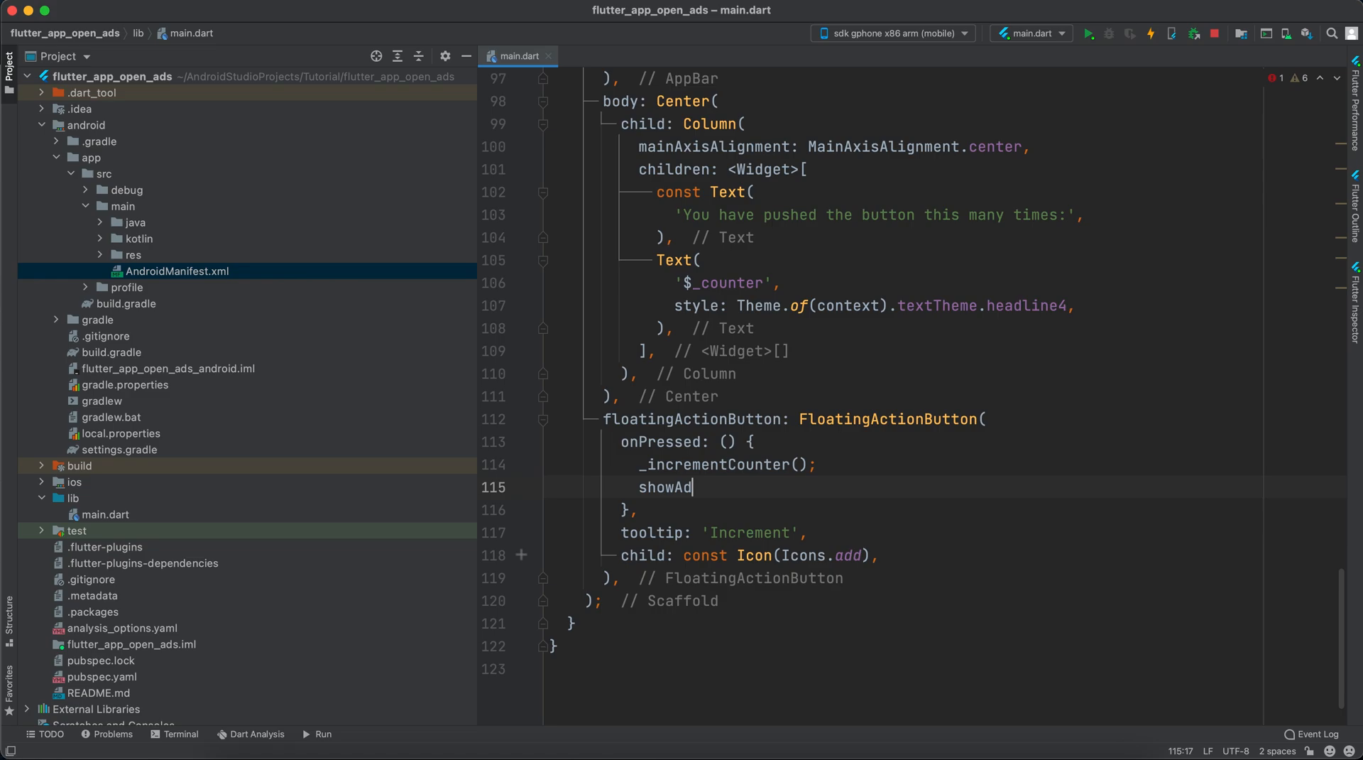
type("();")
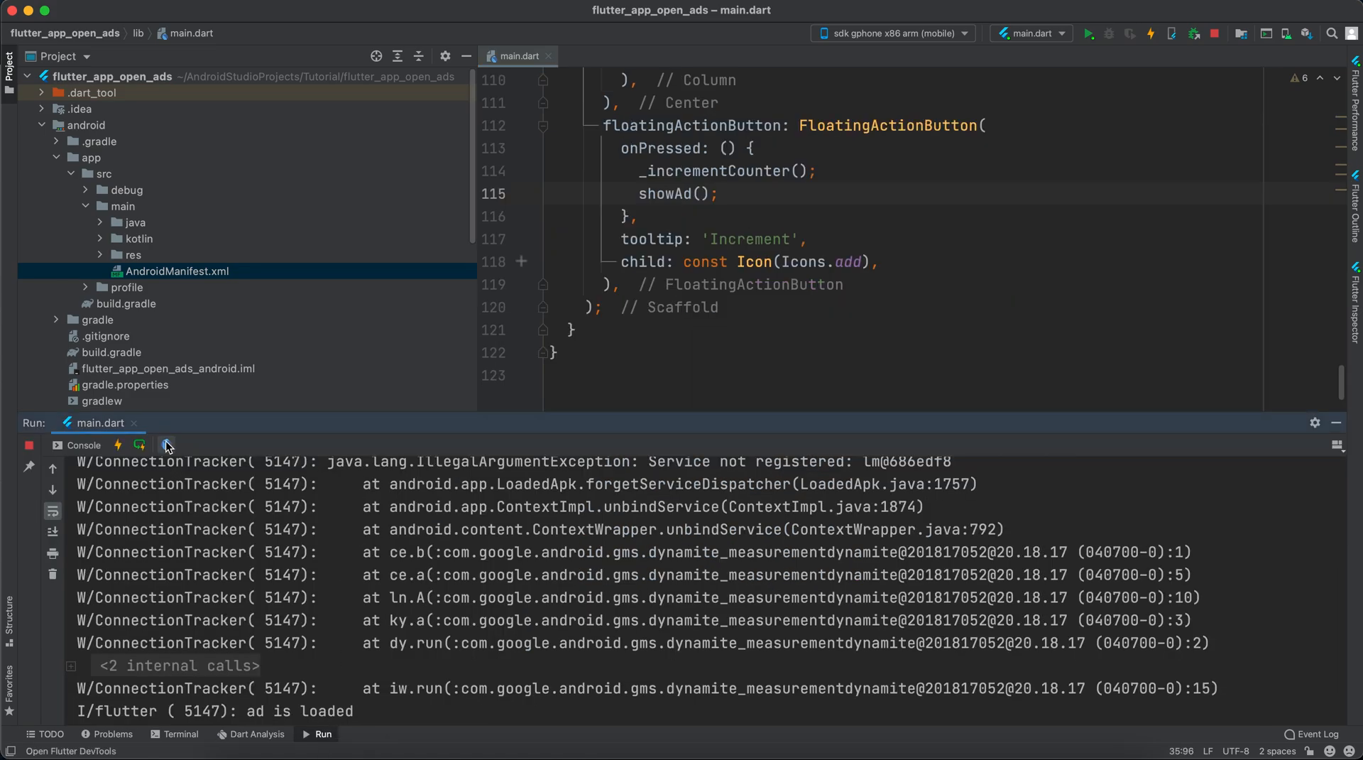
Step: Hot-reload the app and tap the emulator's + button so a test app-open ad appears
left_click(139, 445)
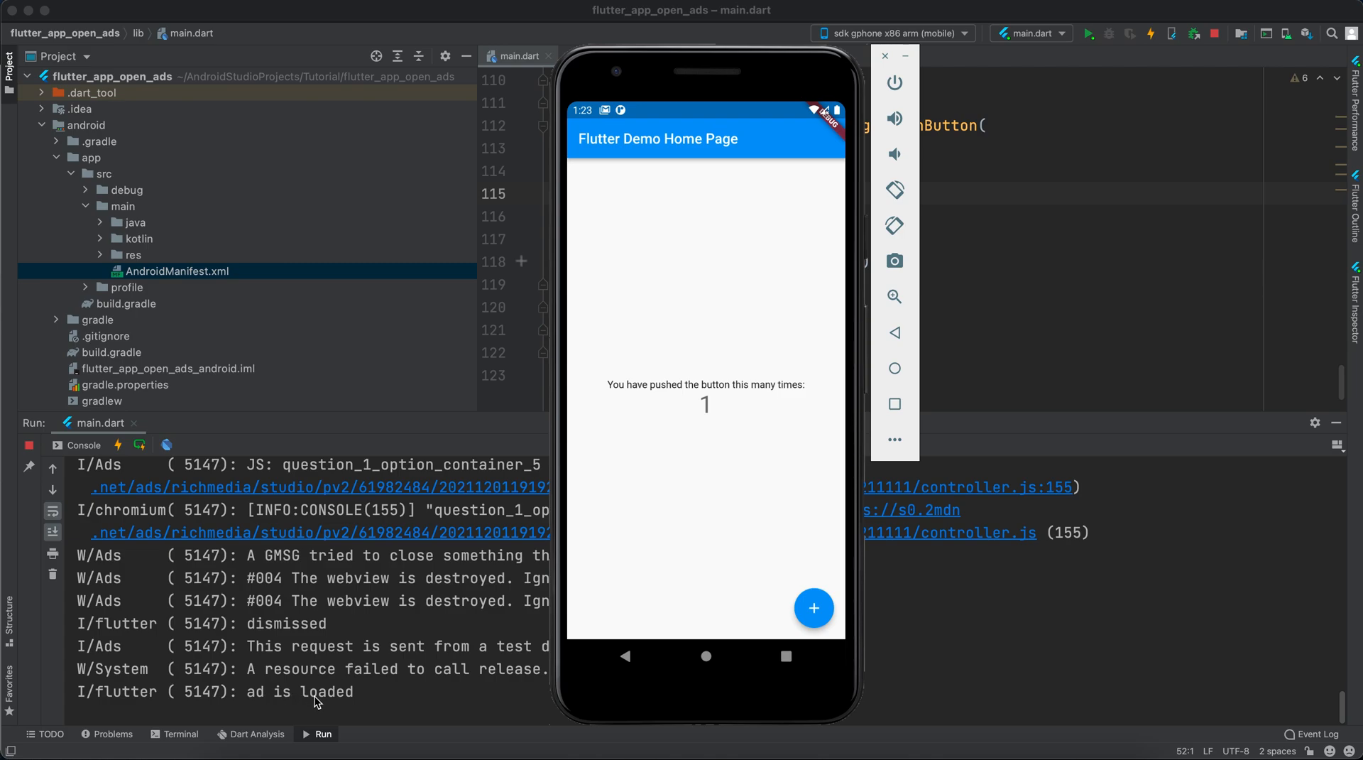
left_click(812, 606)
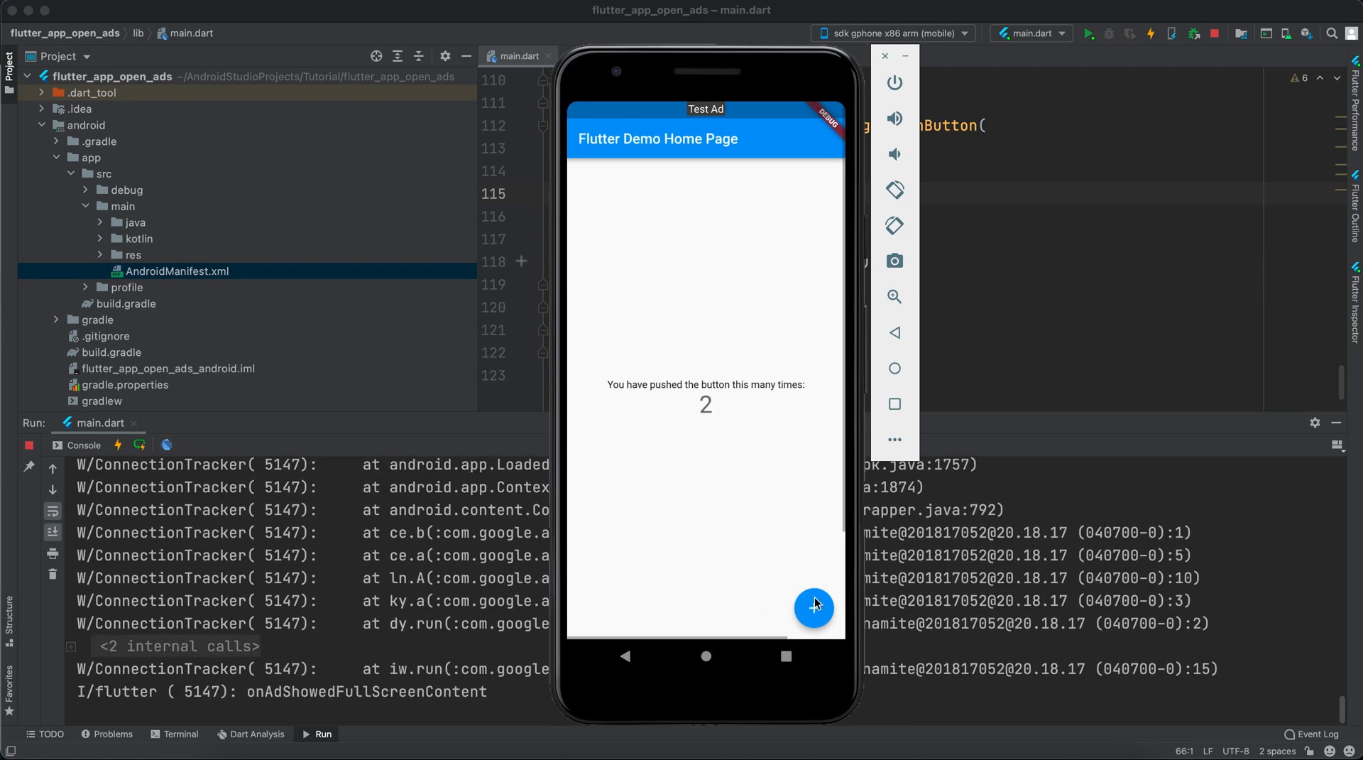
left_click(813, 607)
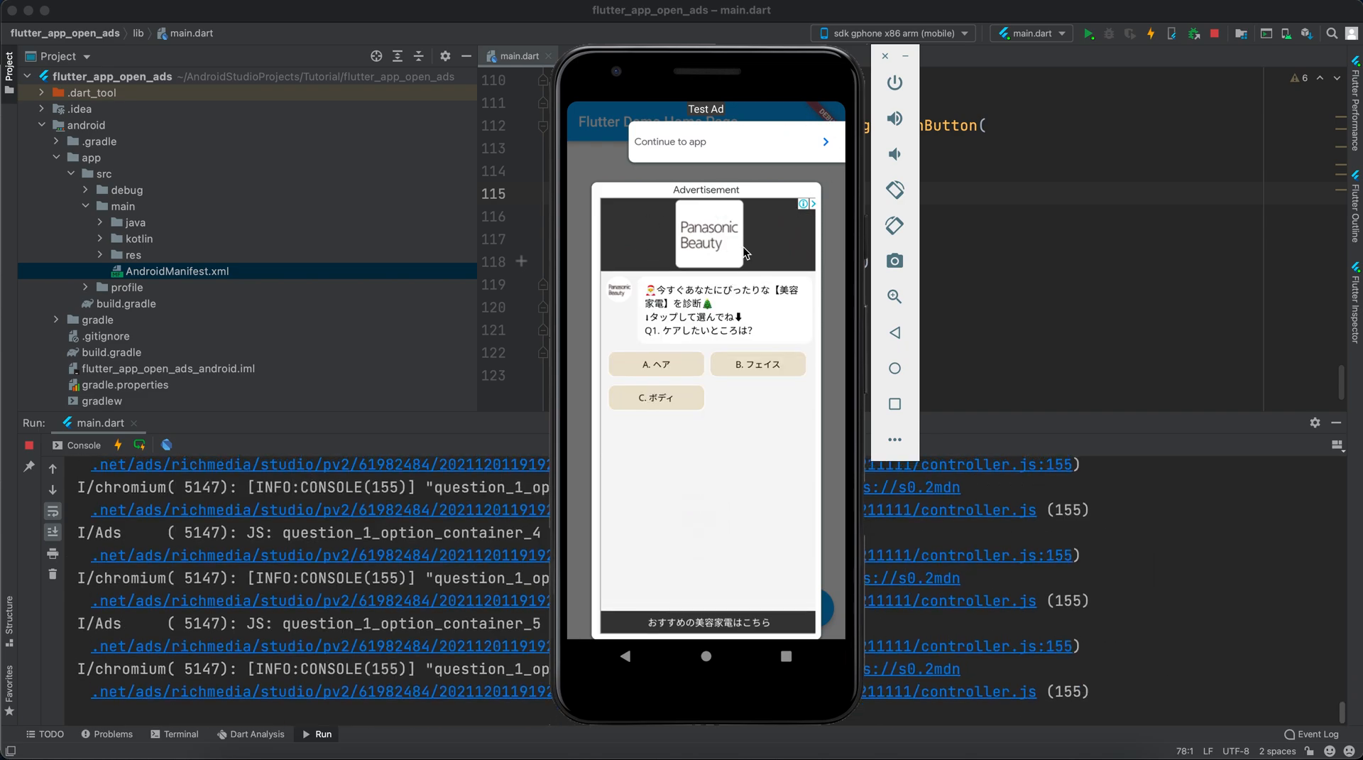
mouse_move(827, 144)
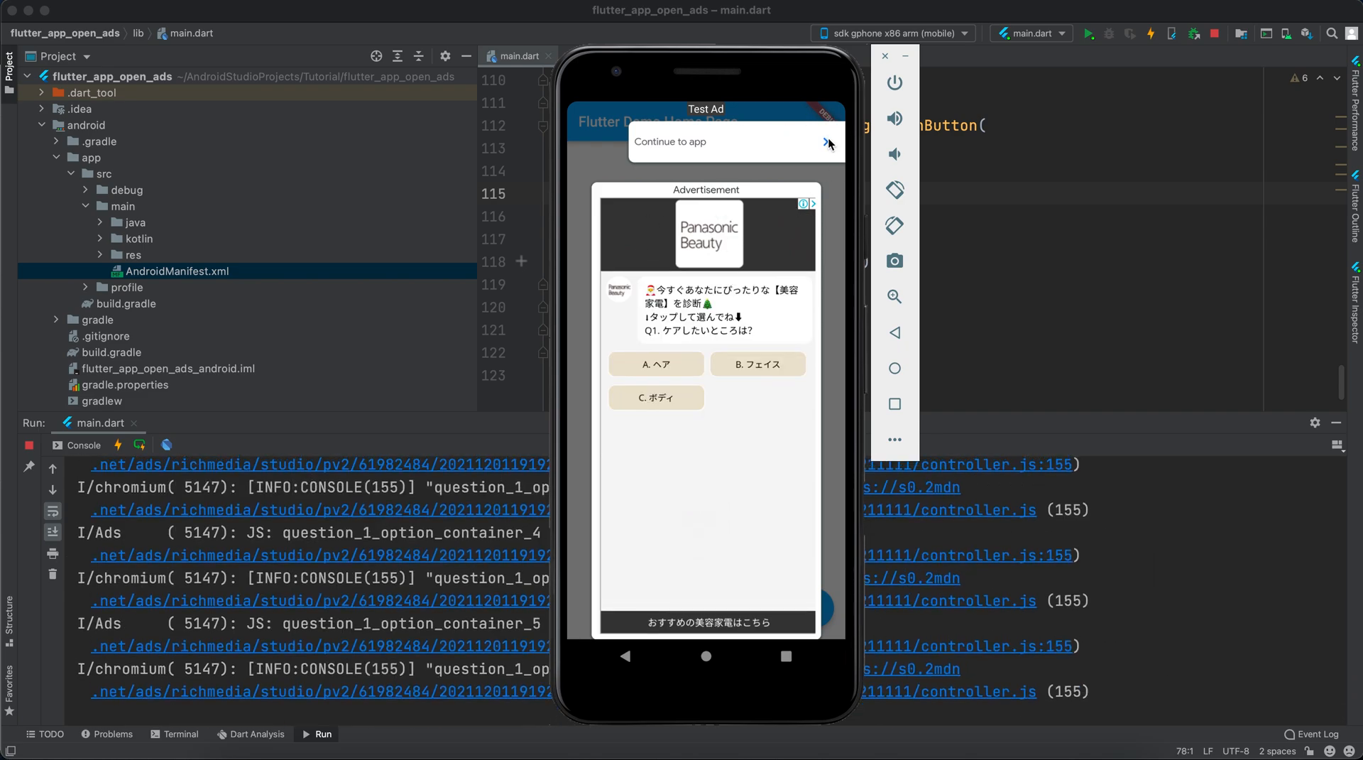